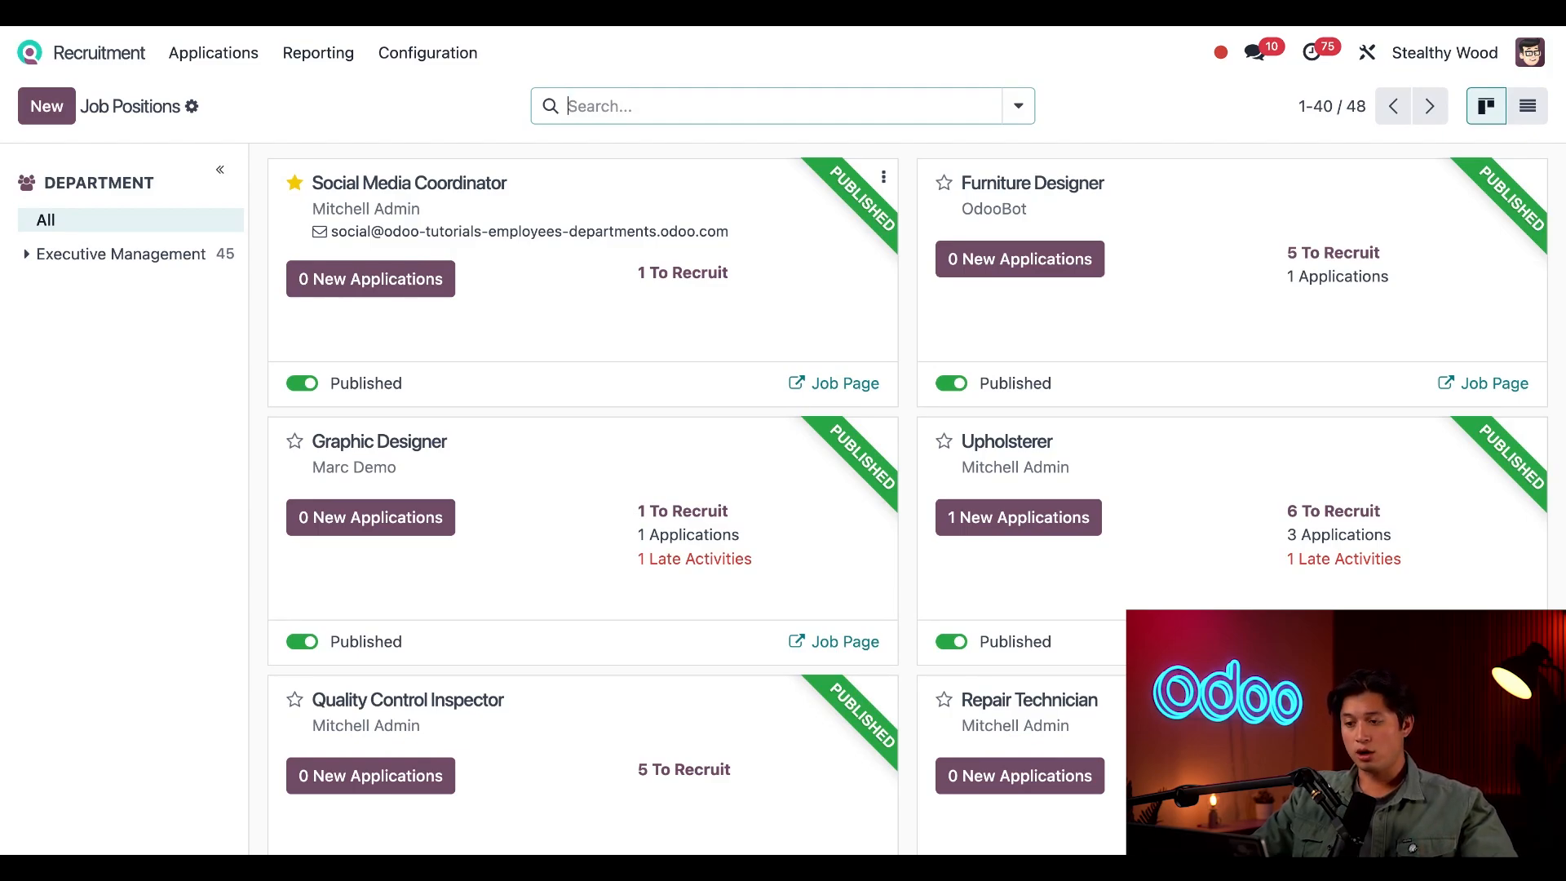
mouse_move(884, 177)
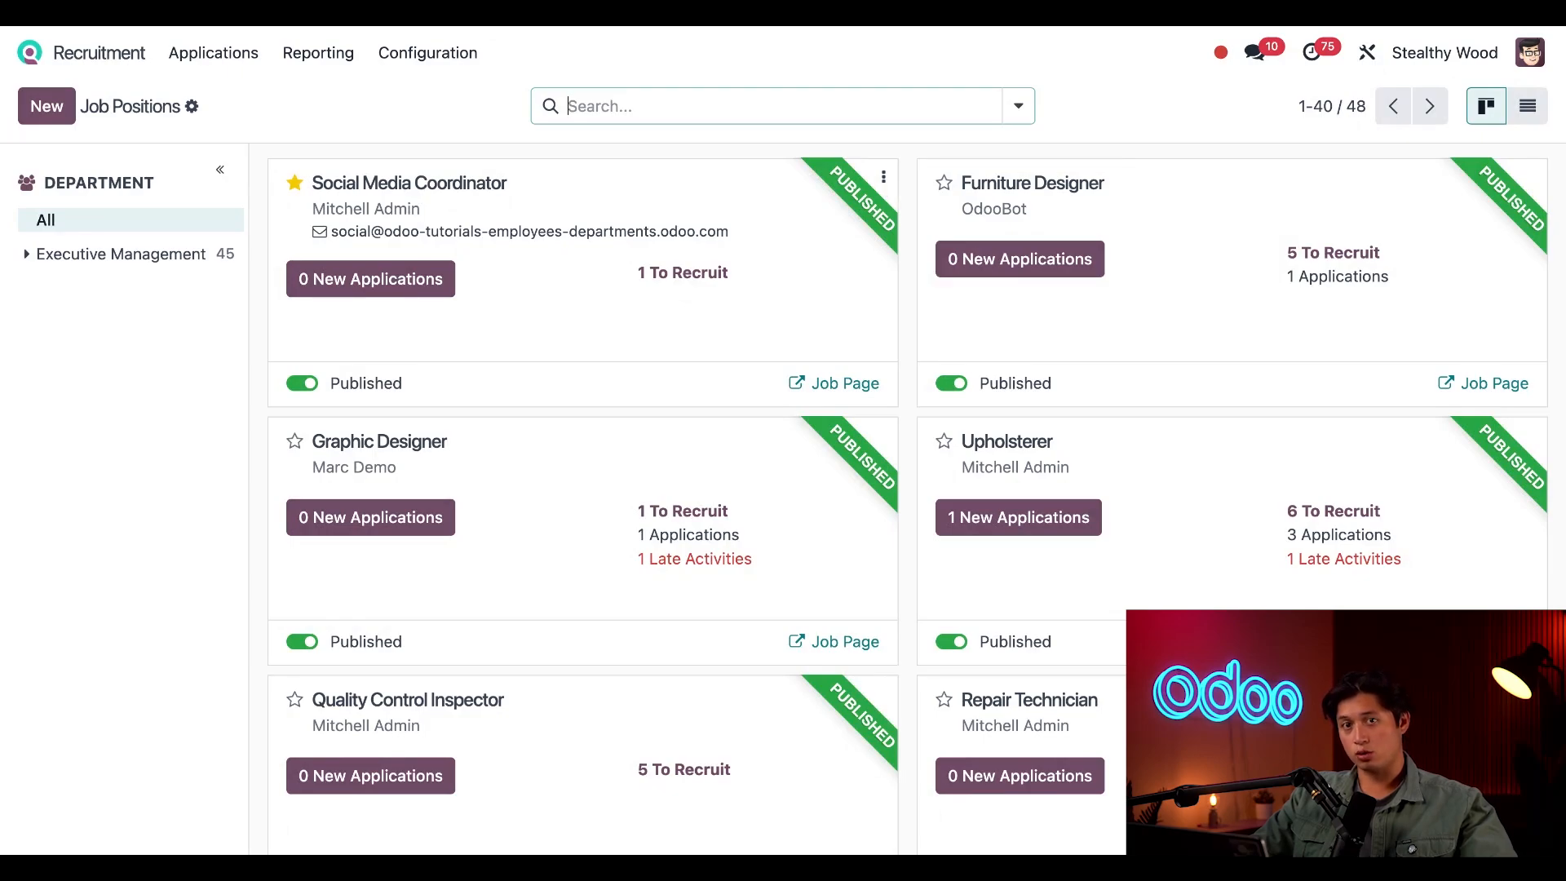
Step: Open the three-dot options menu on the Social Media Coordinator job card
left_click(883, 177)
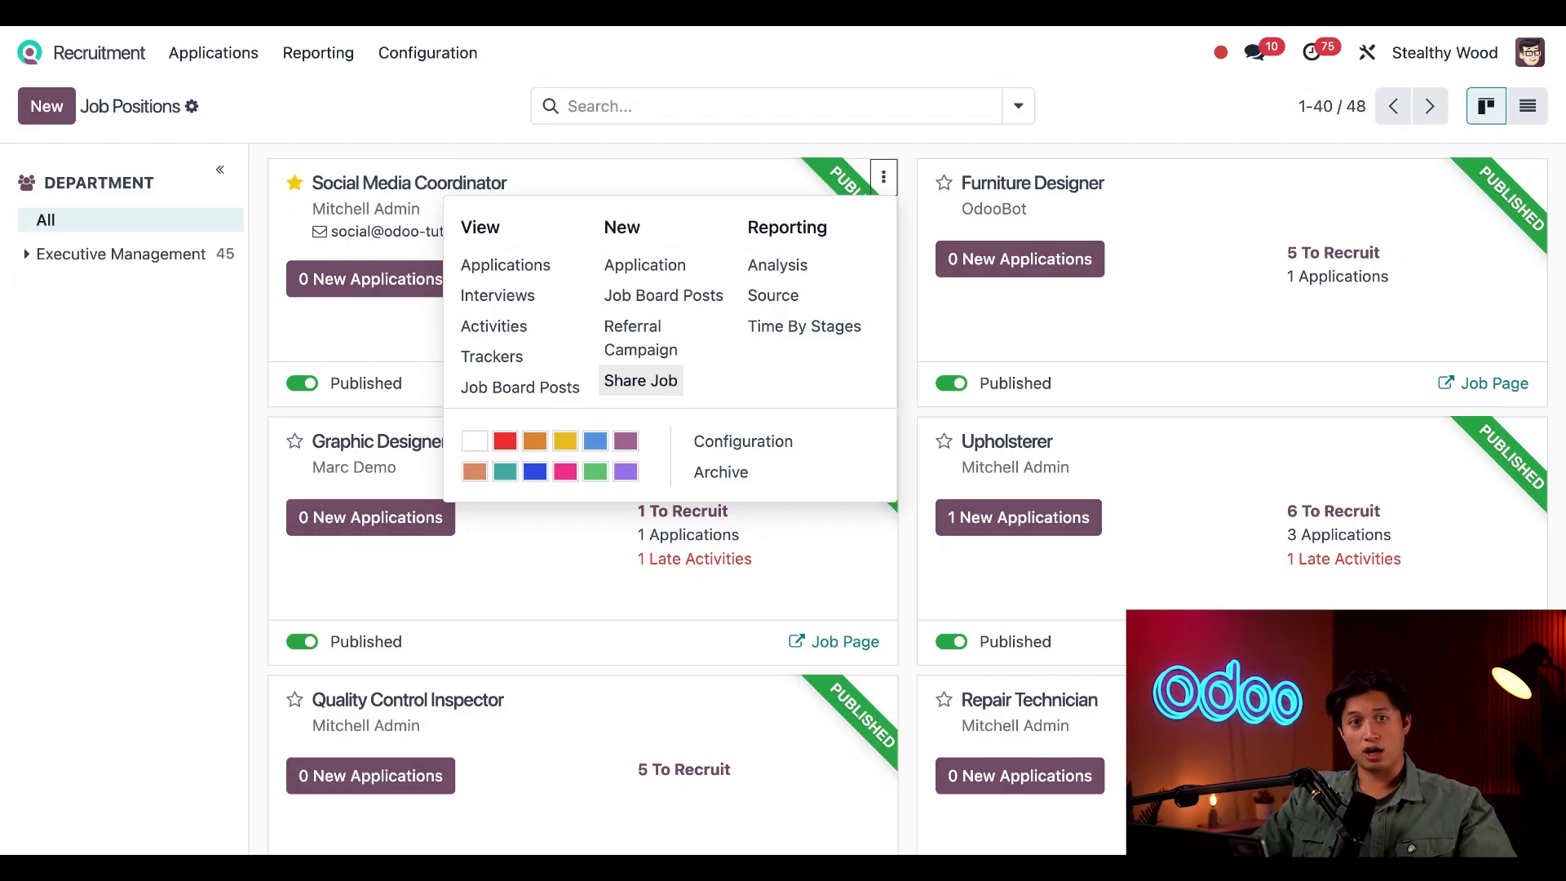
Step: Copy the Social Media Coordinator job link with Share Job
left_click(641, 380)
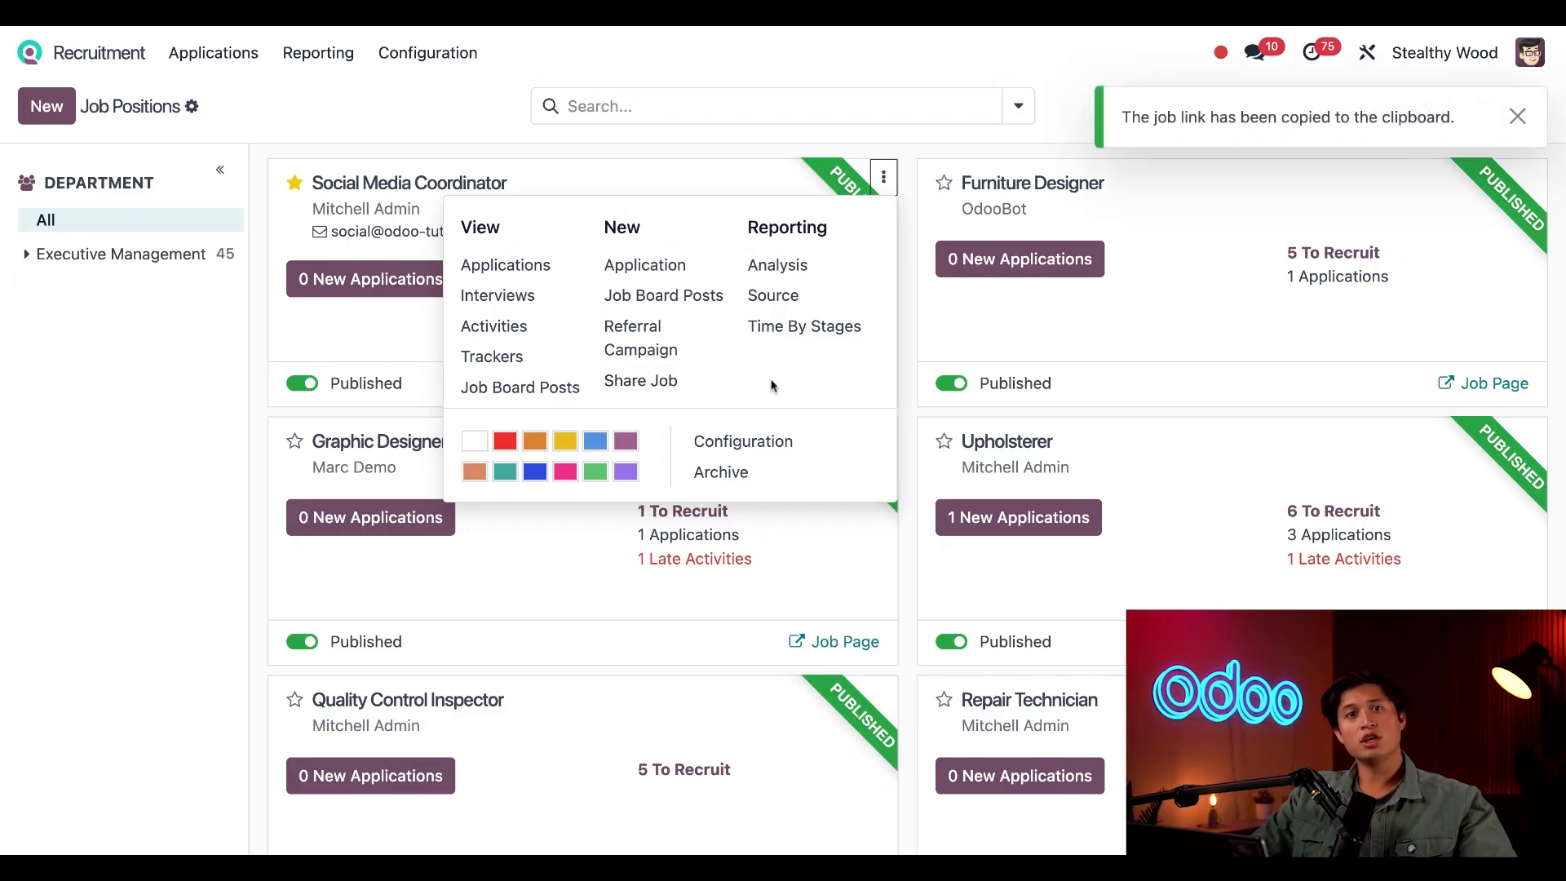
mouse_move(1312, 117)
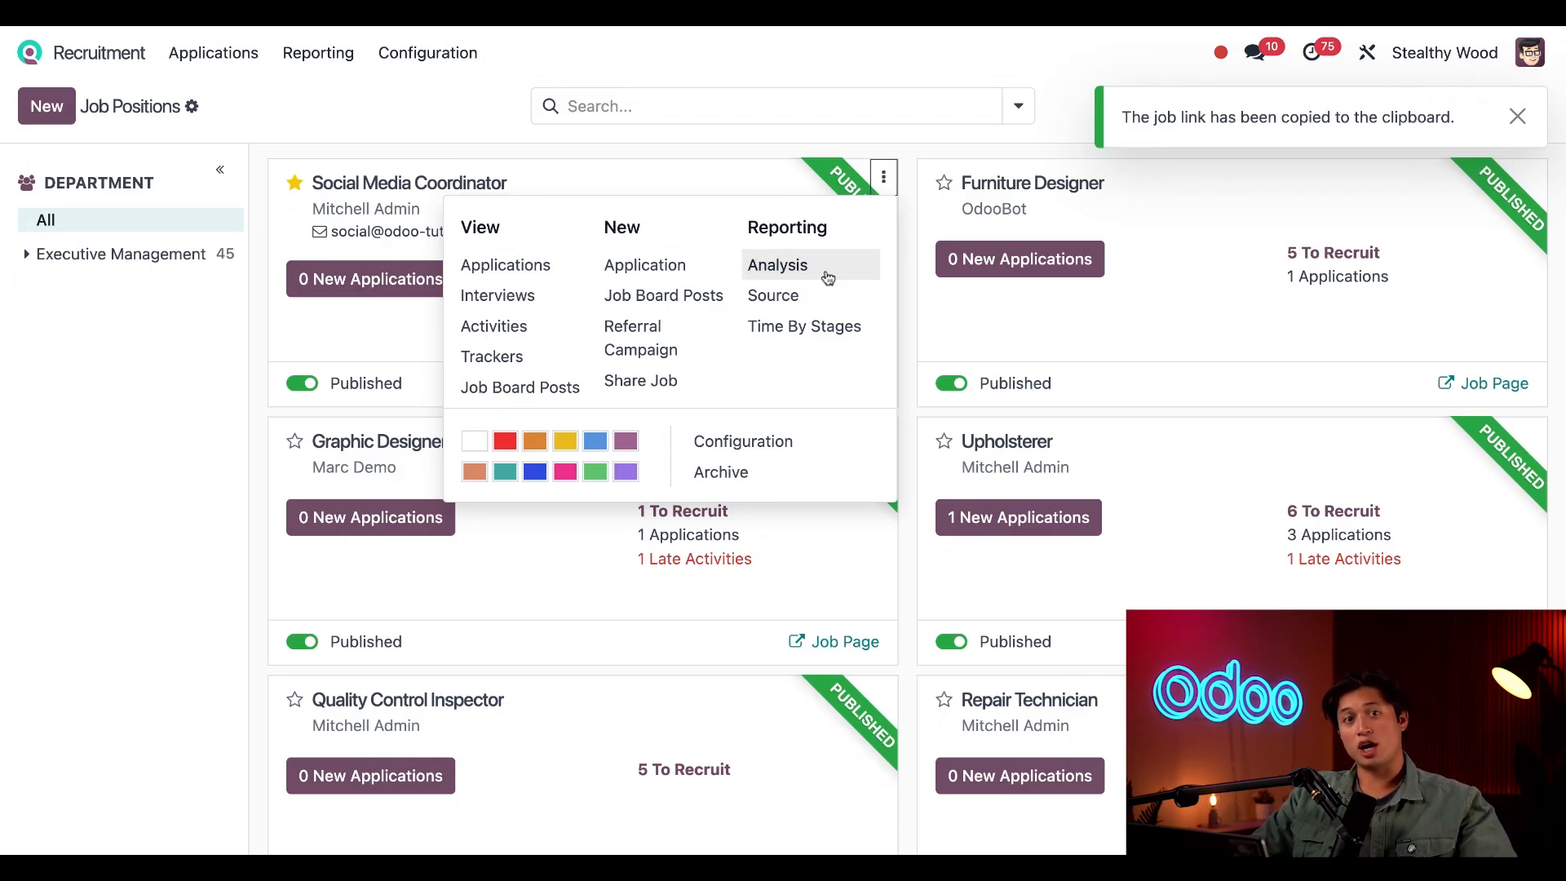
mouse_move(687, 457)
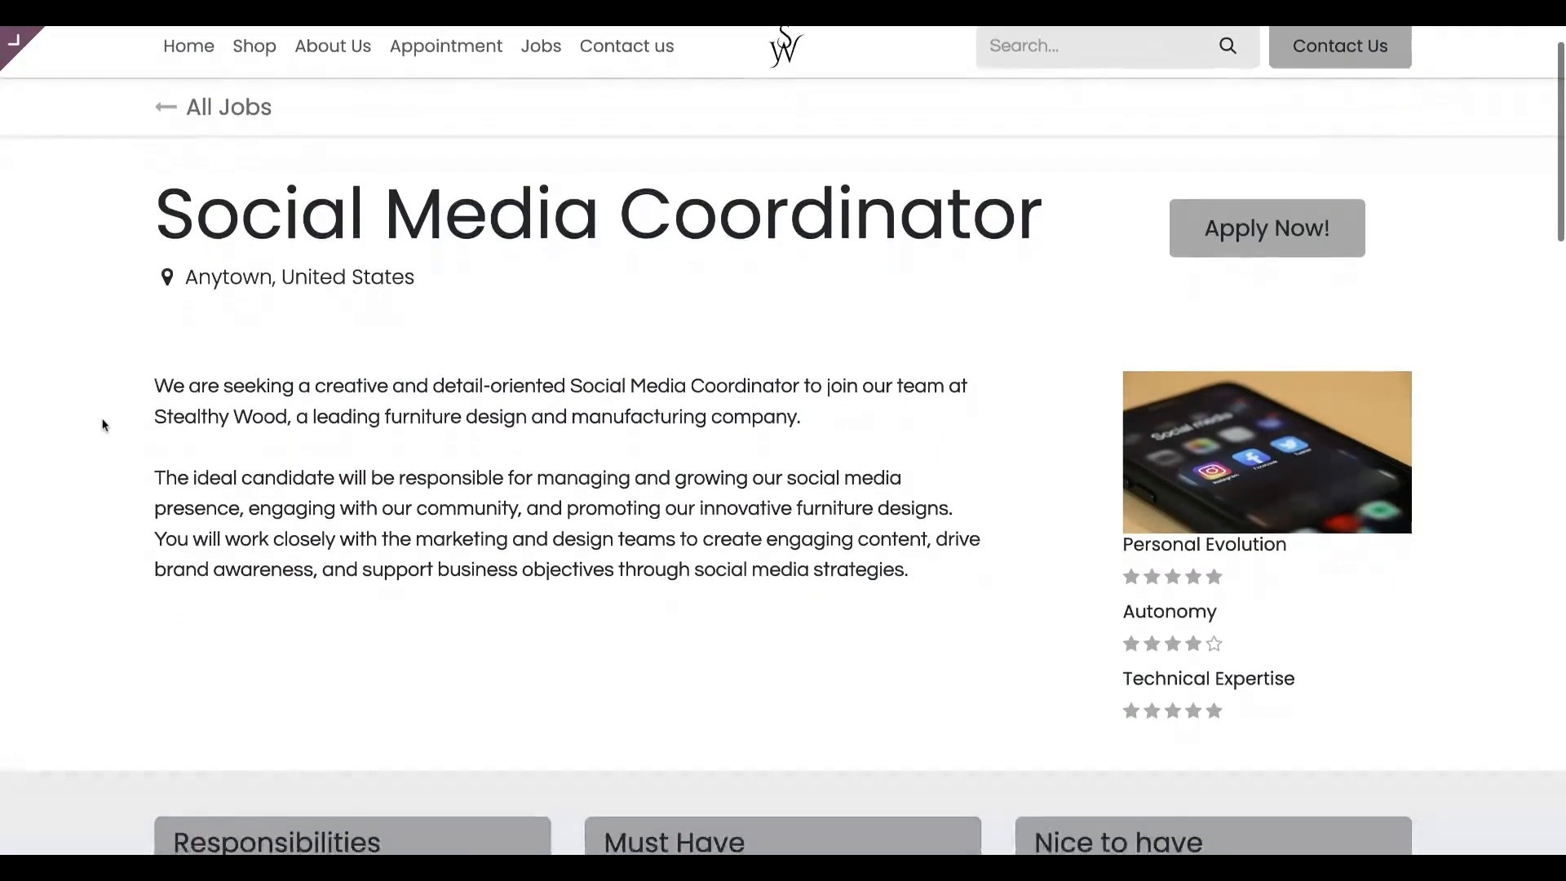
Step: Scroll down through the Social Media Coordinator job page on the website
scroll("down", 3)
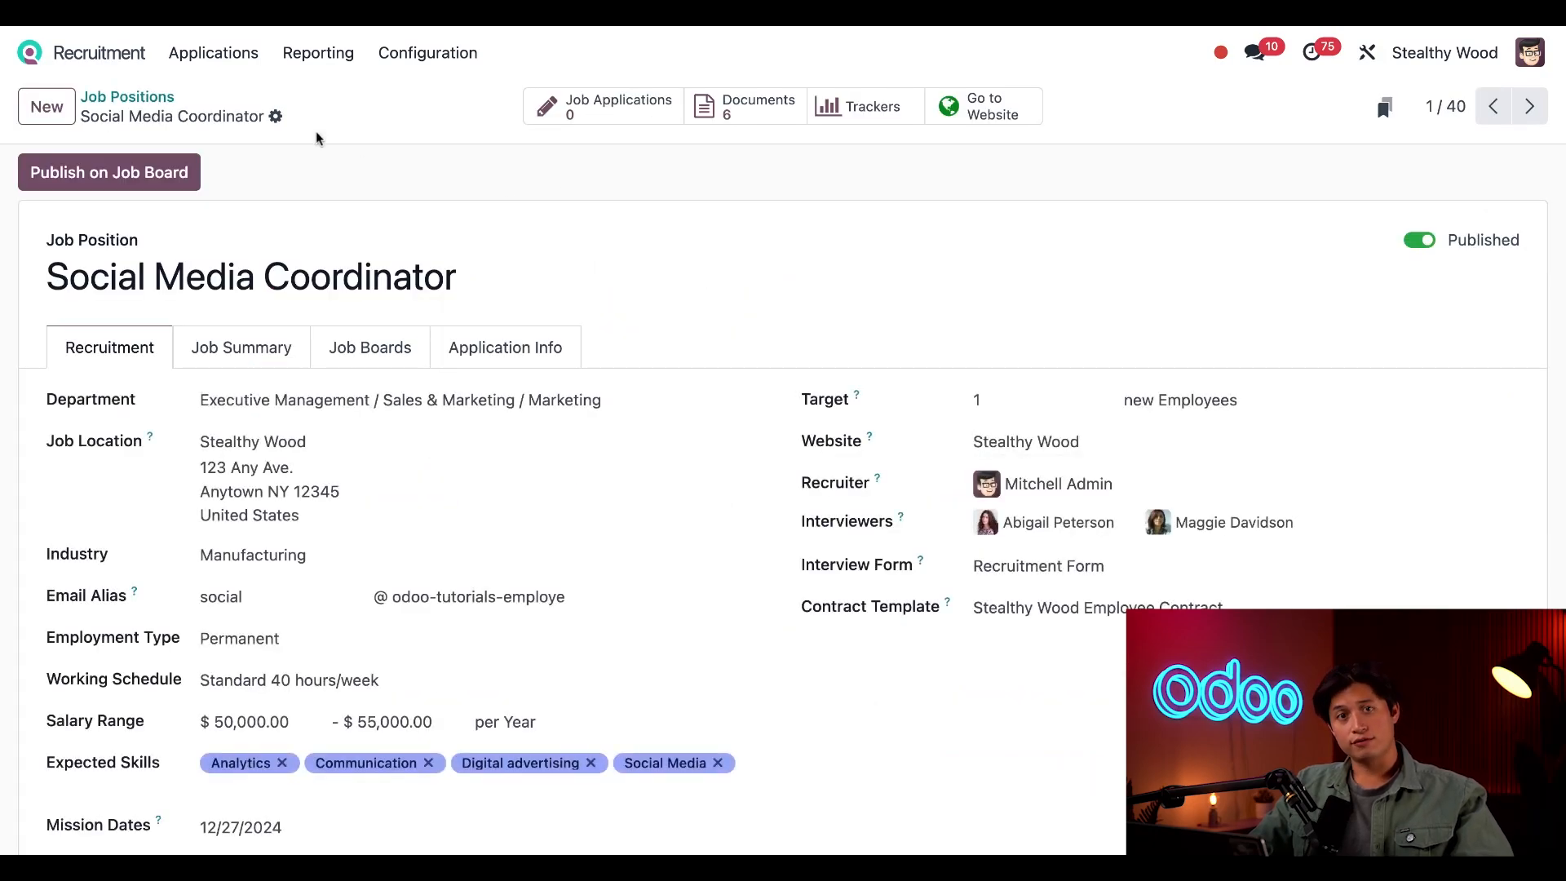
left_click(276, 116)
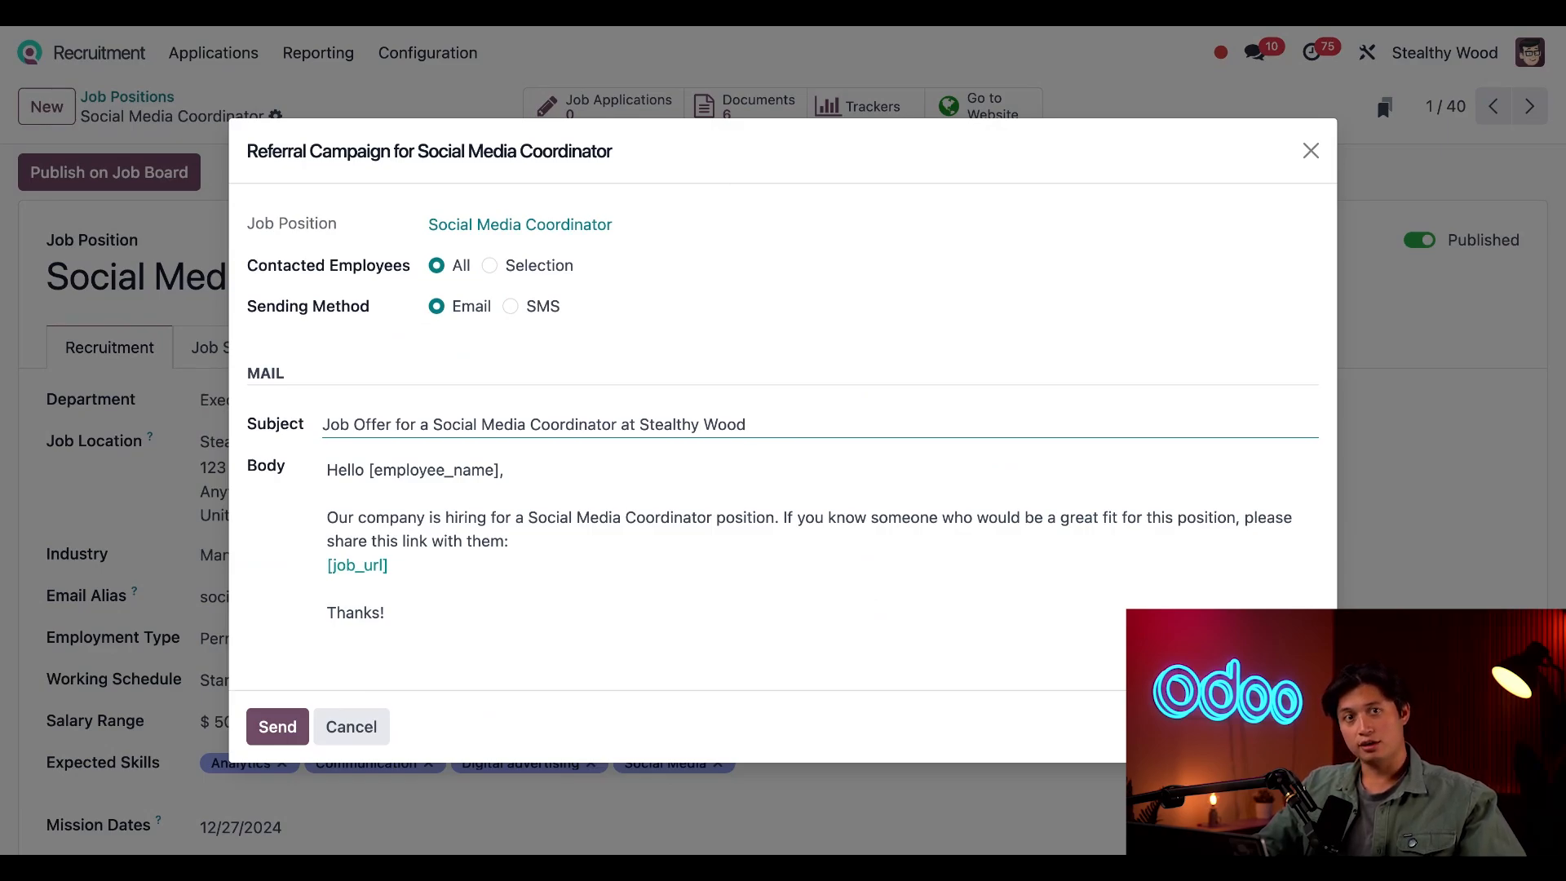
mouse_move(453, 286)
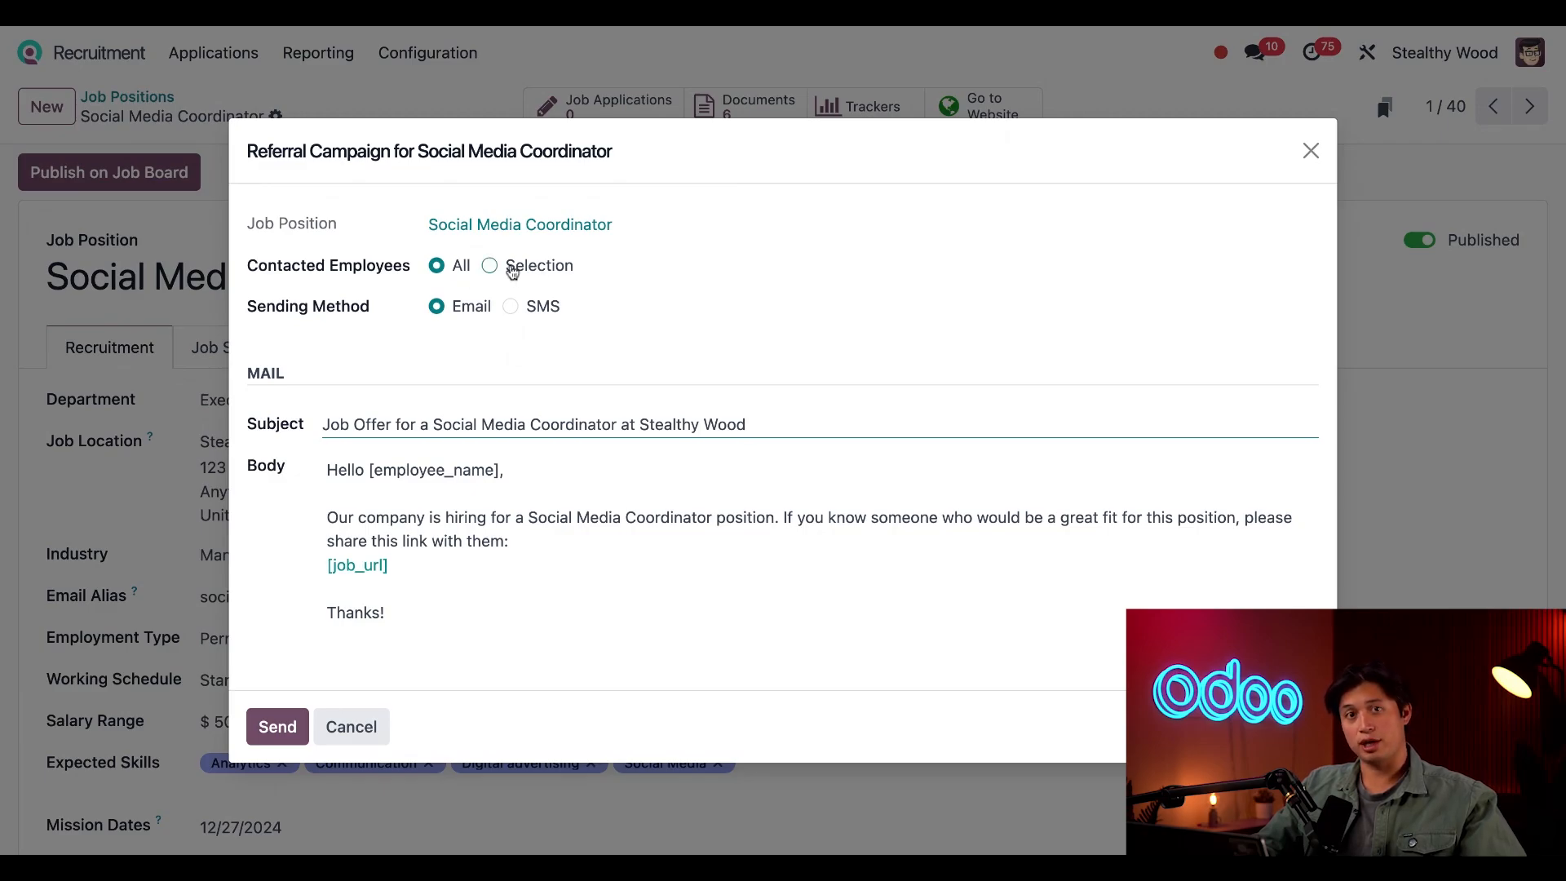
left_click(489, 266)
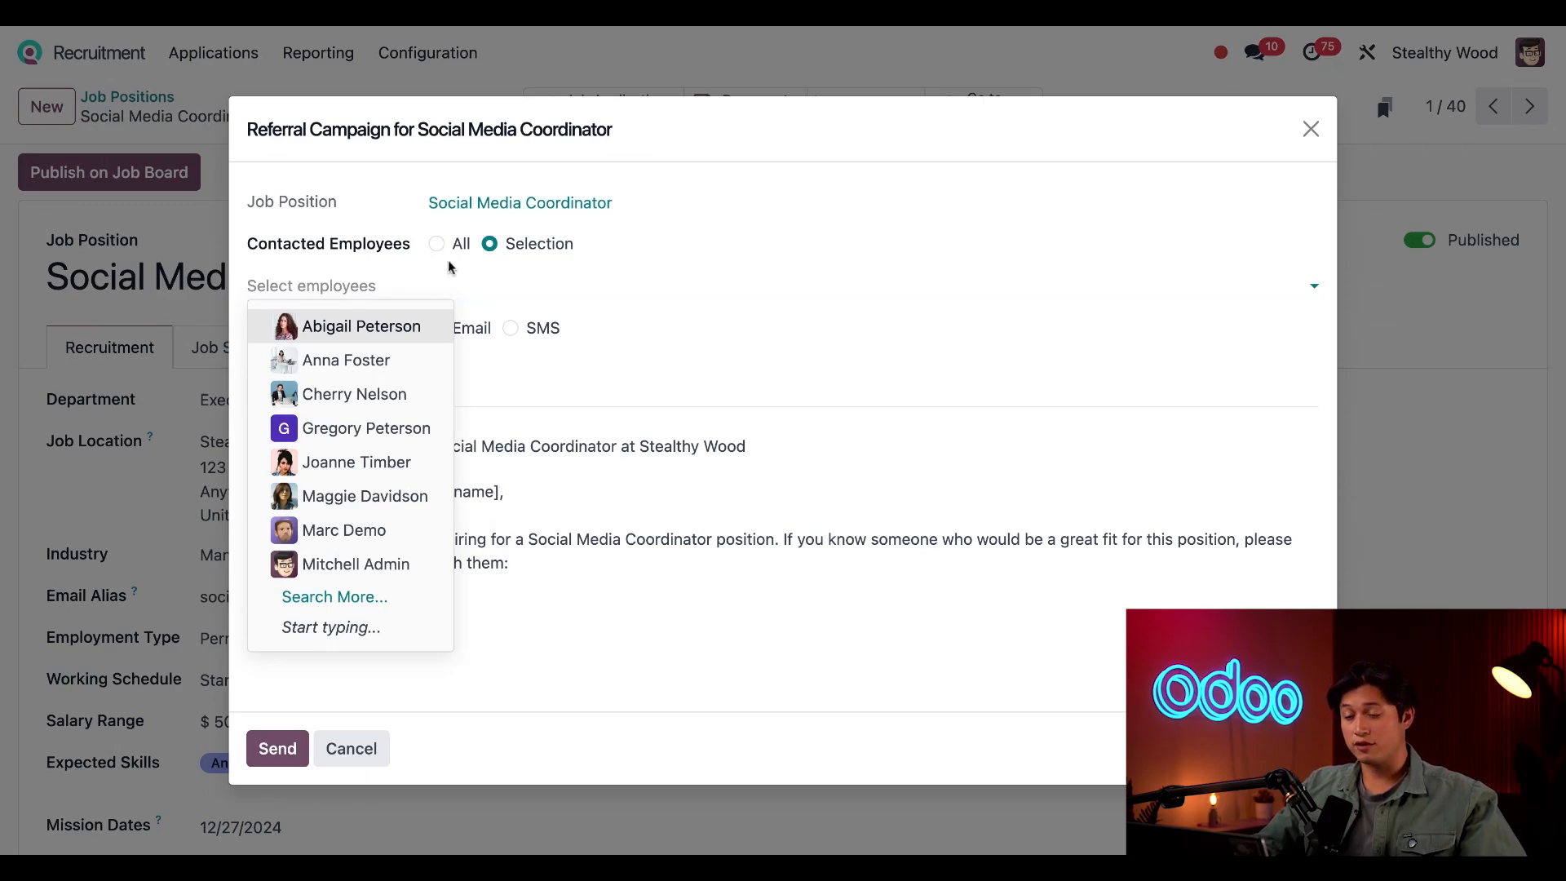
left_click(436, 244)
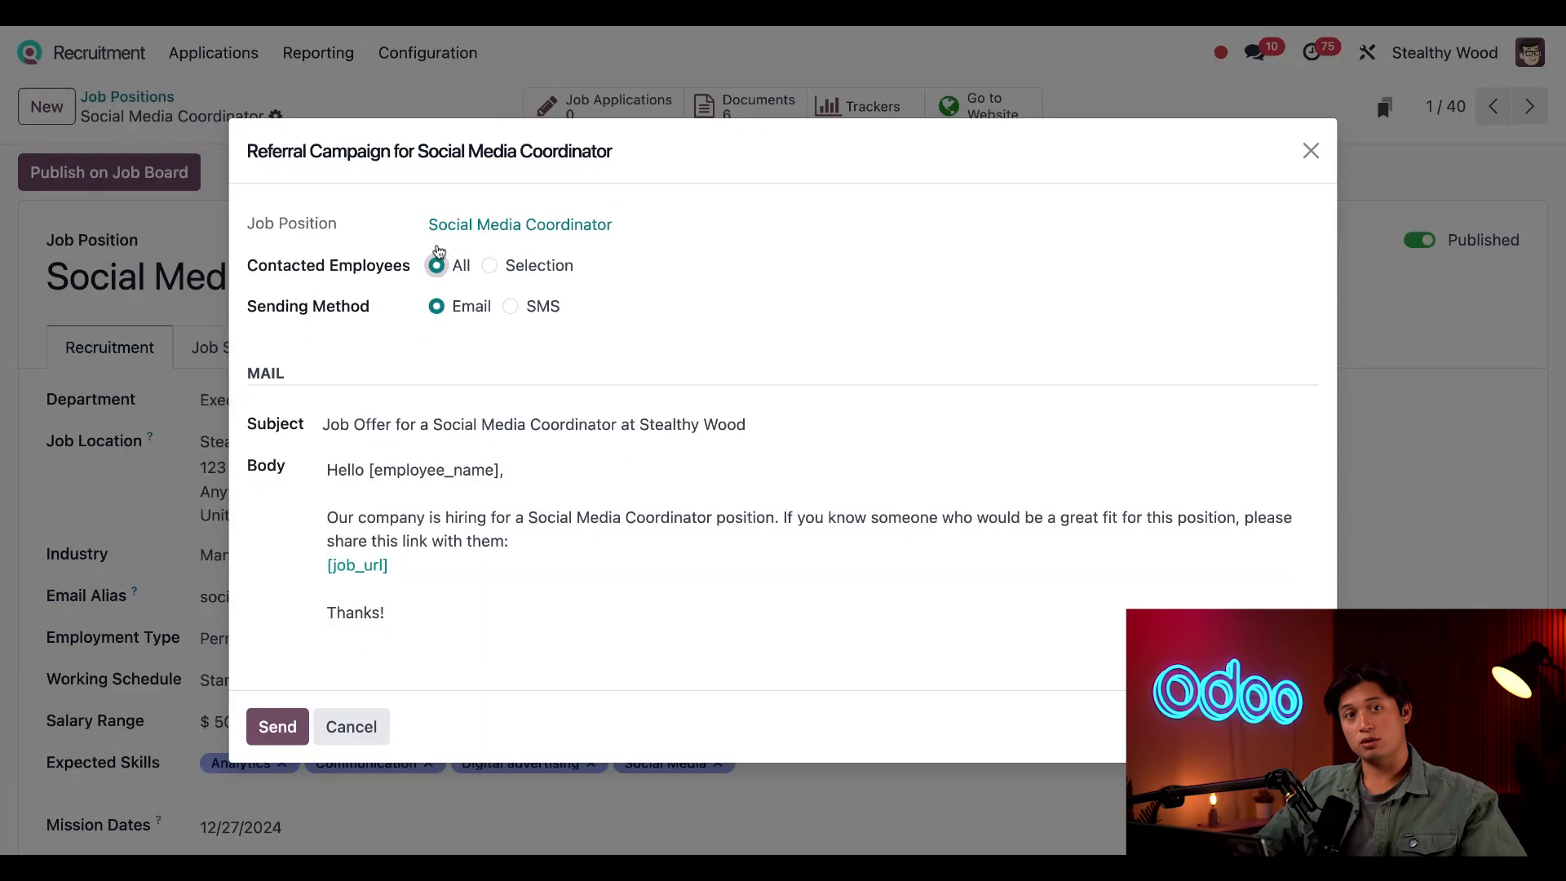
mouse_move(638, 263)
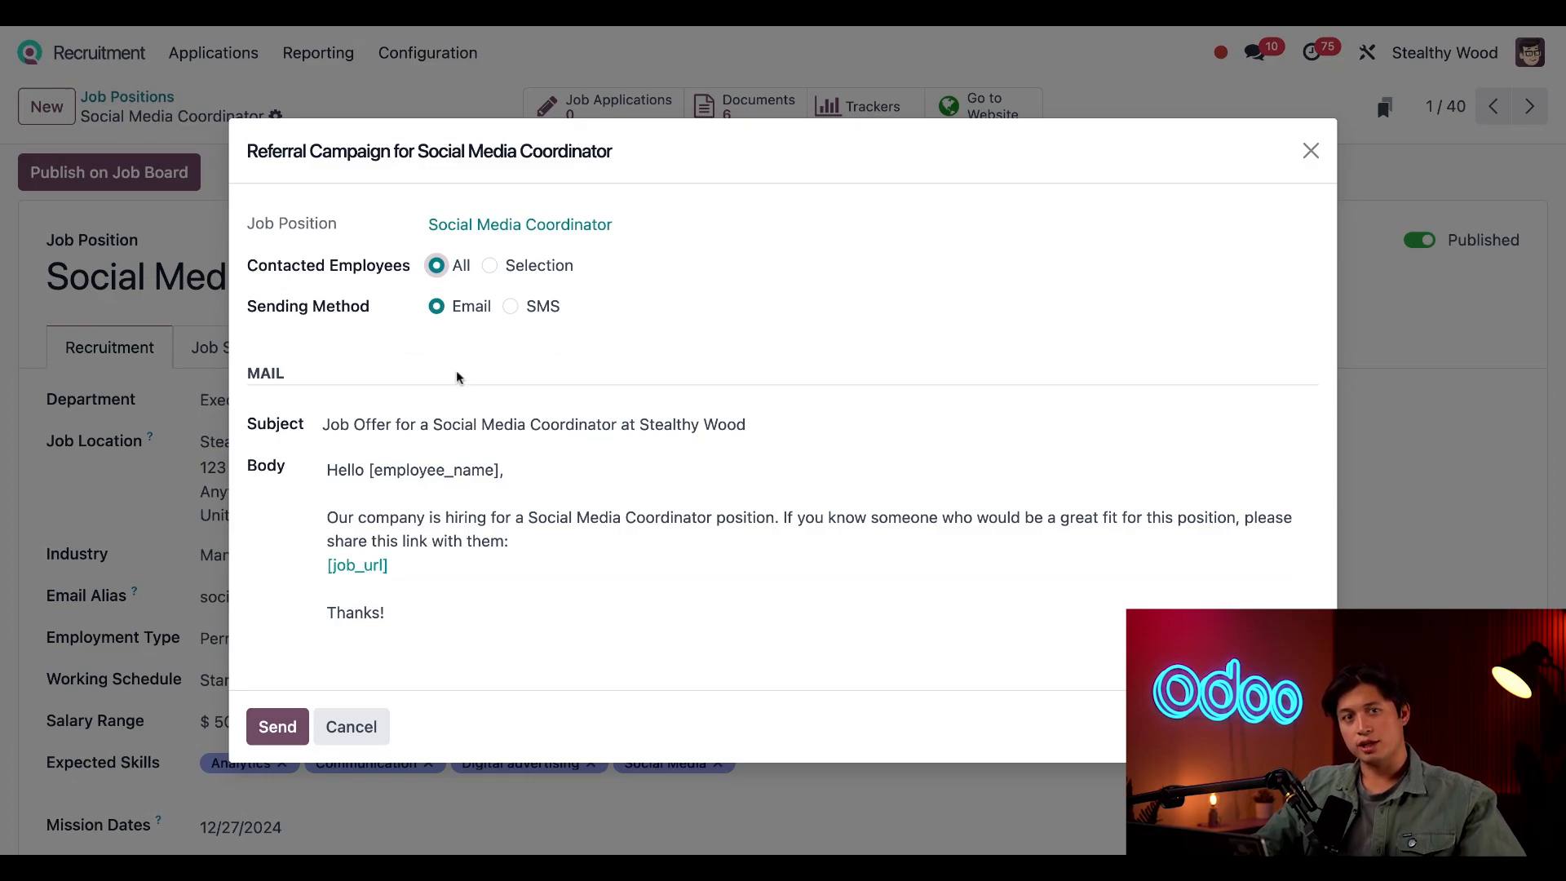
mouse_move(463, 356)
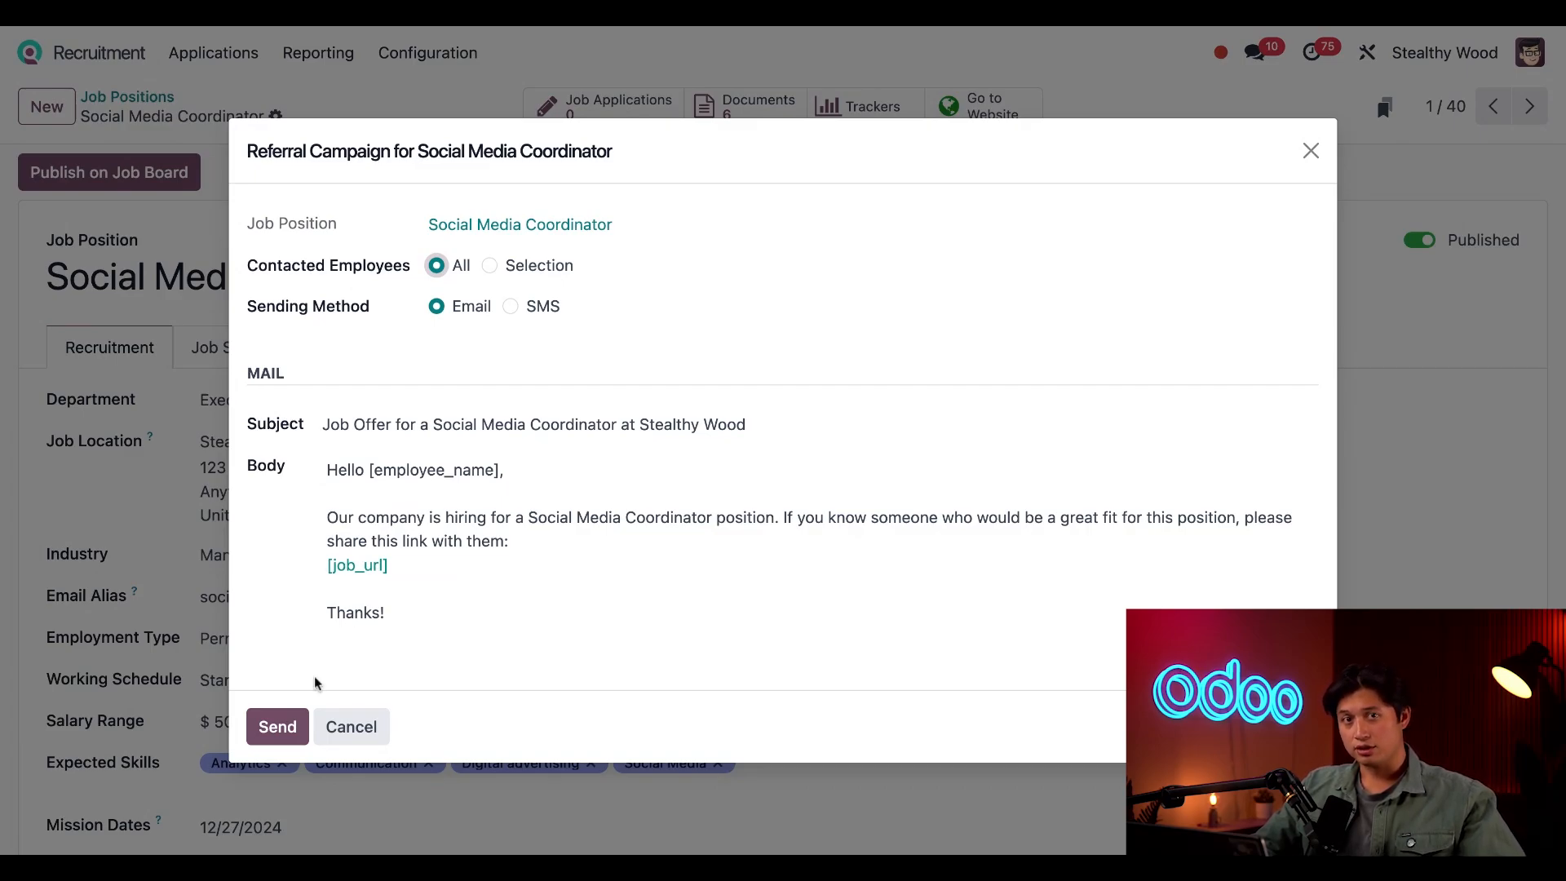
left_click(351, 727)
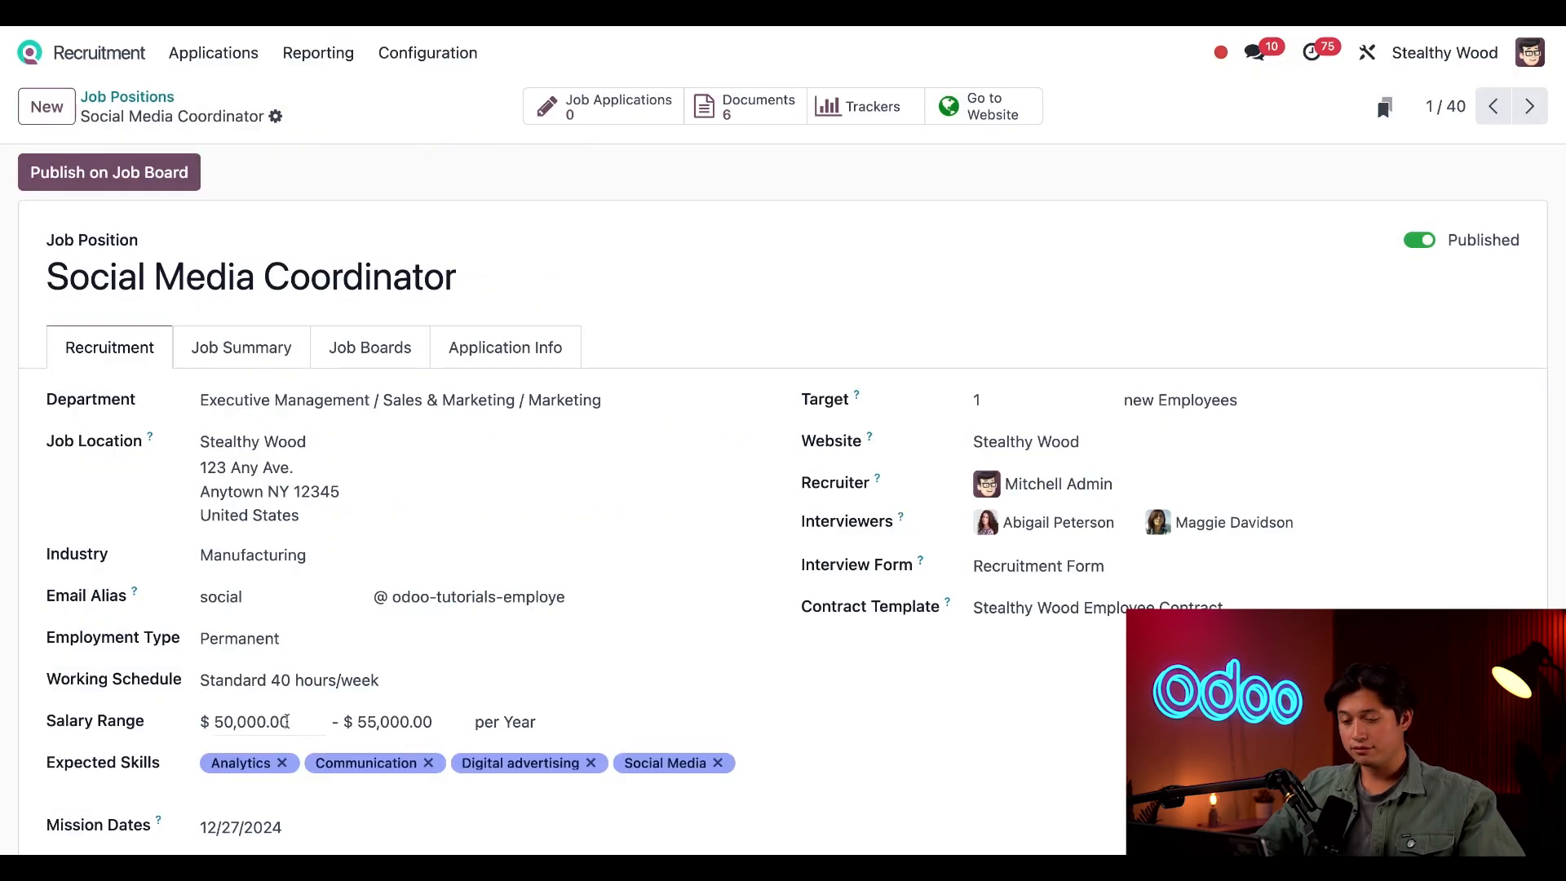
mouse_move(633, 526)
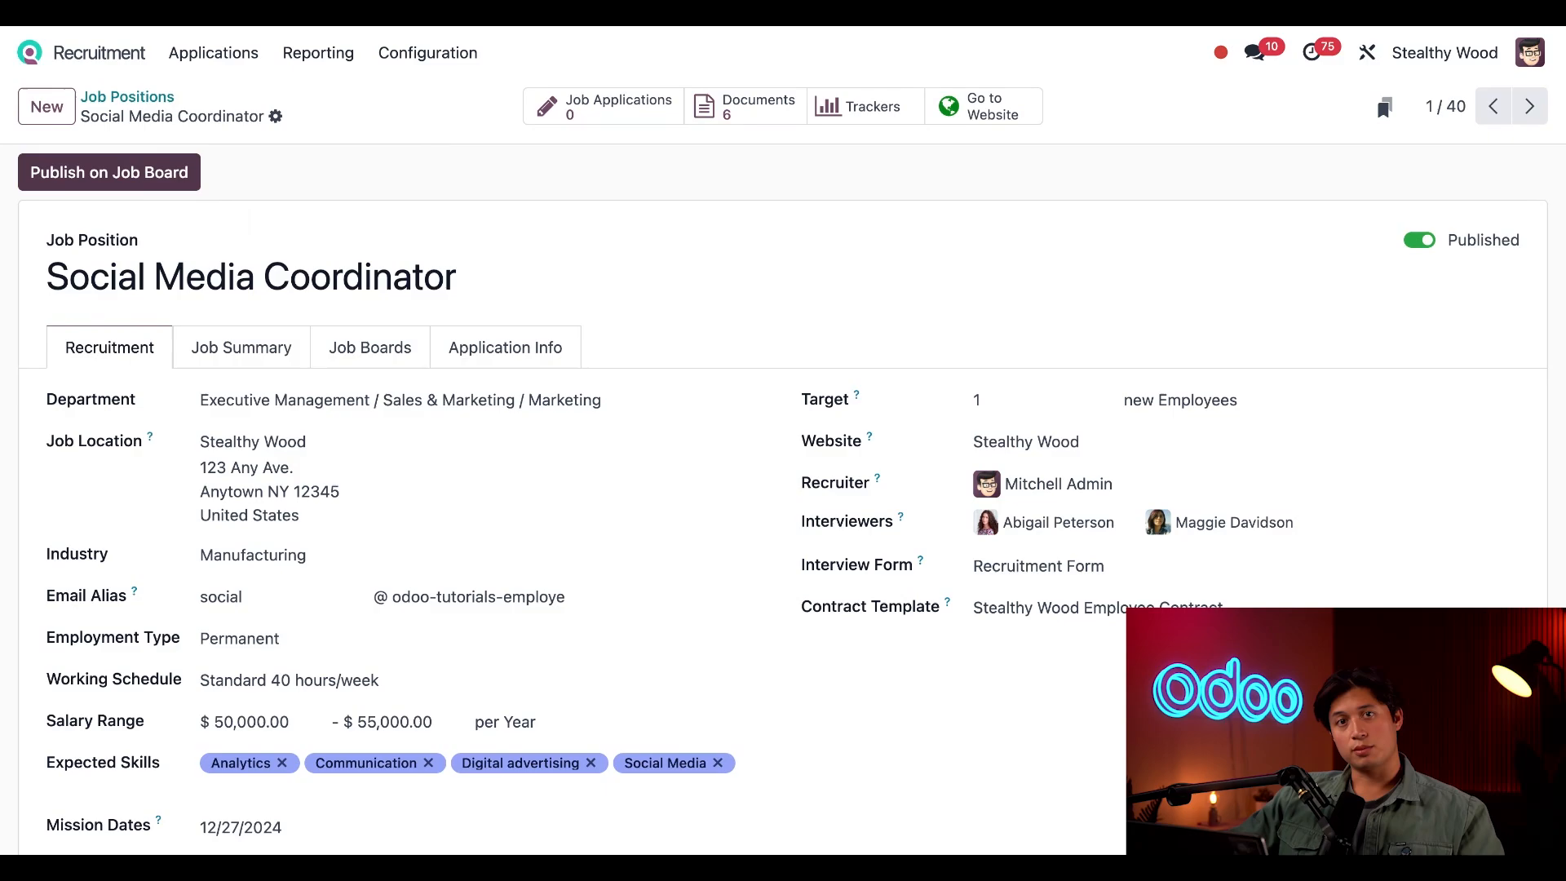
Step: Open the Publish on Job Board dialog from the Social Media Coordinator form
left_click(108, 172)
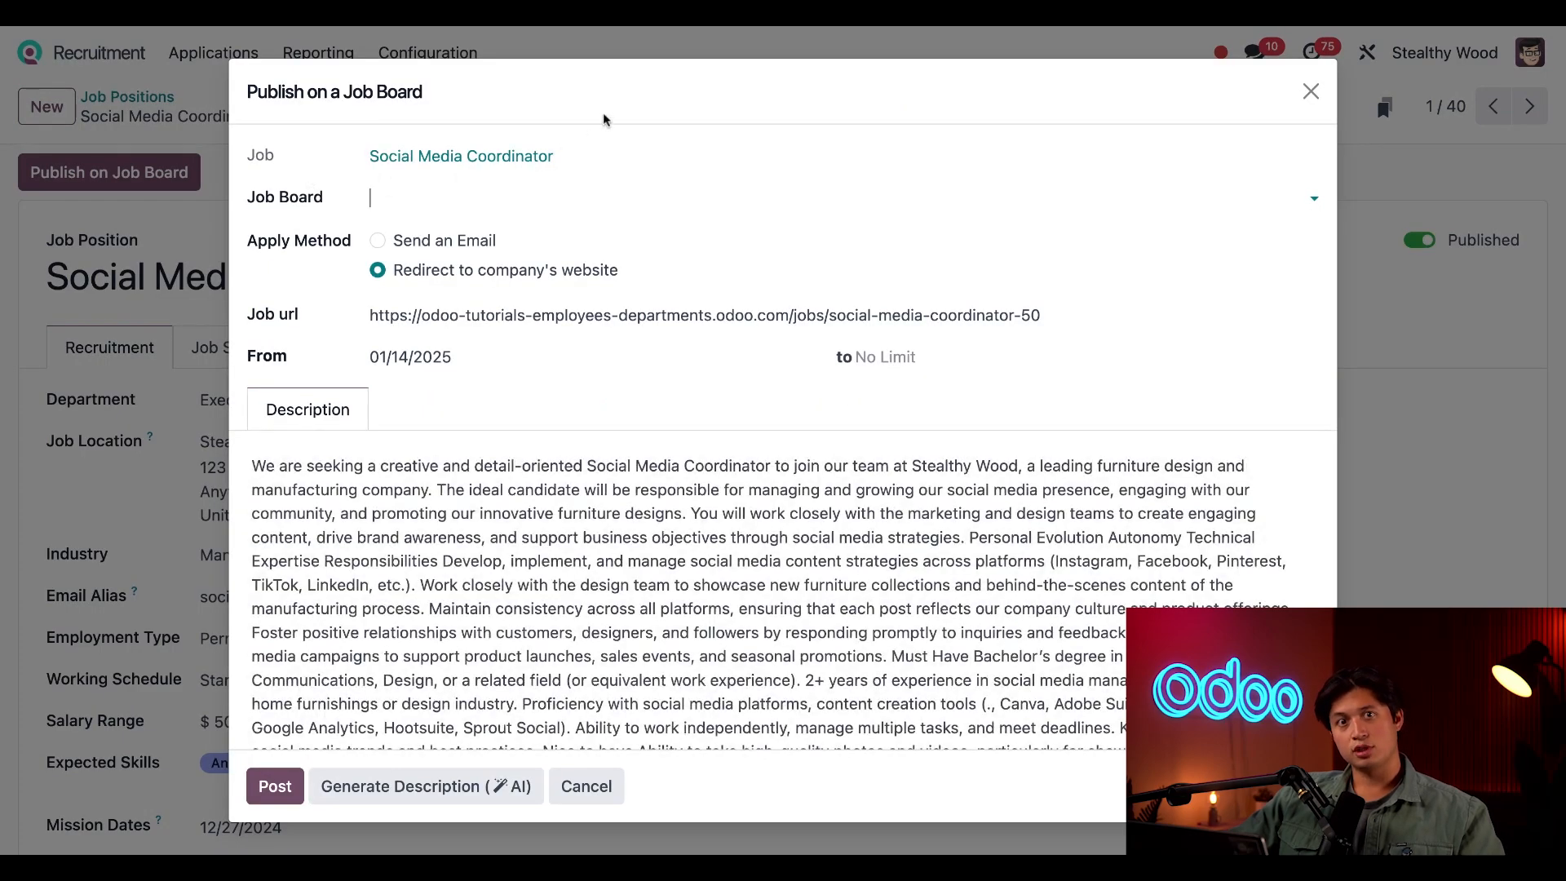
Step: Choose Monster.com as the job board with Apply Method redirecting to the company website
left_click(581, 189)
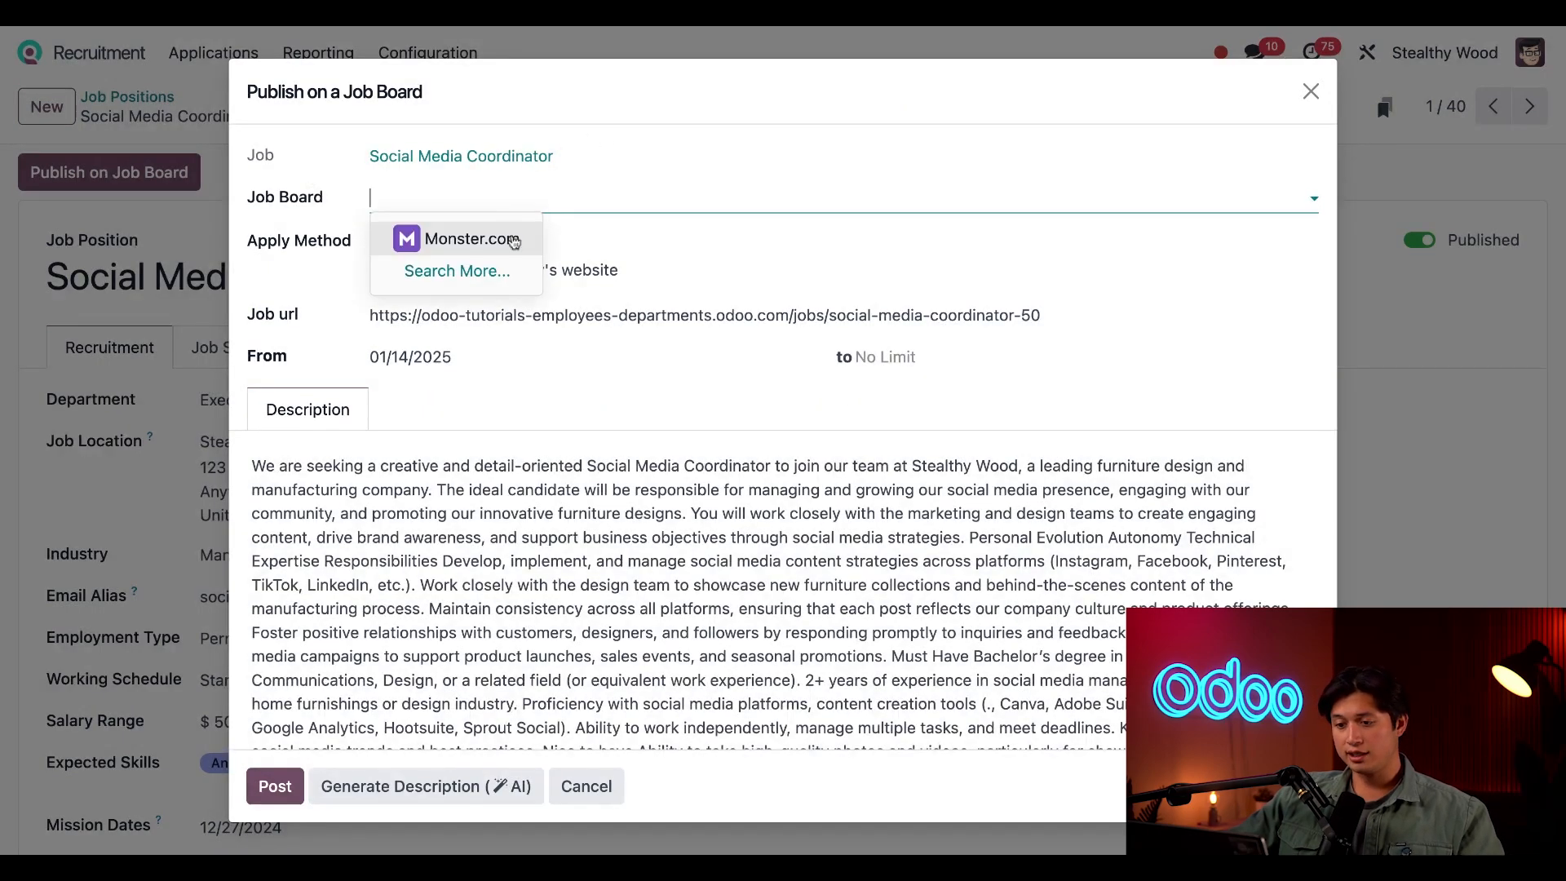
left_click(457, 238)
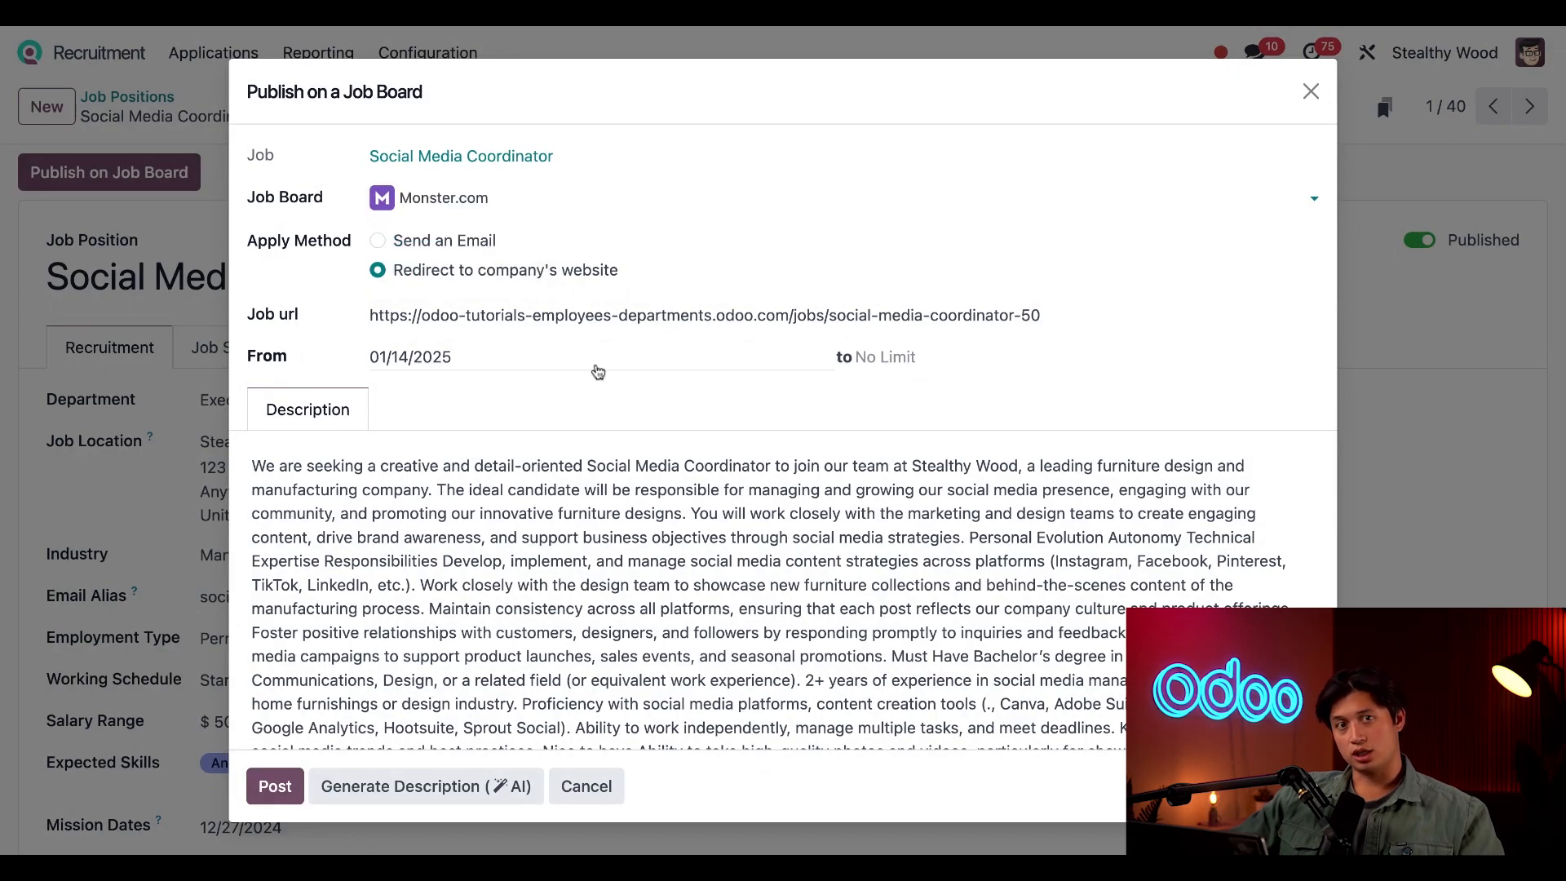
mouse_move(643, 300)
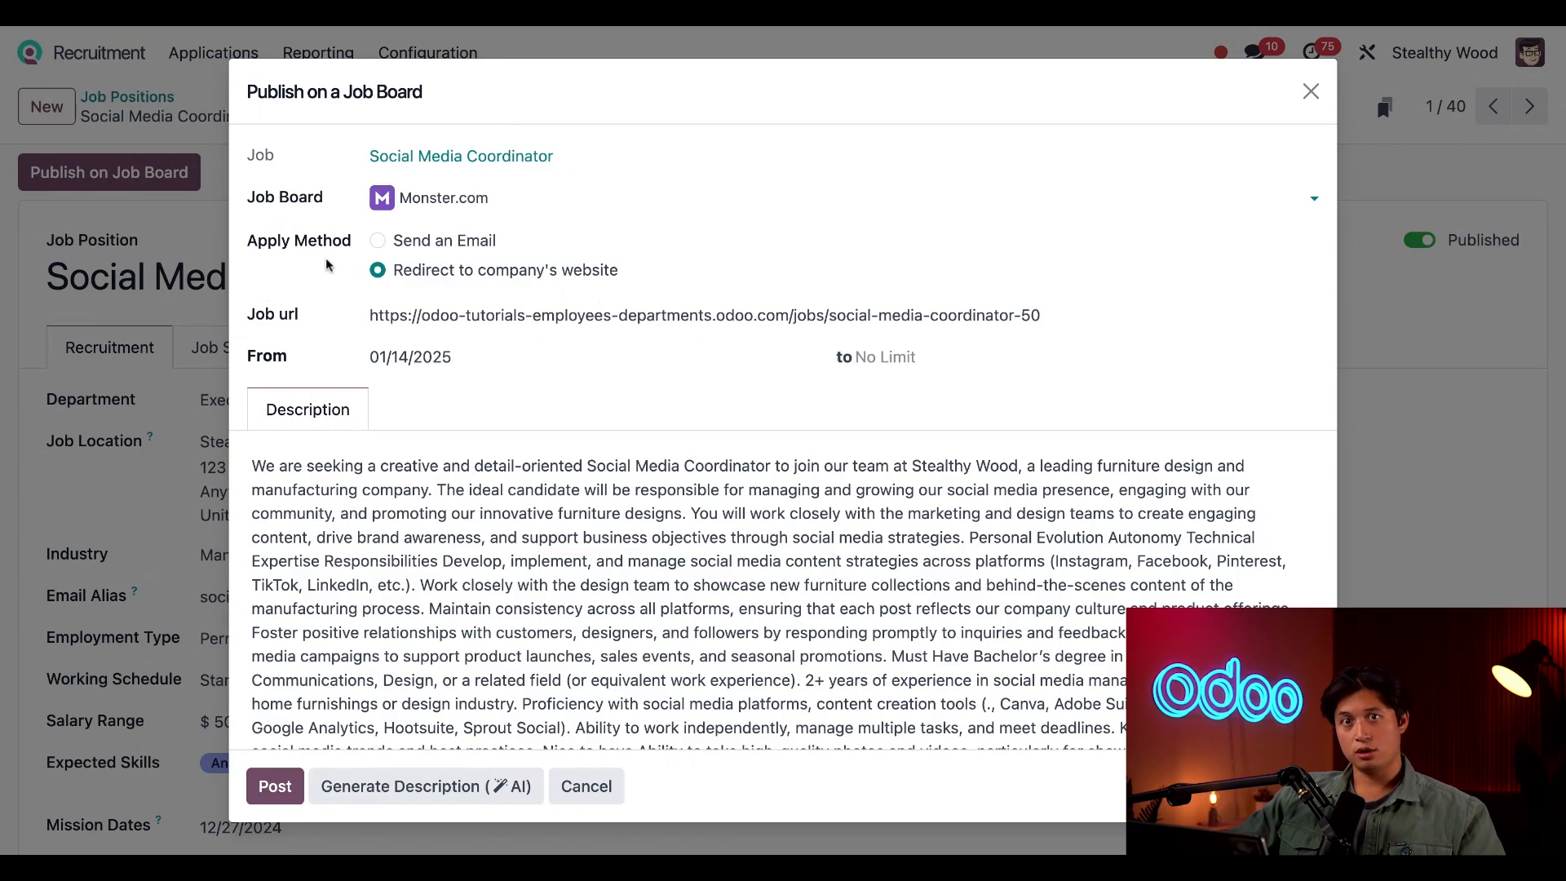
left_click(377, 240)
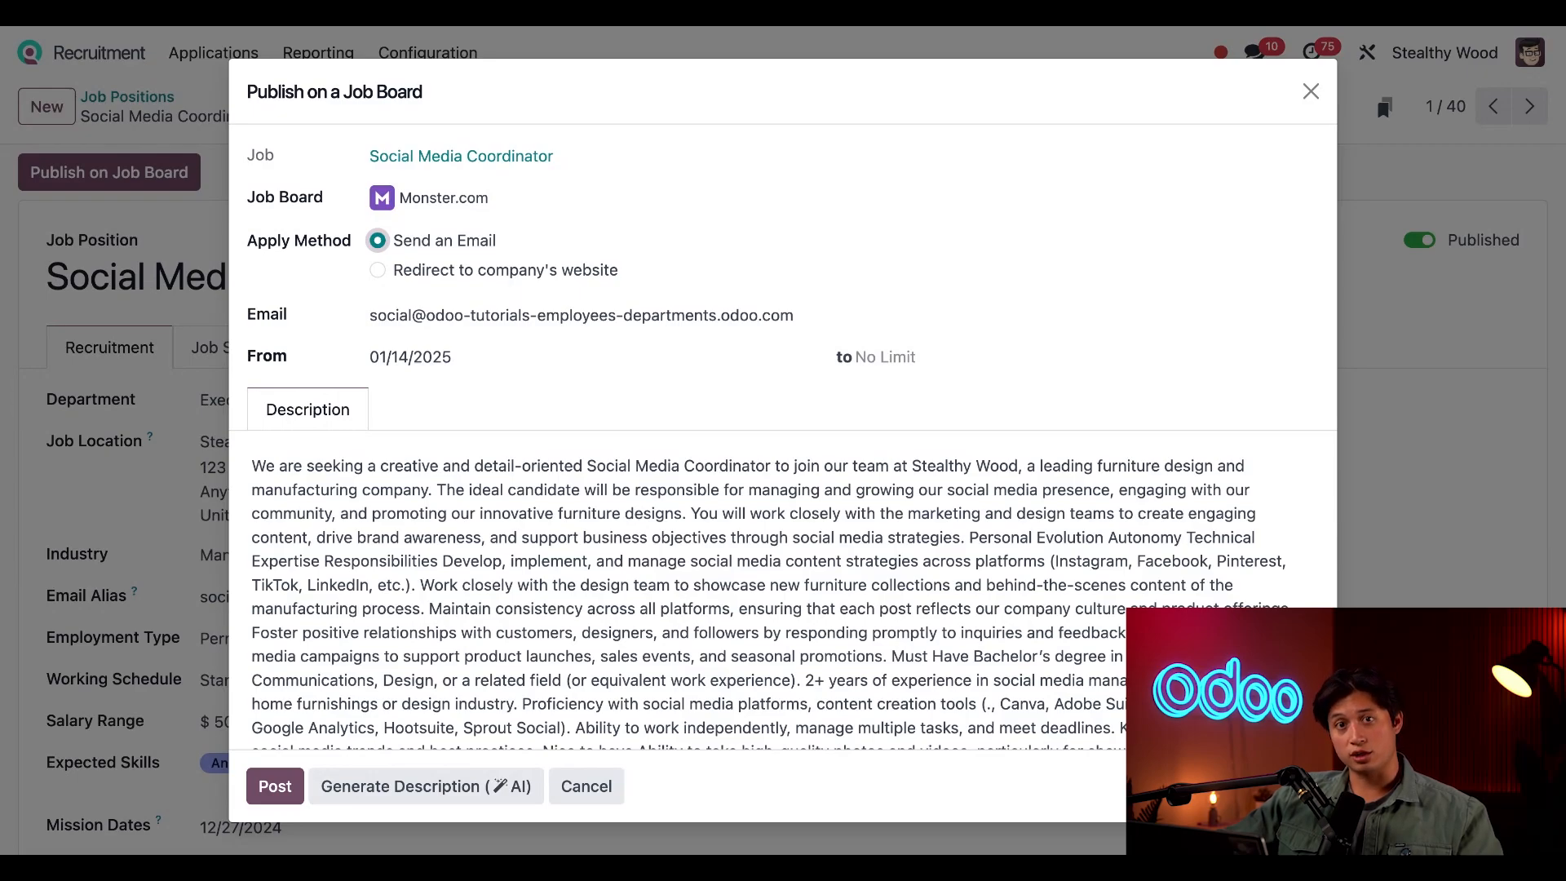
left_click(376, 270)
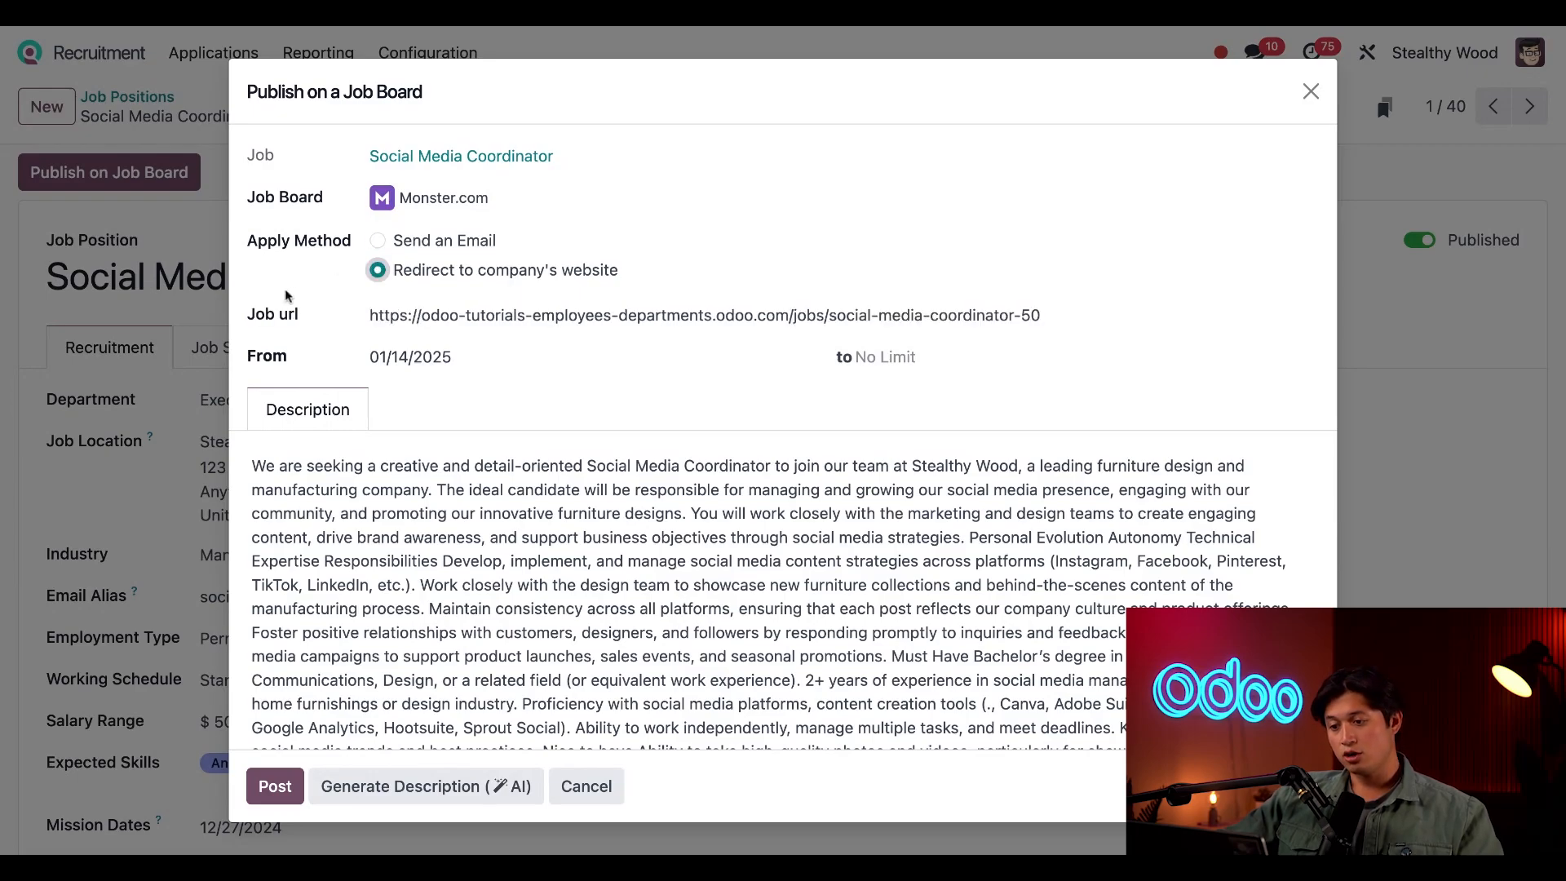
mouse_move(276, 285)
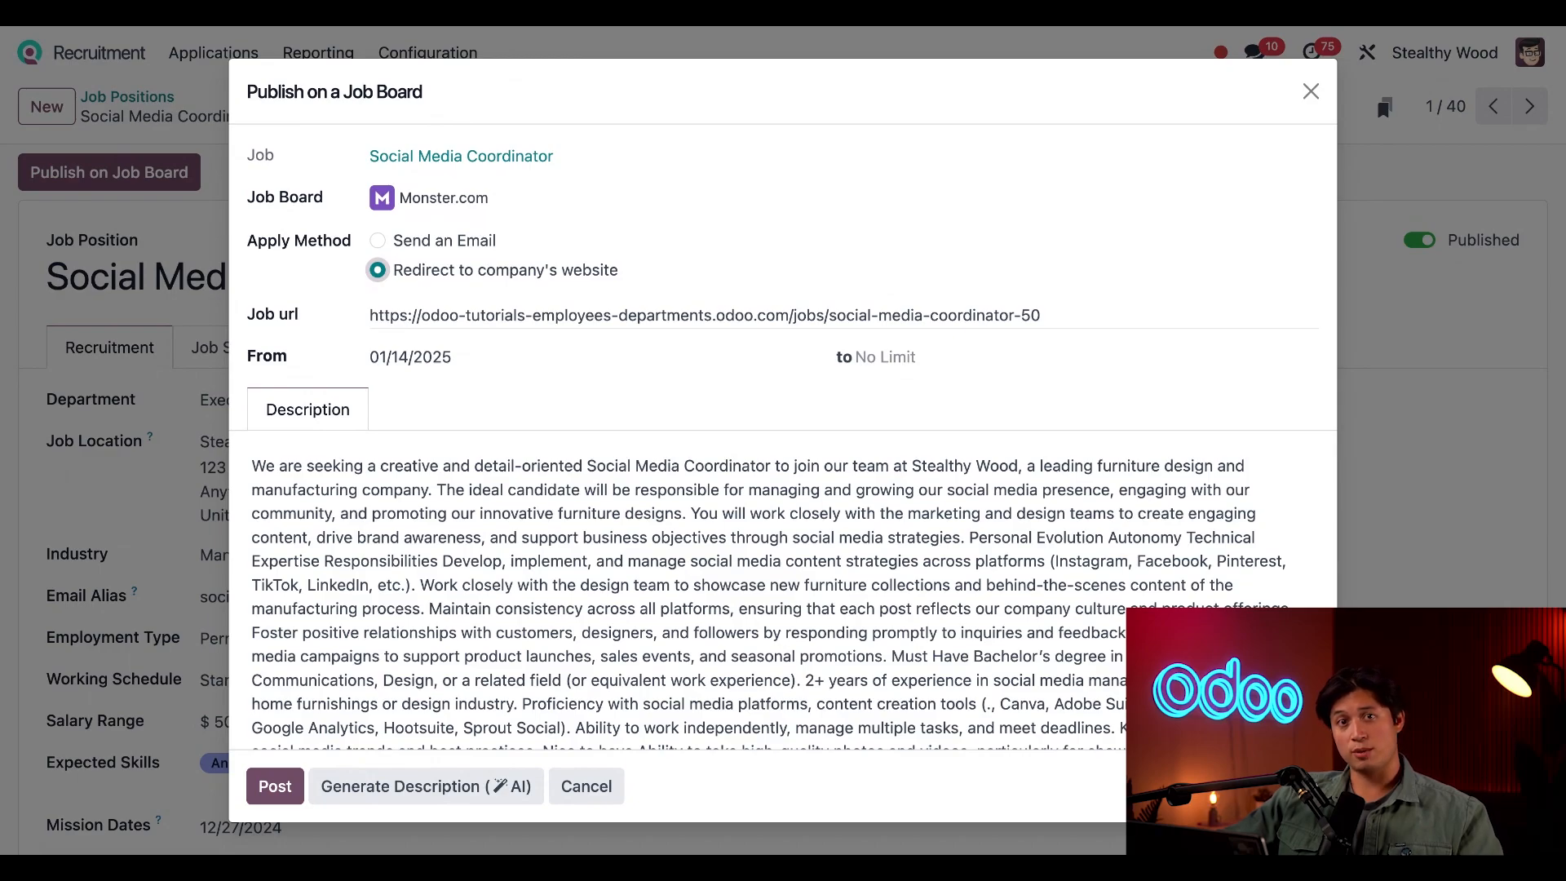
mouse_move(898, 396)
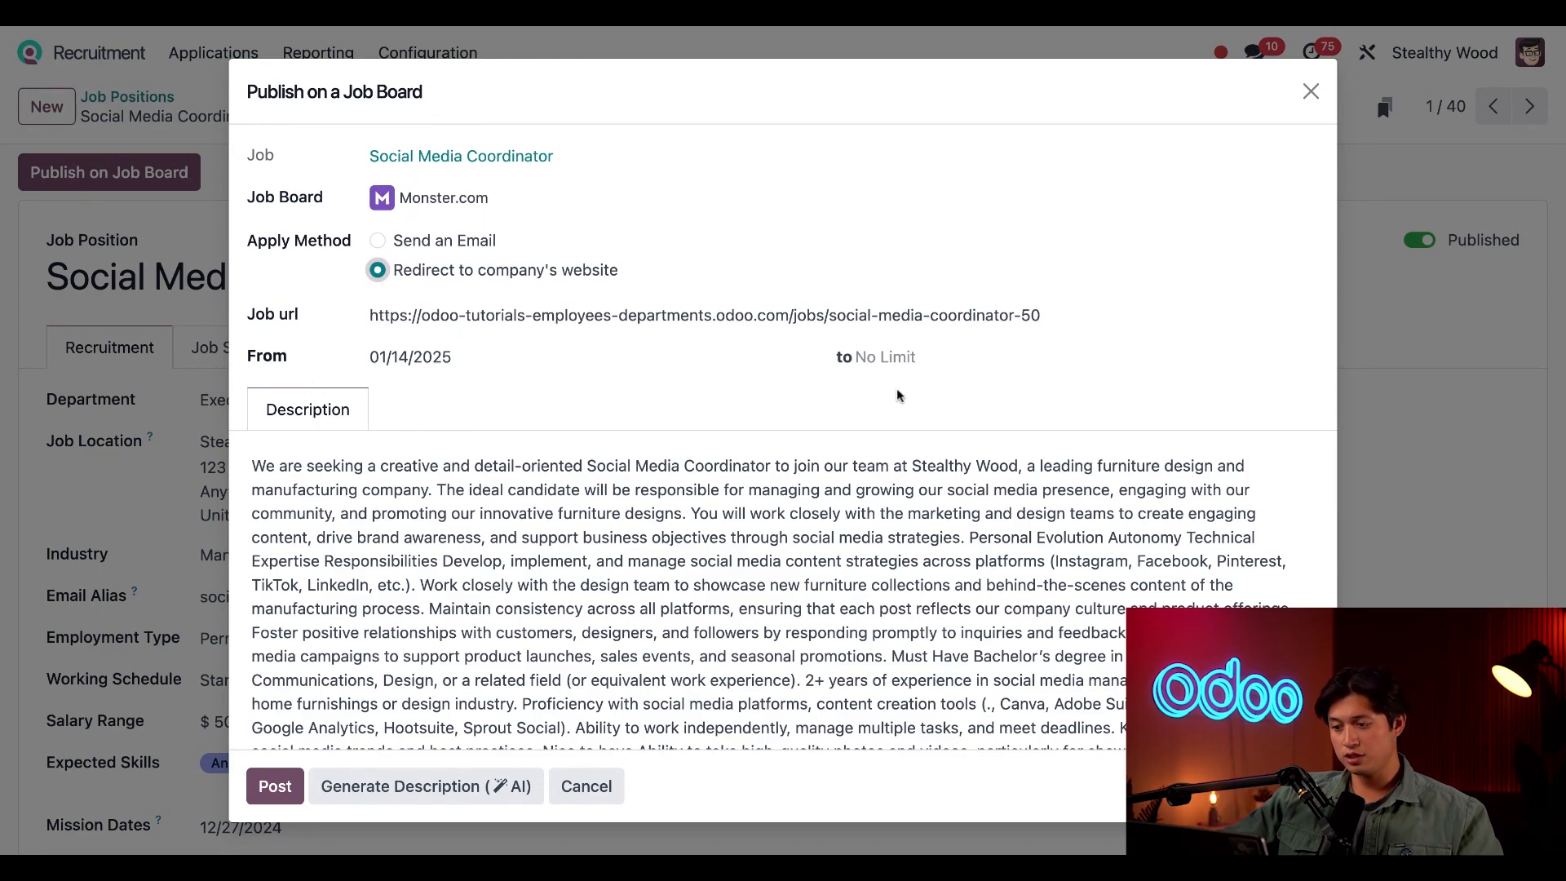
mouse_move(727, 406)
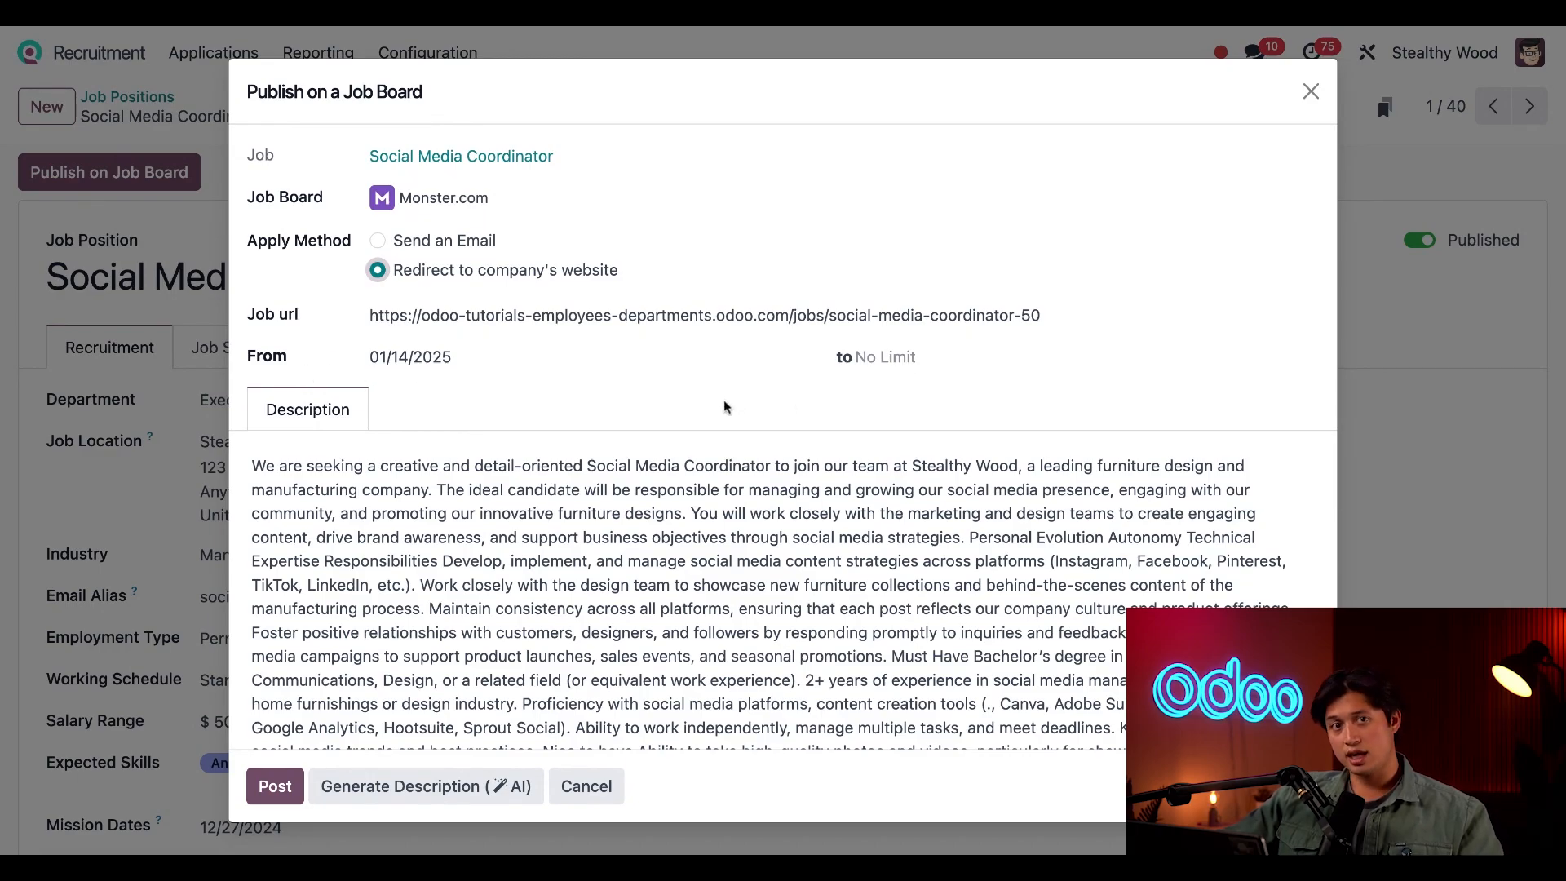
mouse_move(446, 396)
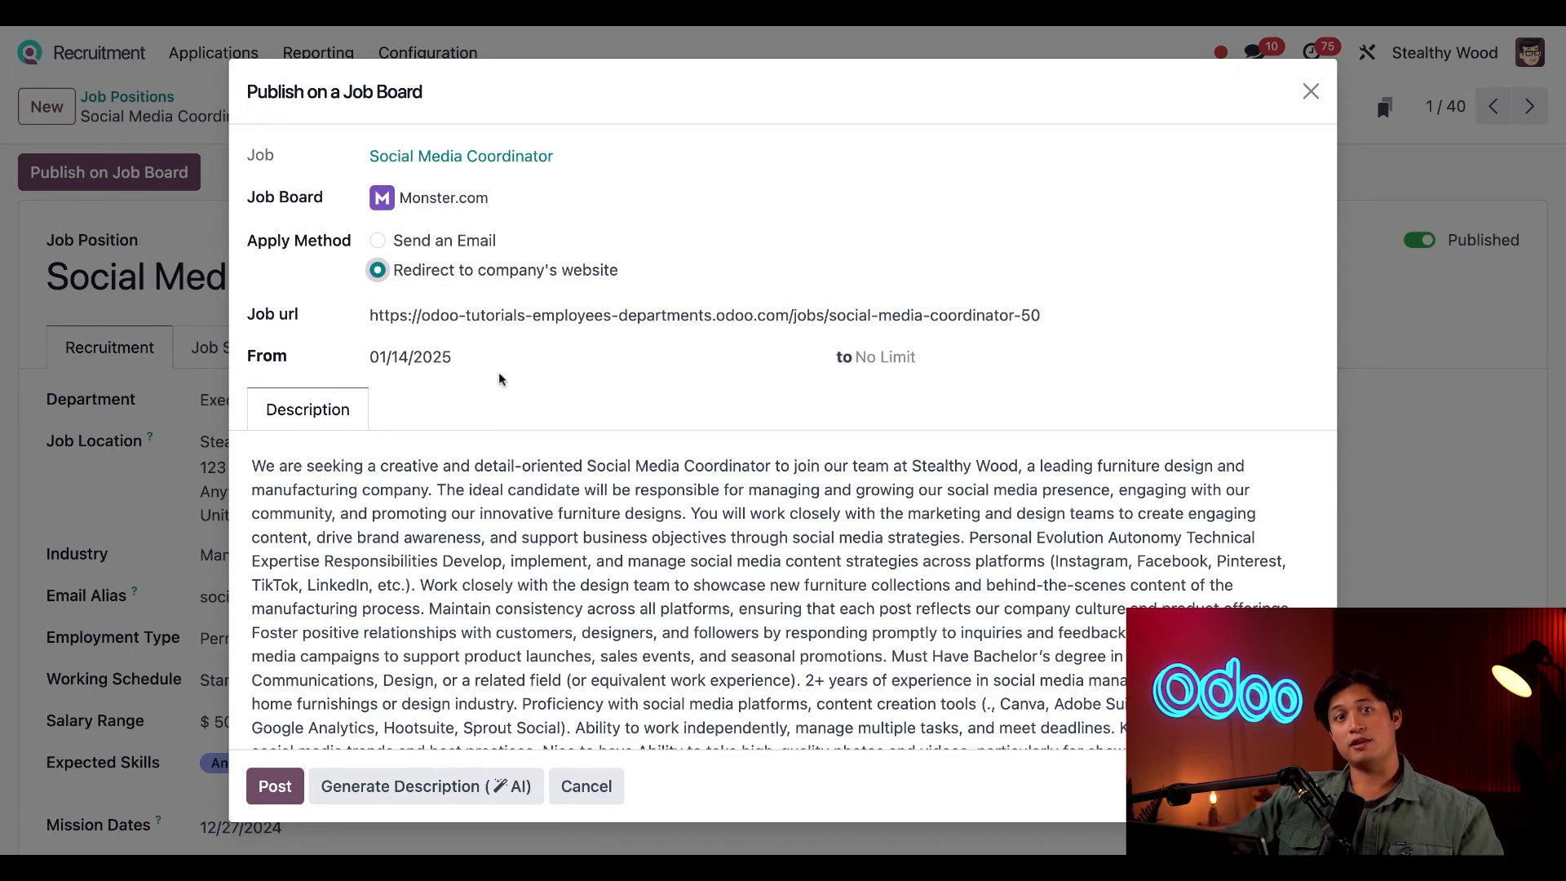
mouse_move(924, 379)
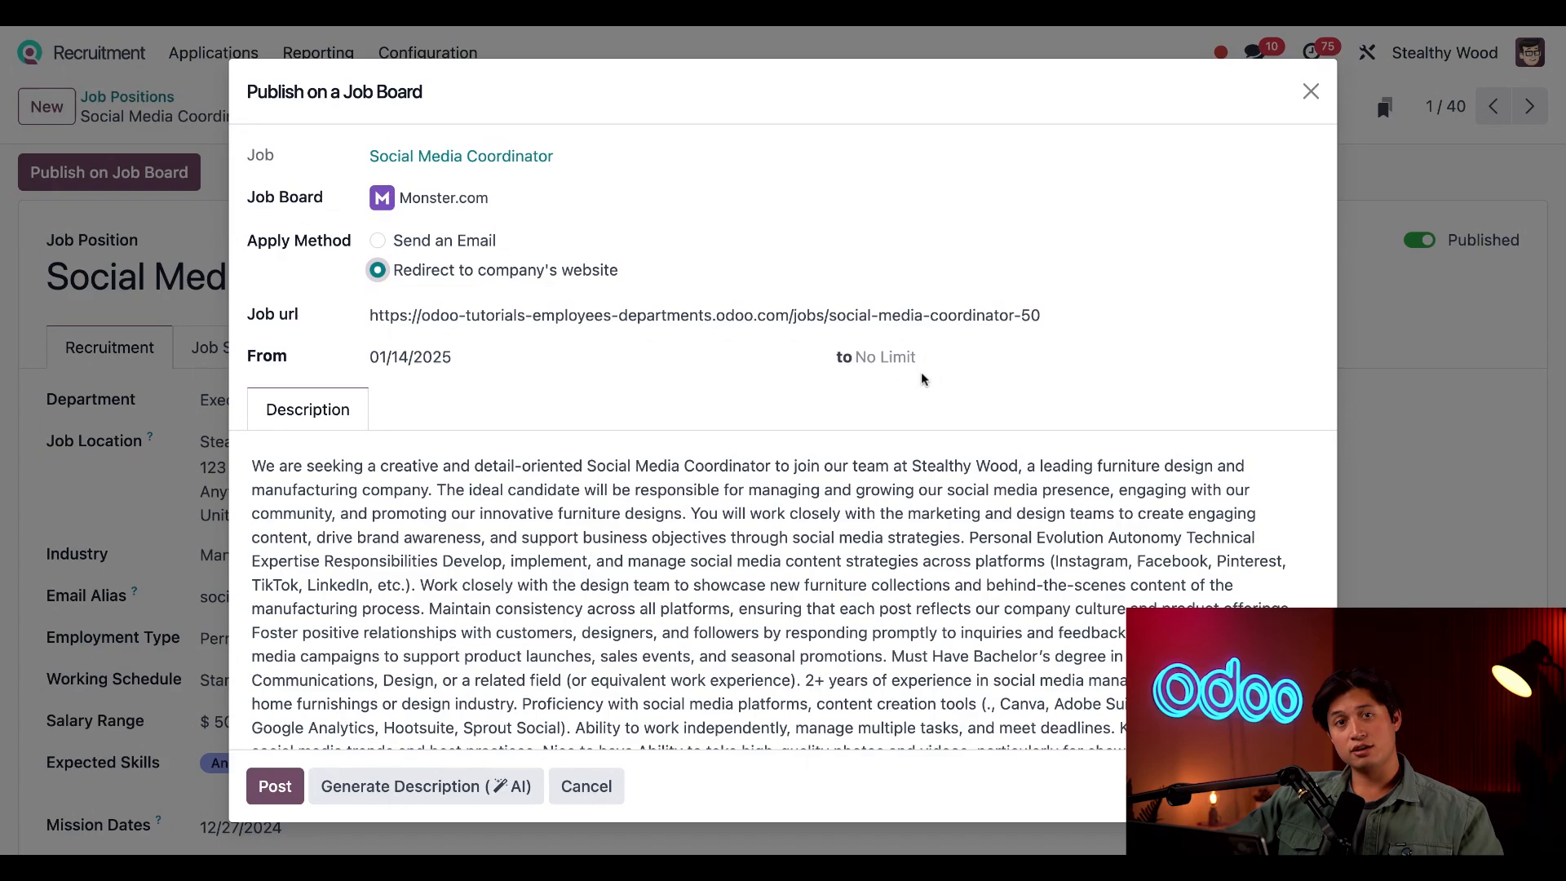
mouse_move(956, 379)
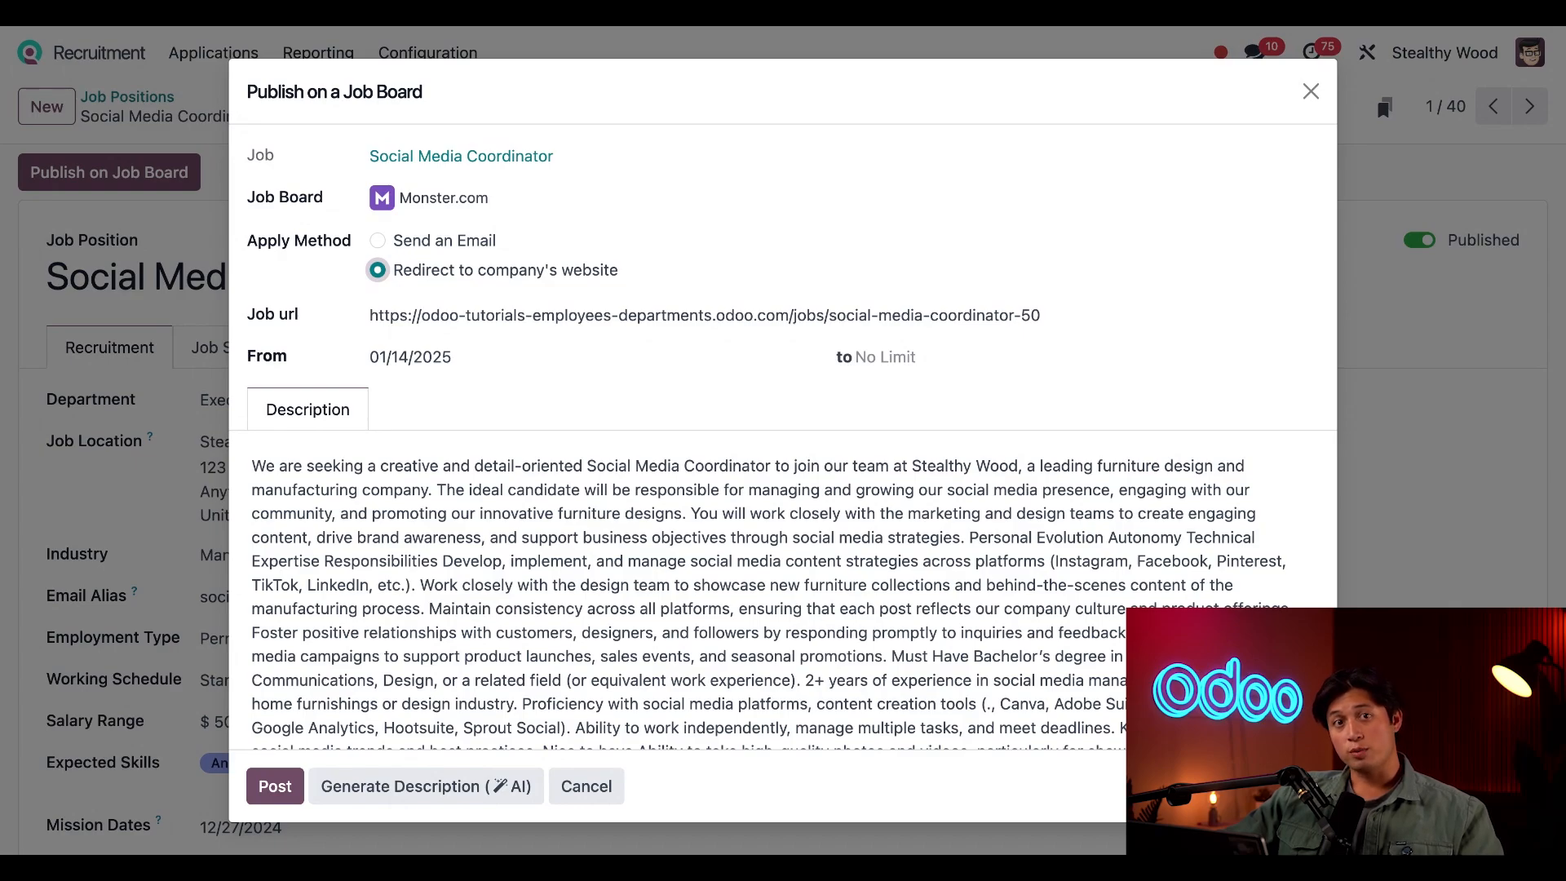
mouse_move(711, 381)
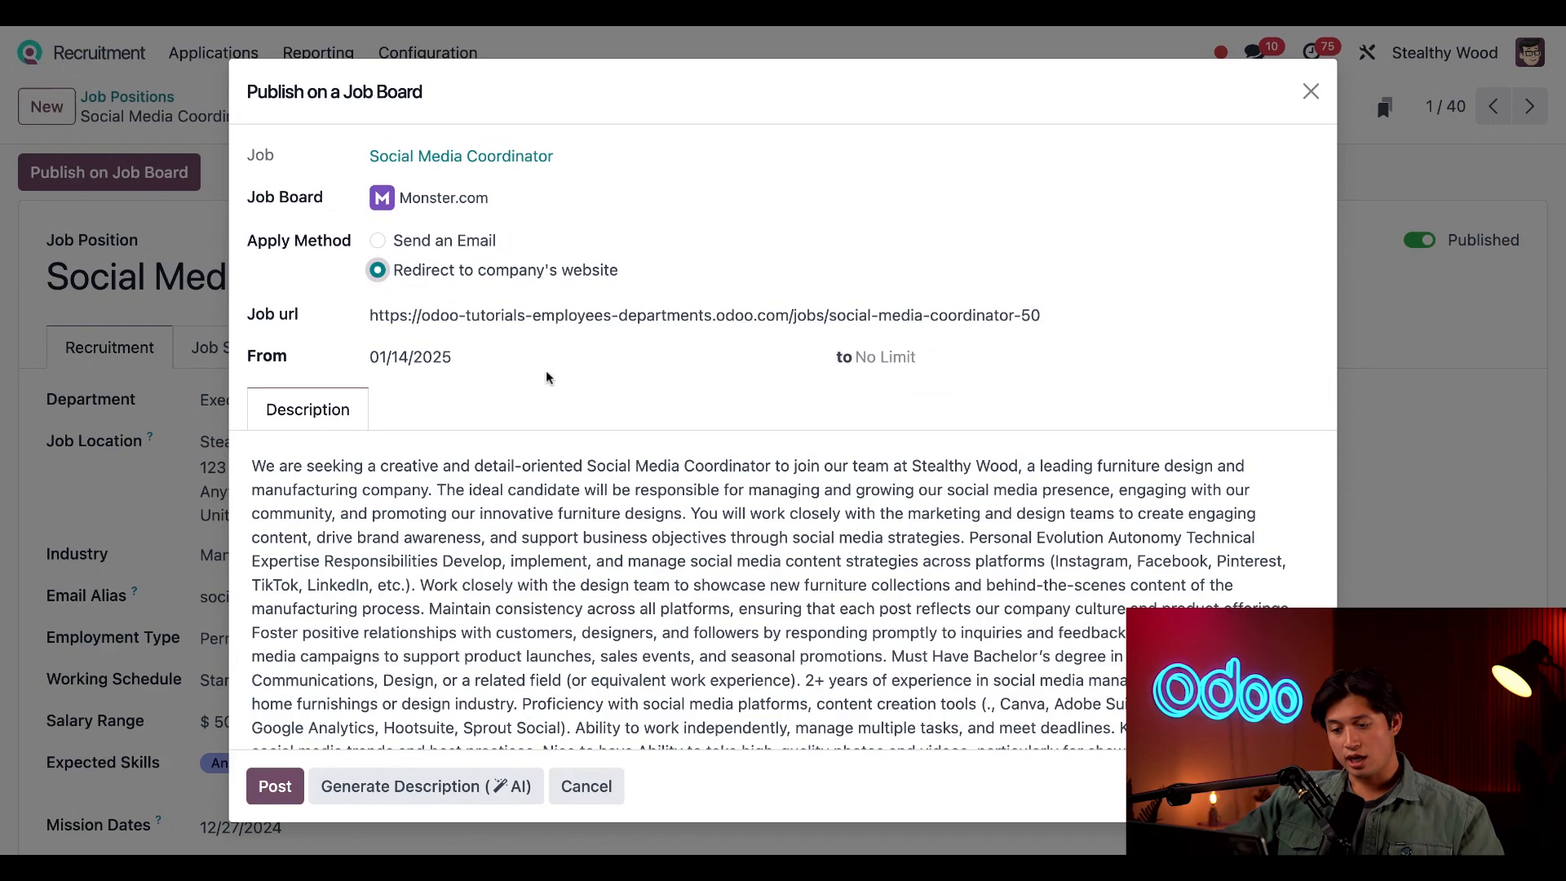
mouse_move(554, 379)
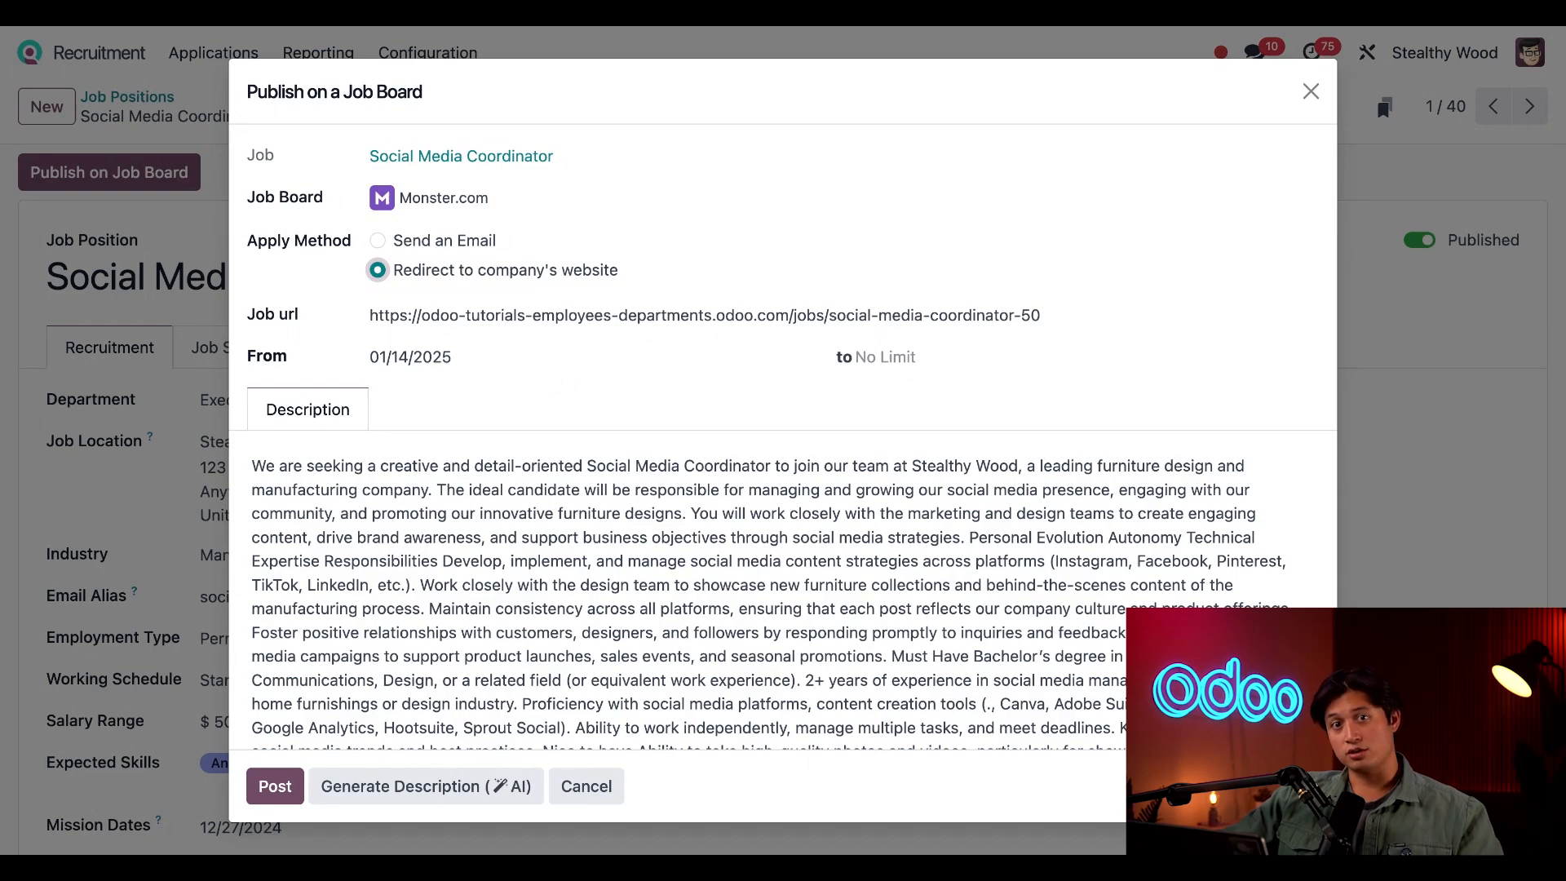
Step: Follow the Job url link to the Social Media Coordinator public page
left_click(275, 786)
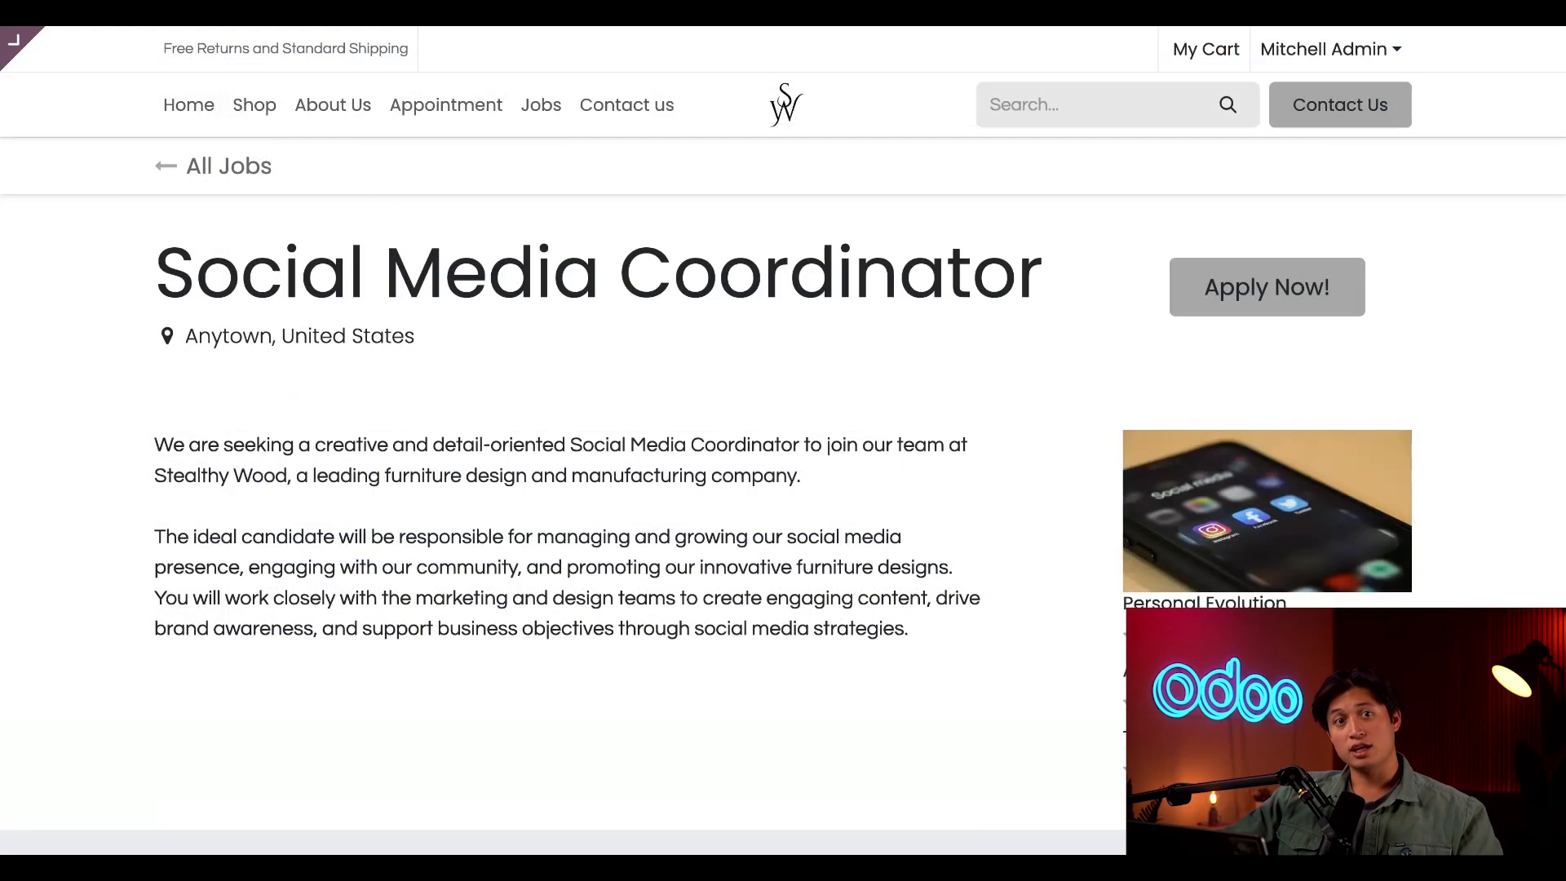
Step: Scroll through the public job page and return to the Monster.com posting form
scroll("down", 3)
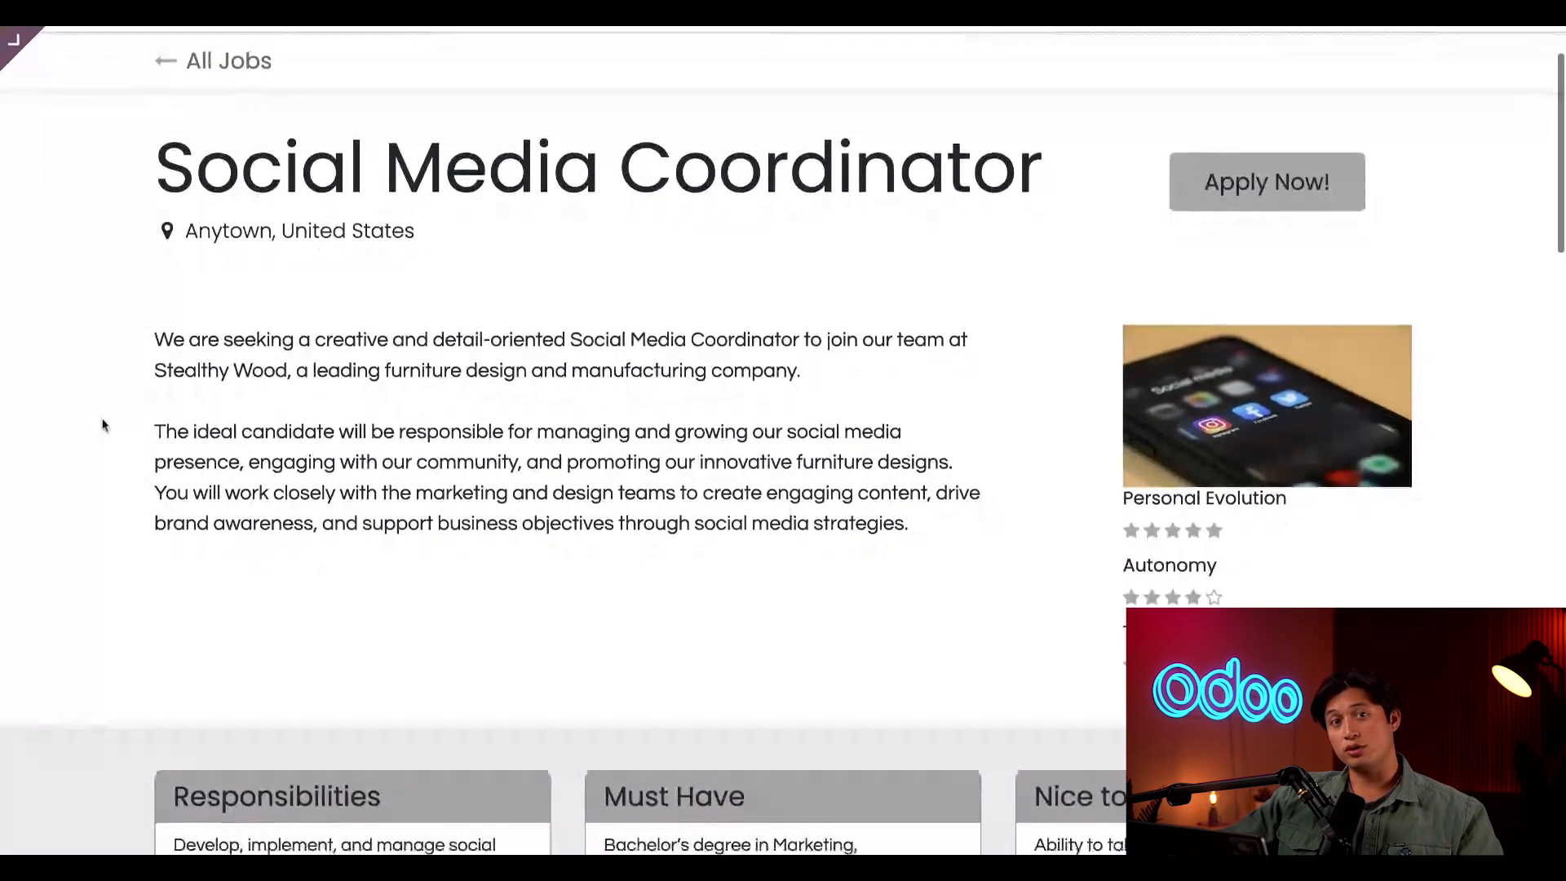
scroll("down", 3)
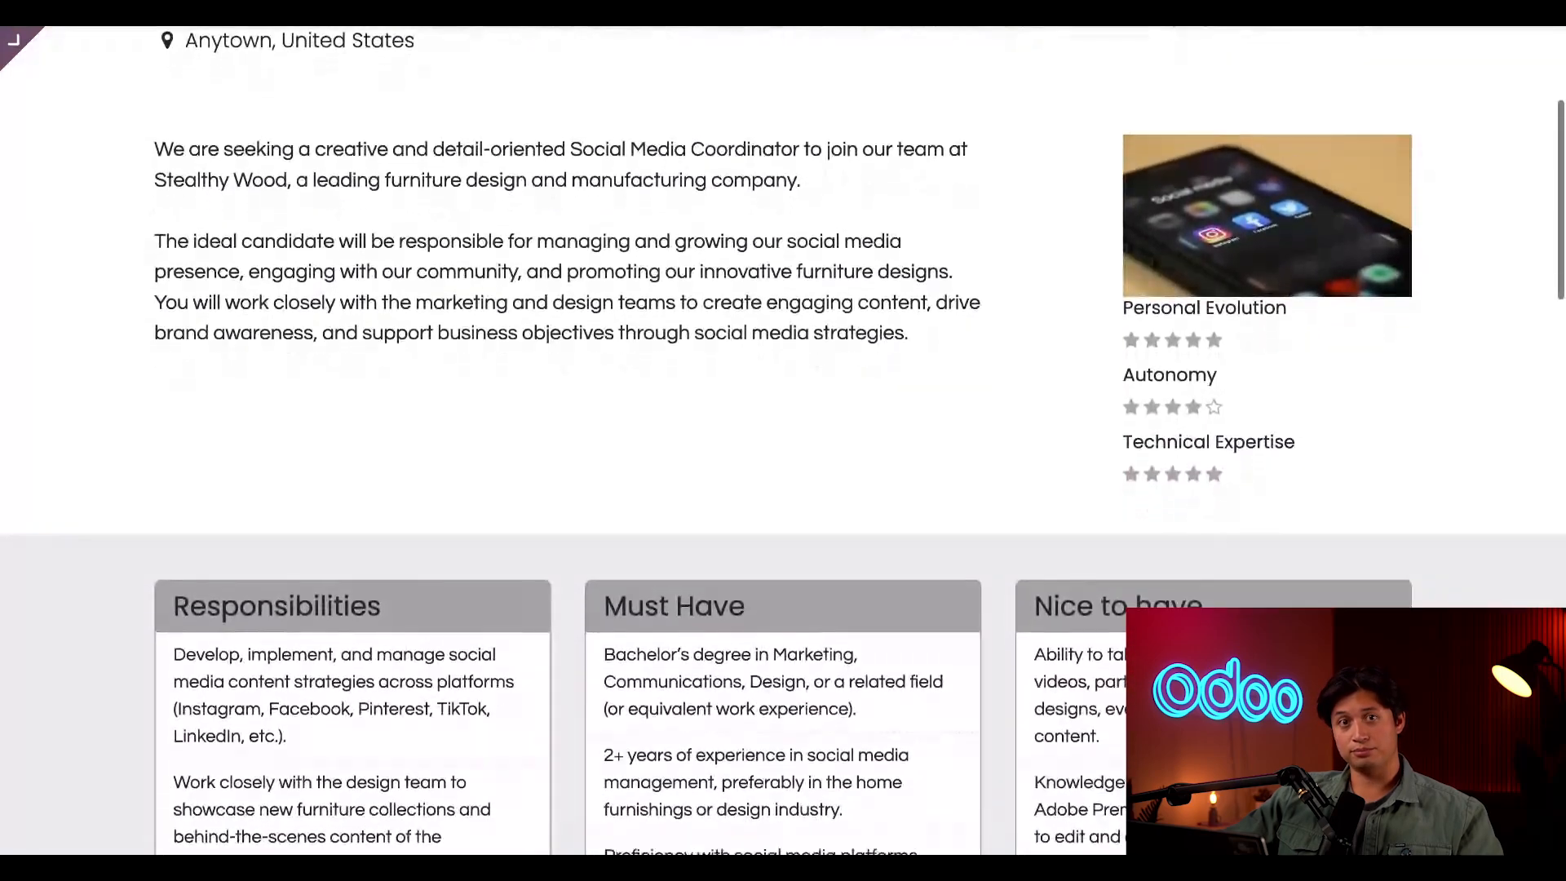
left_click(108, 172)
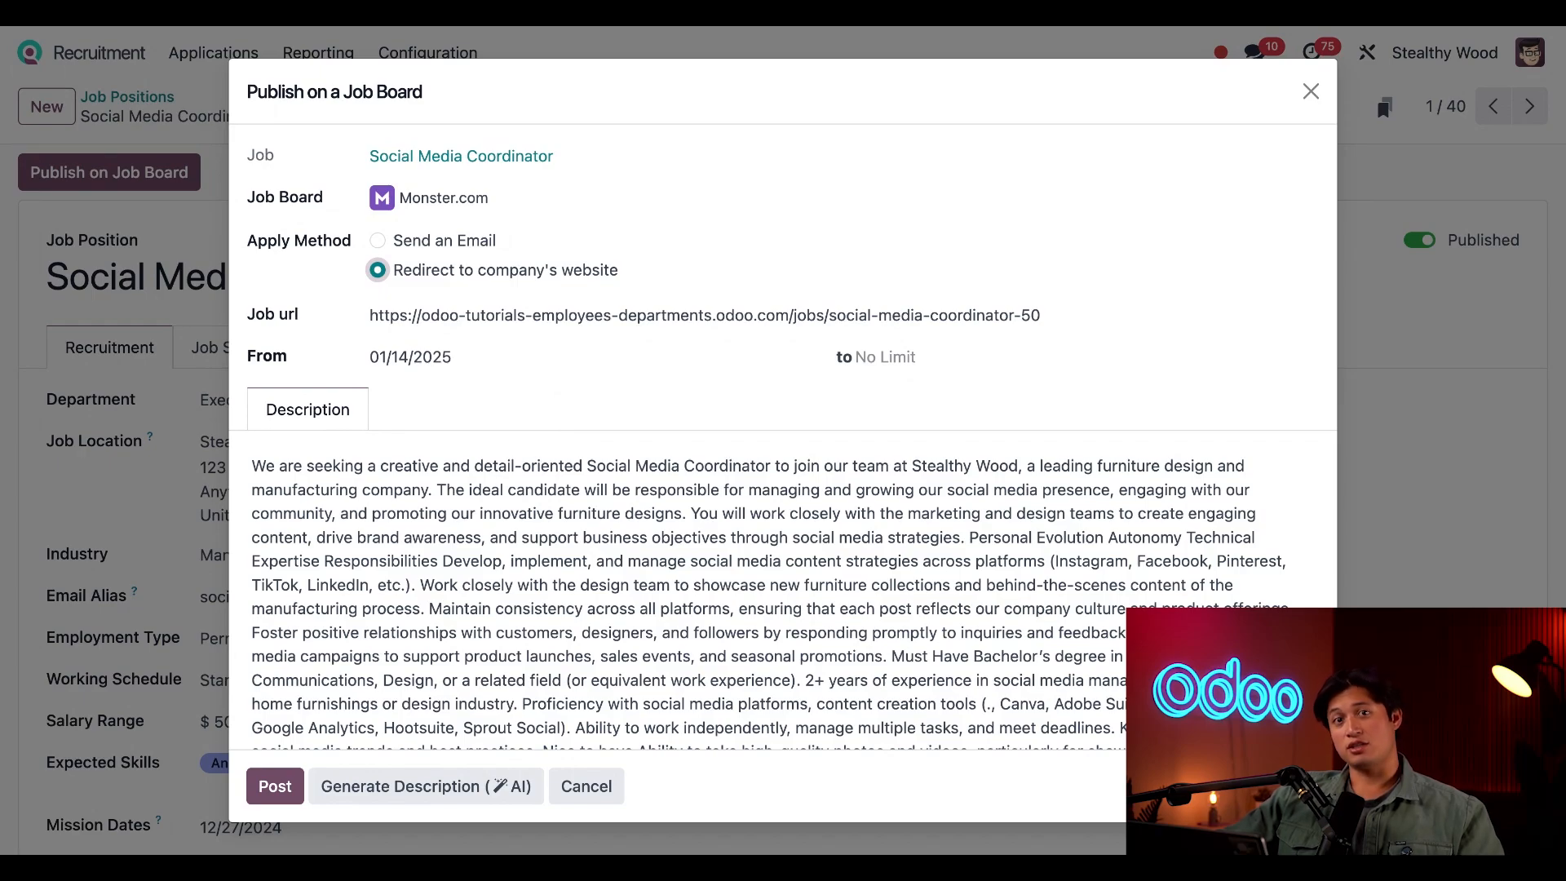
mouse_move(507, 824)
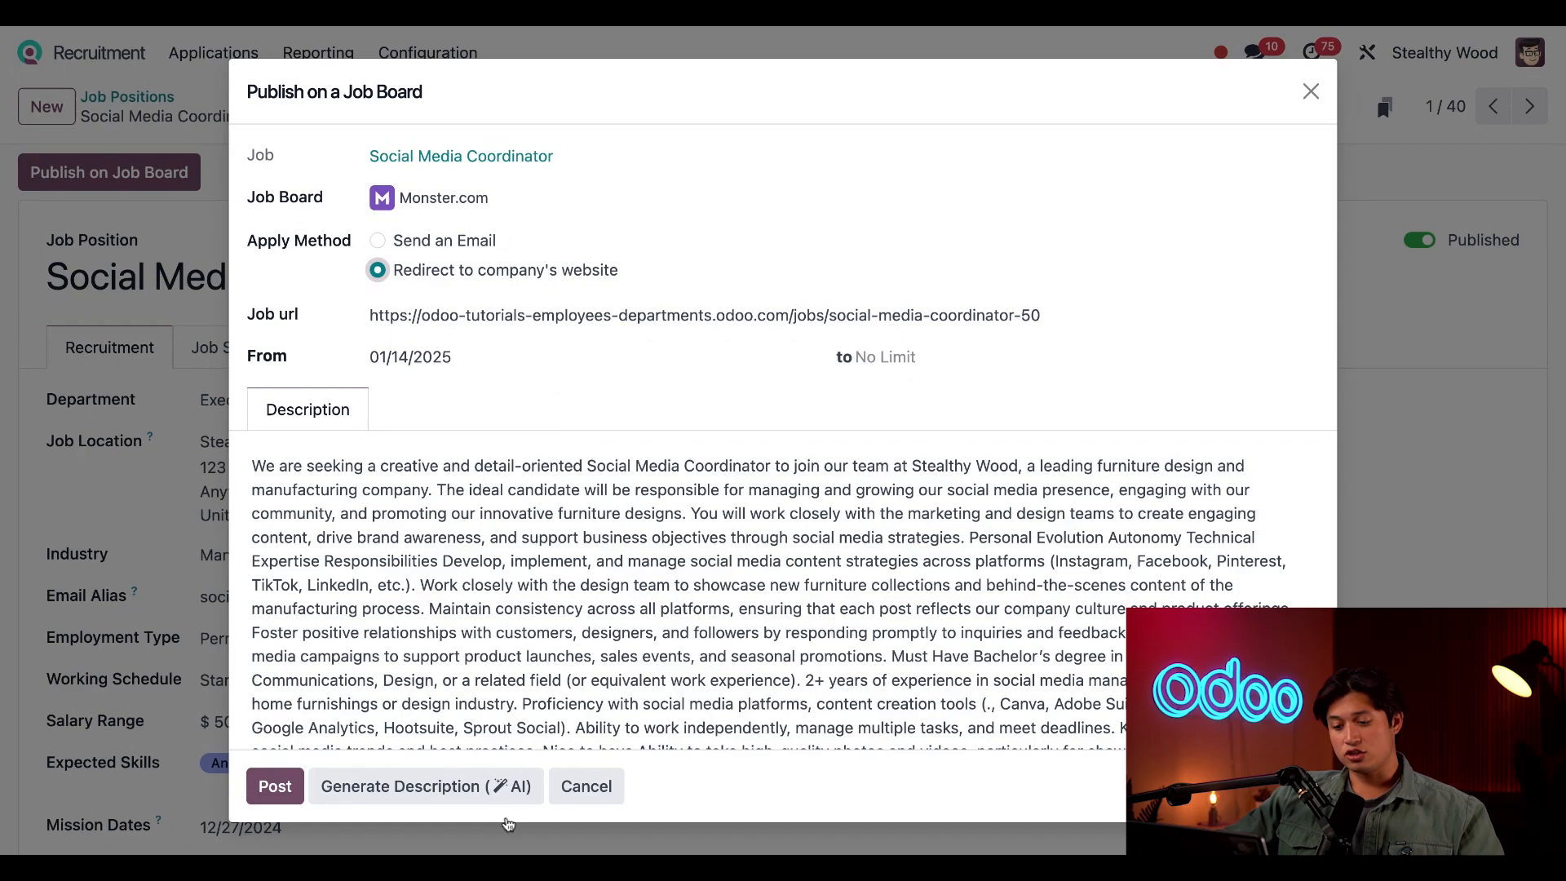
Step: Generate an AI description, confirm replacing the old text, review it, and post
left_click(426, 787)
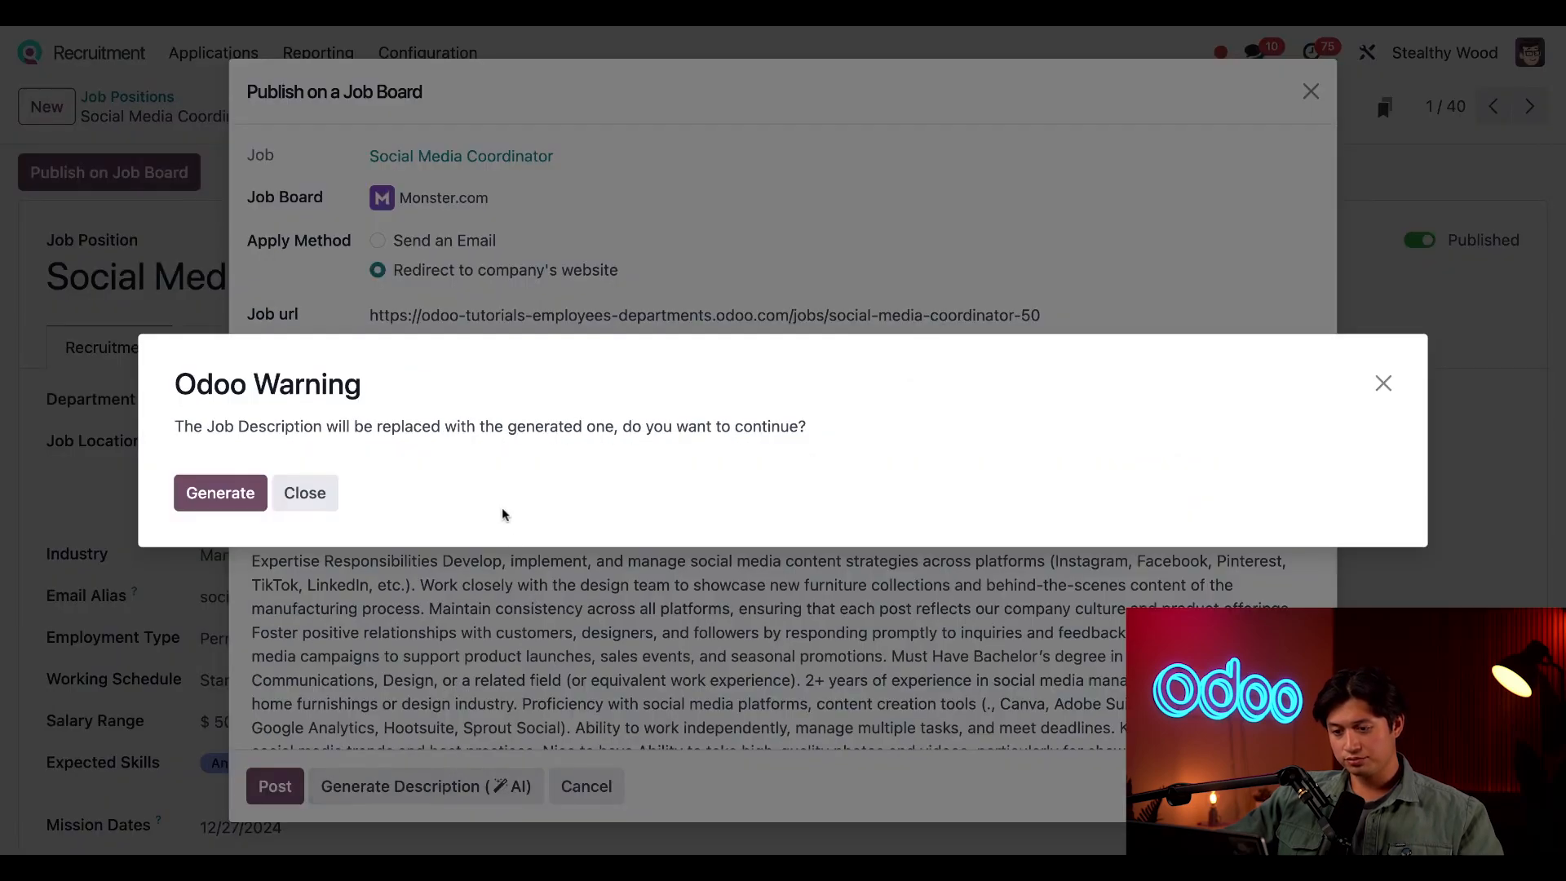
mouse_move(526, 476)
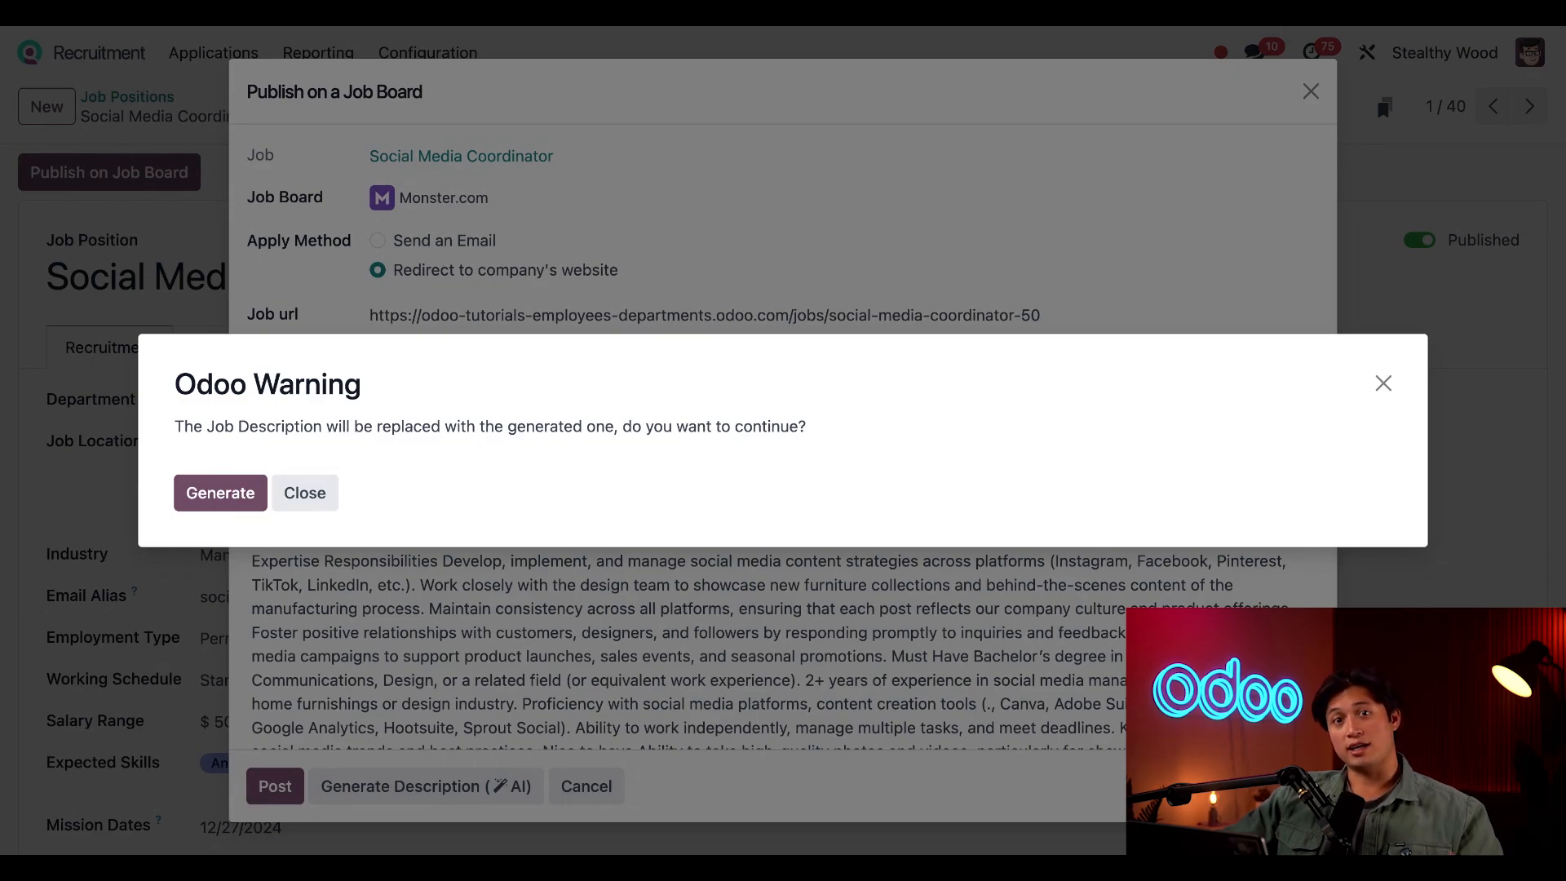
left_click(221, 493)
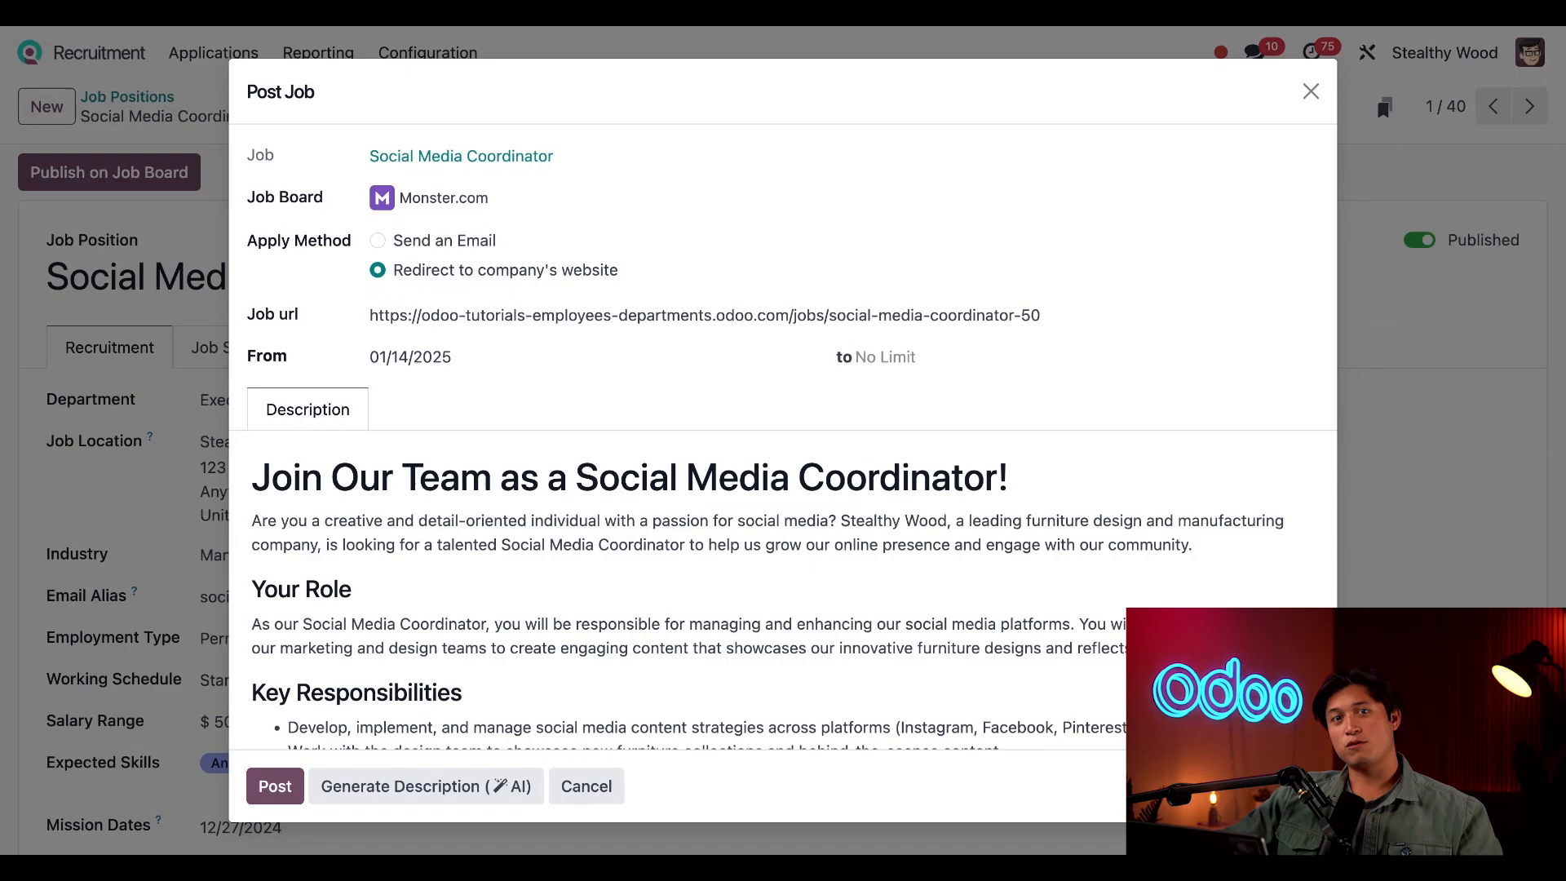
scroll("down", 3)
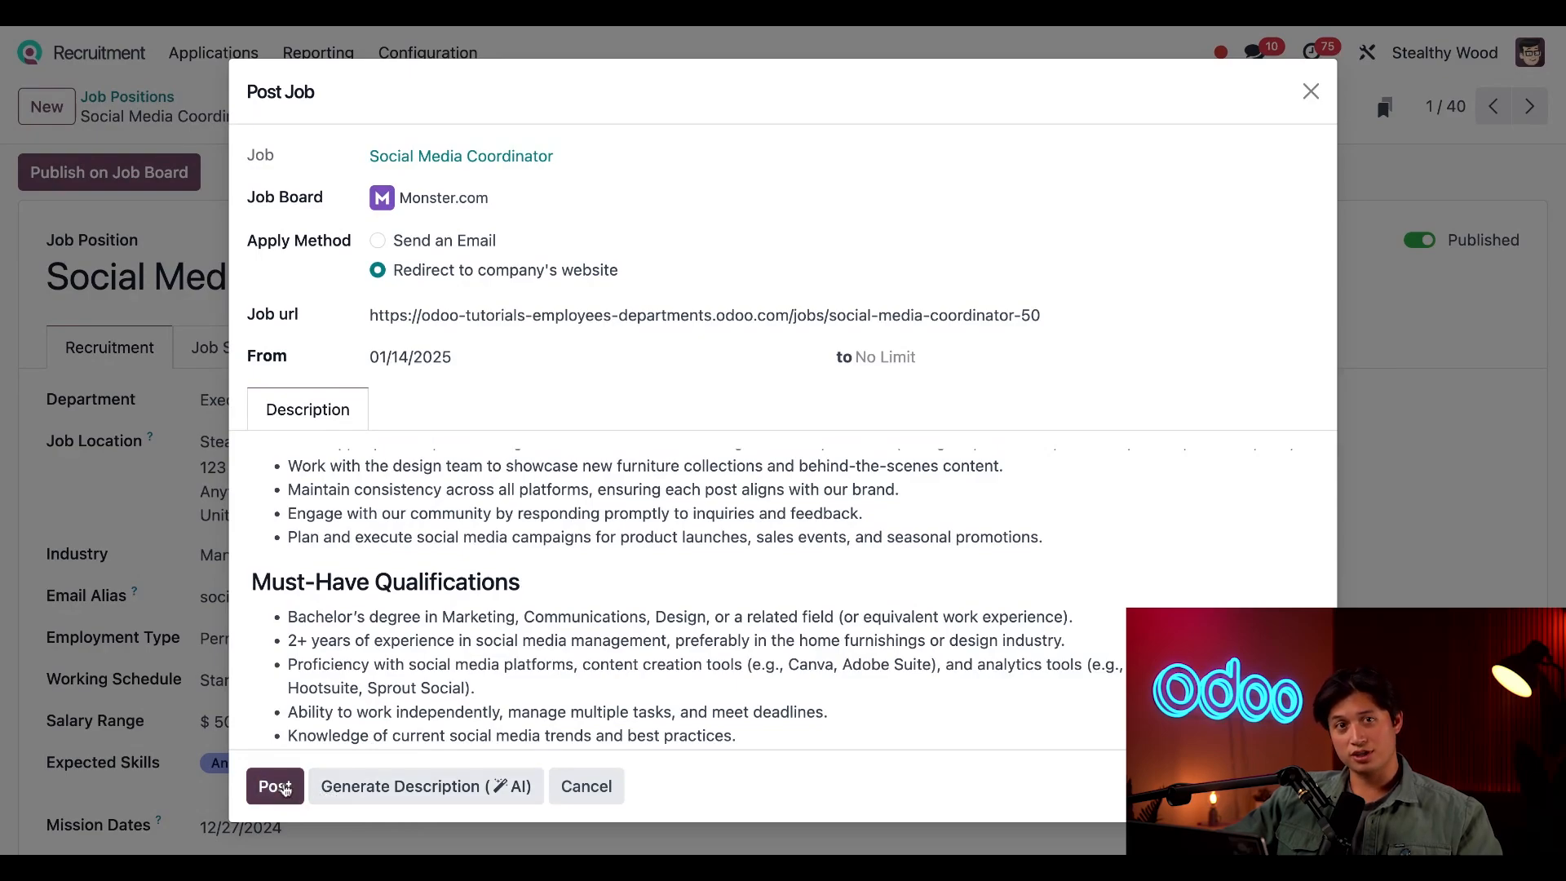
left_click(274, 787)
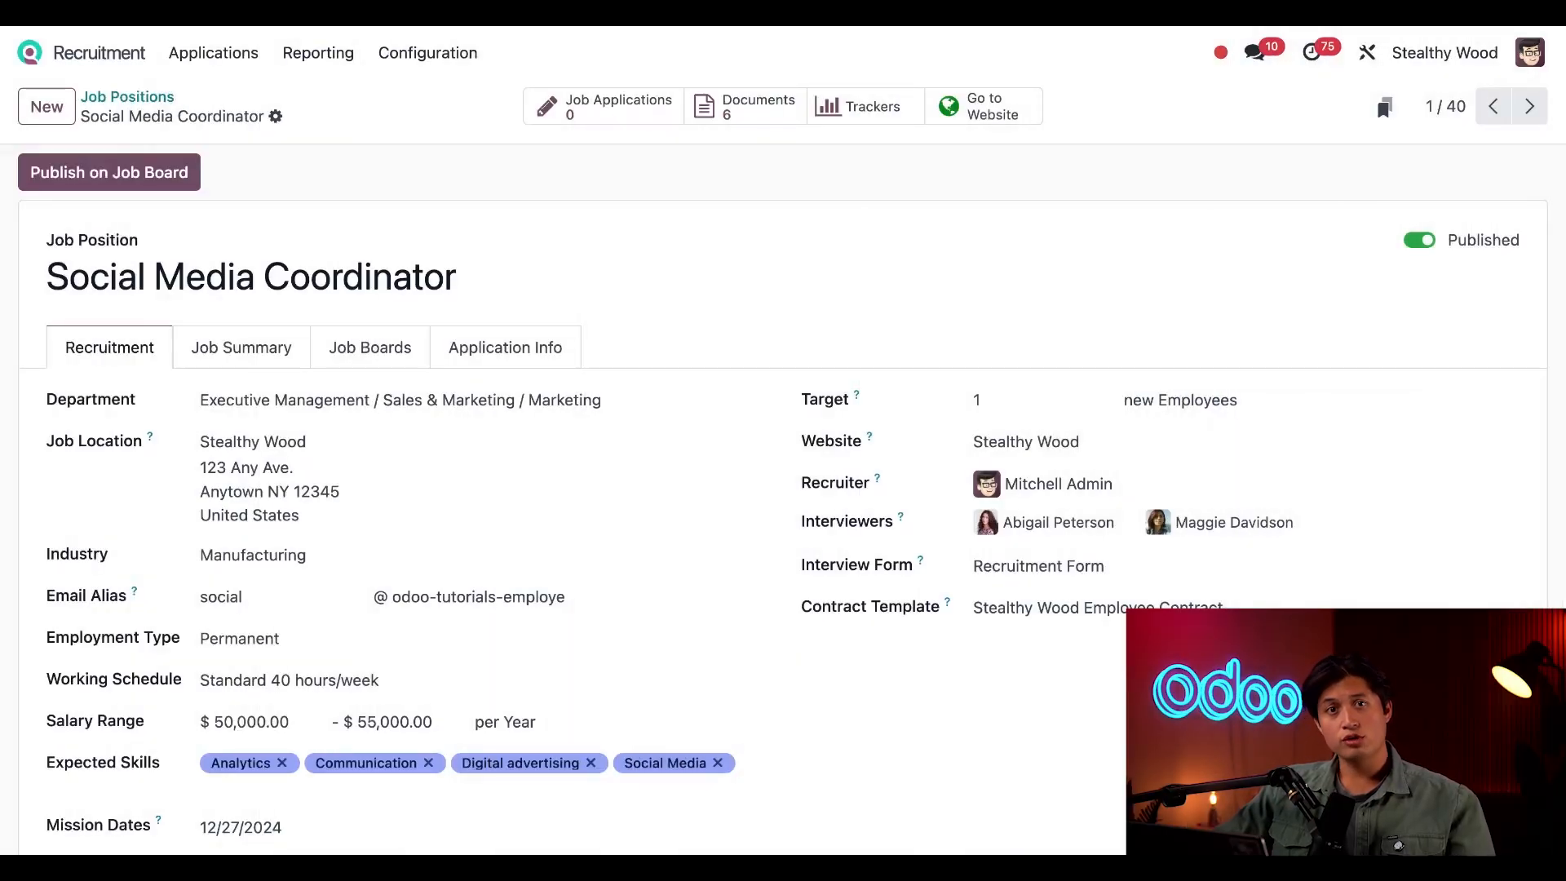
mouse_move(810, 143)
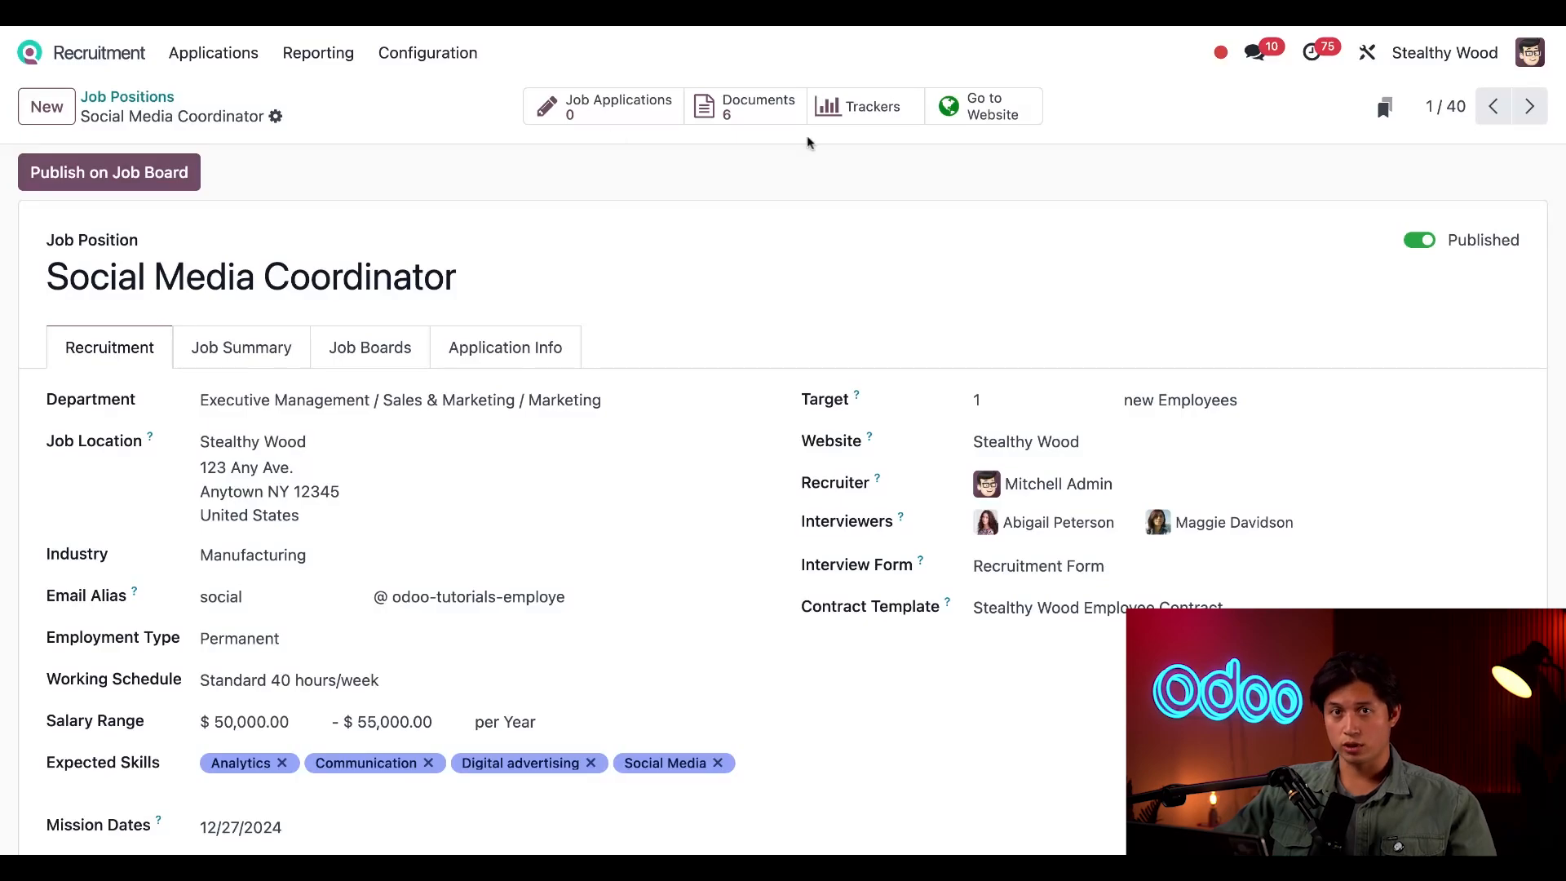
Step: Open the Trackers list showing the Sales Associate and Monster sources
left_click(870, 106)
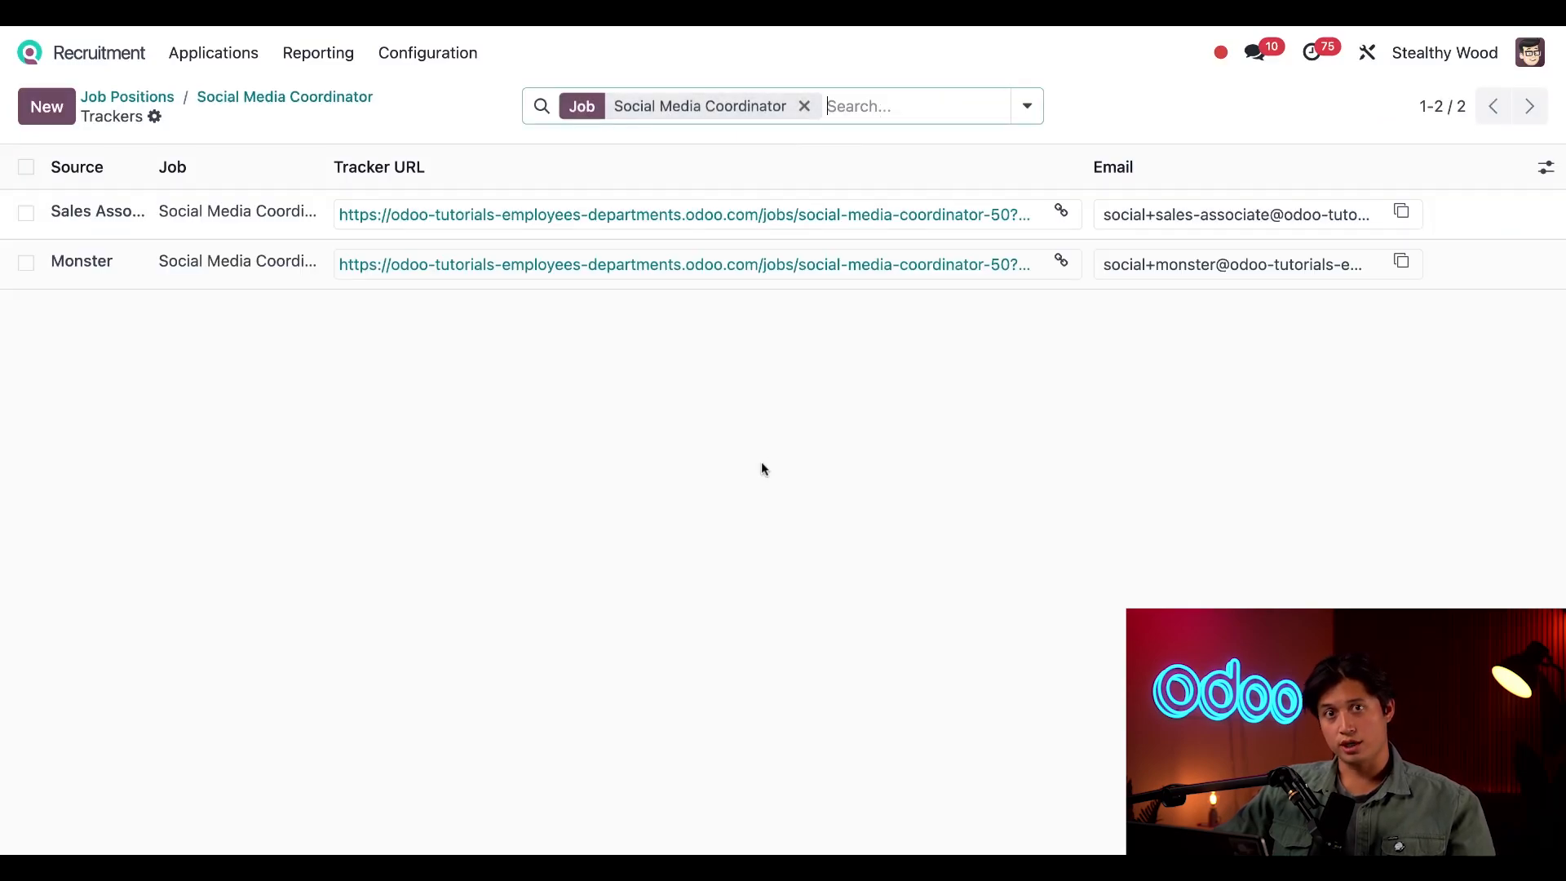
mouse_move(611, 479)
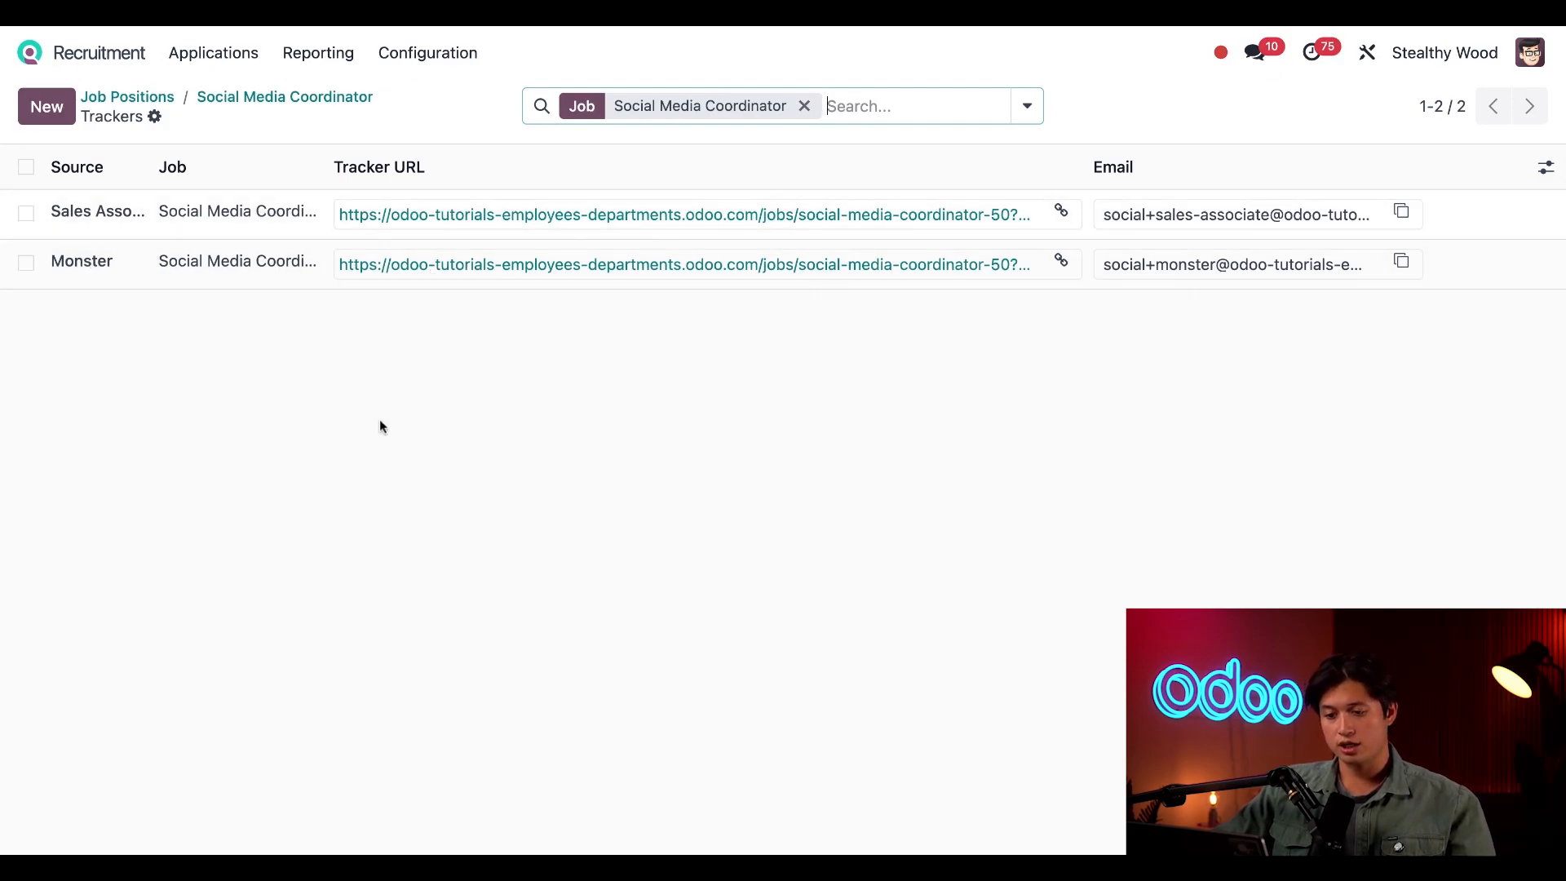
mouse_move(74, 345)
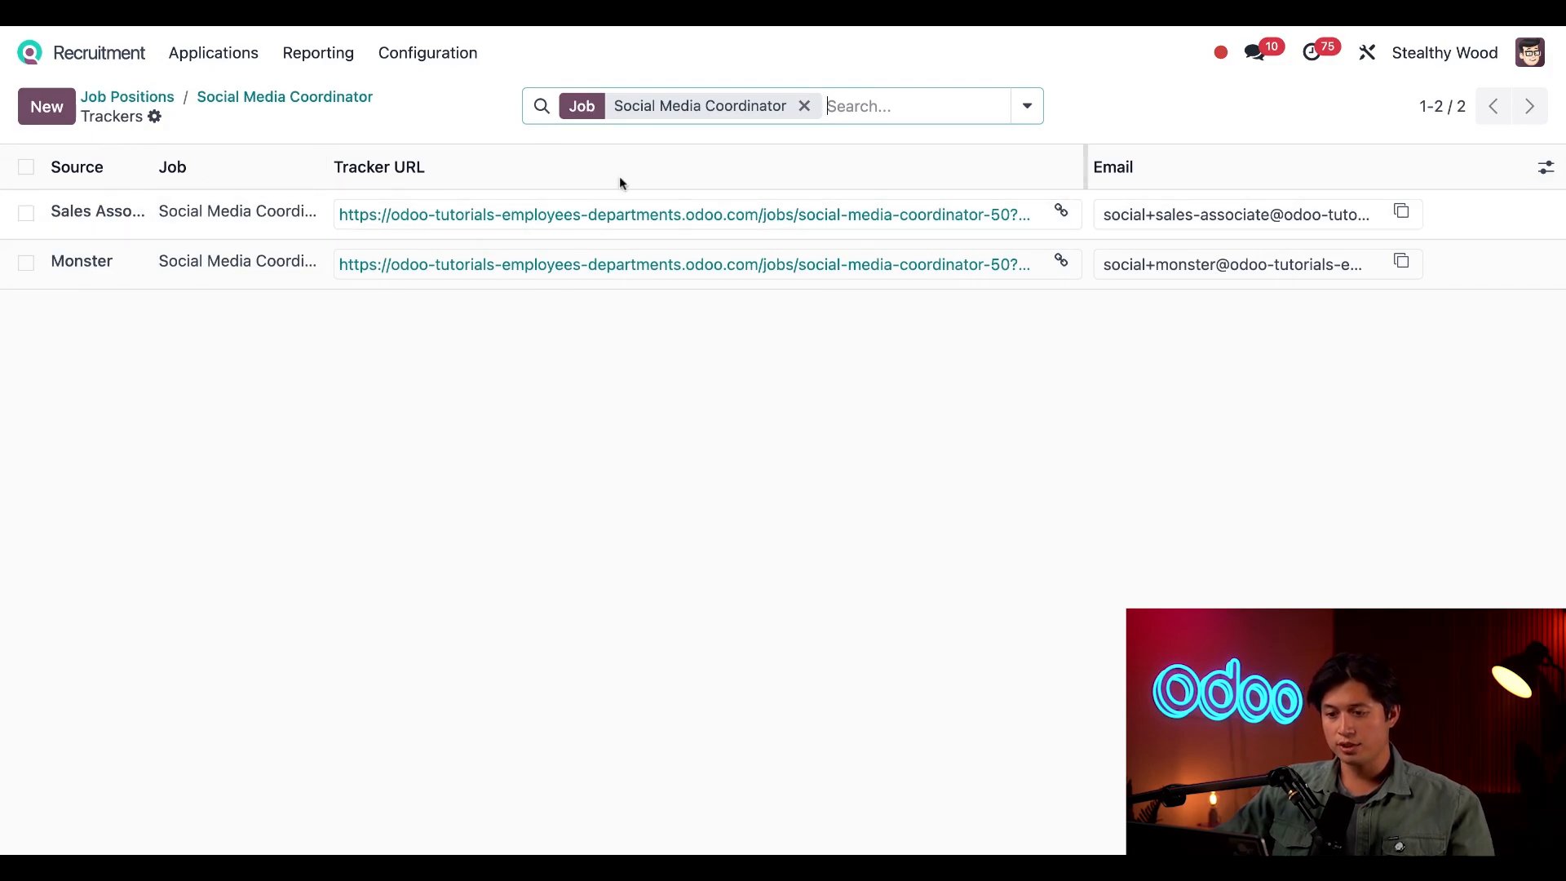
mouse_move(1173, 443)
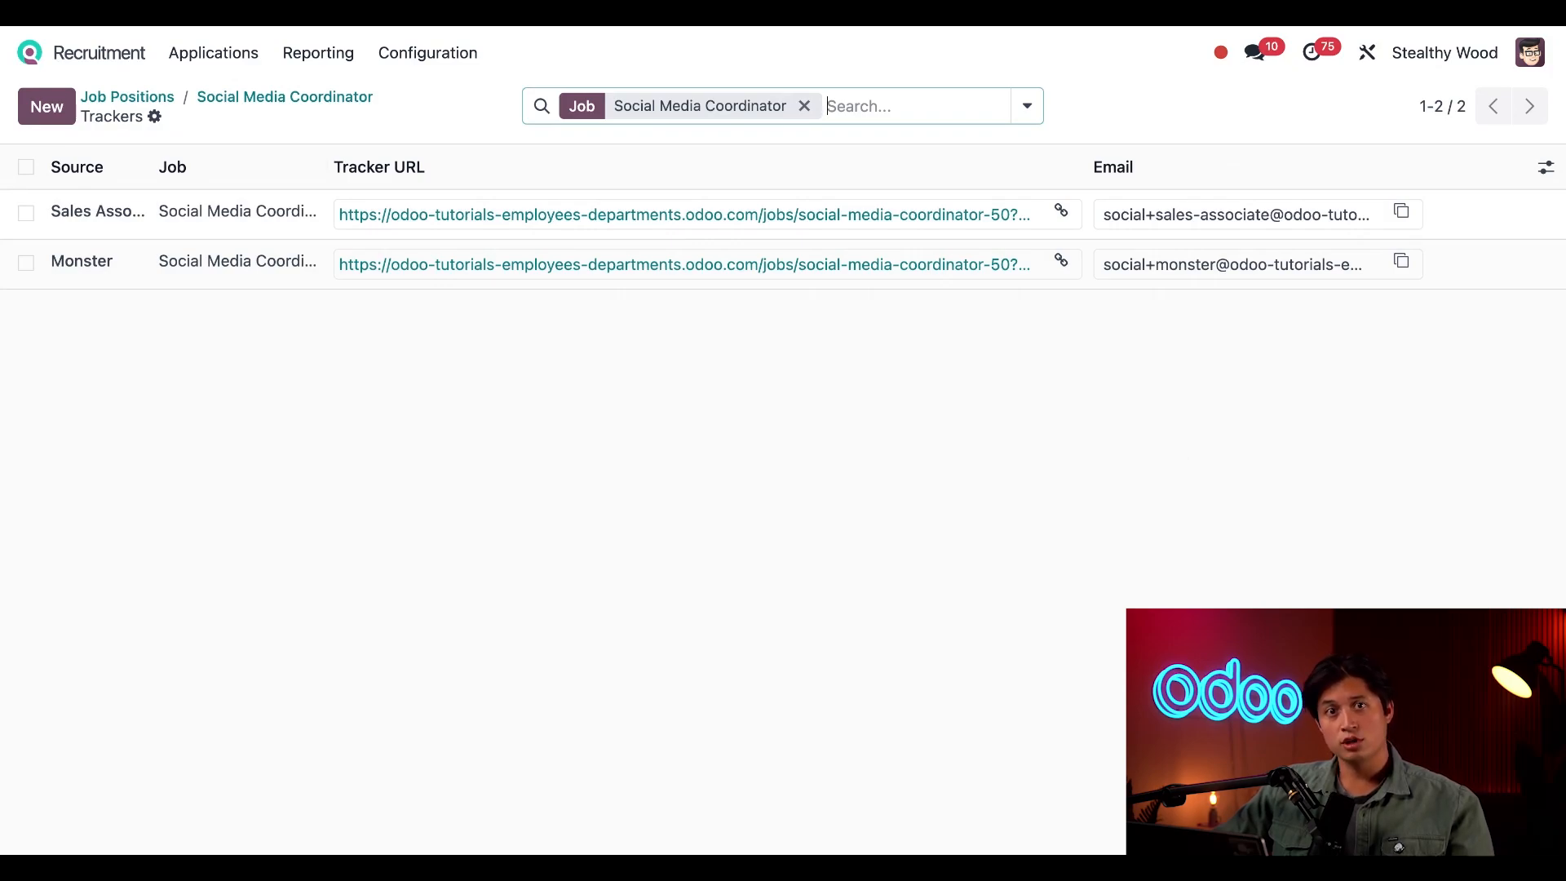
mouse_move(942, 434)
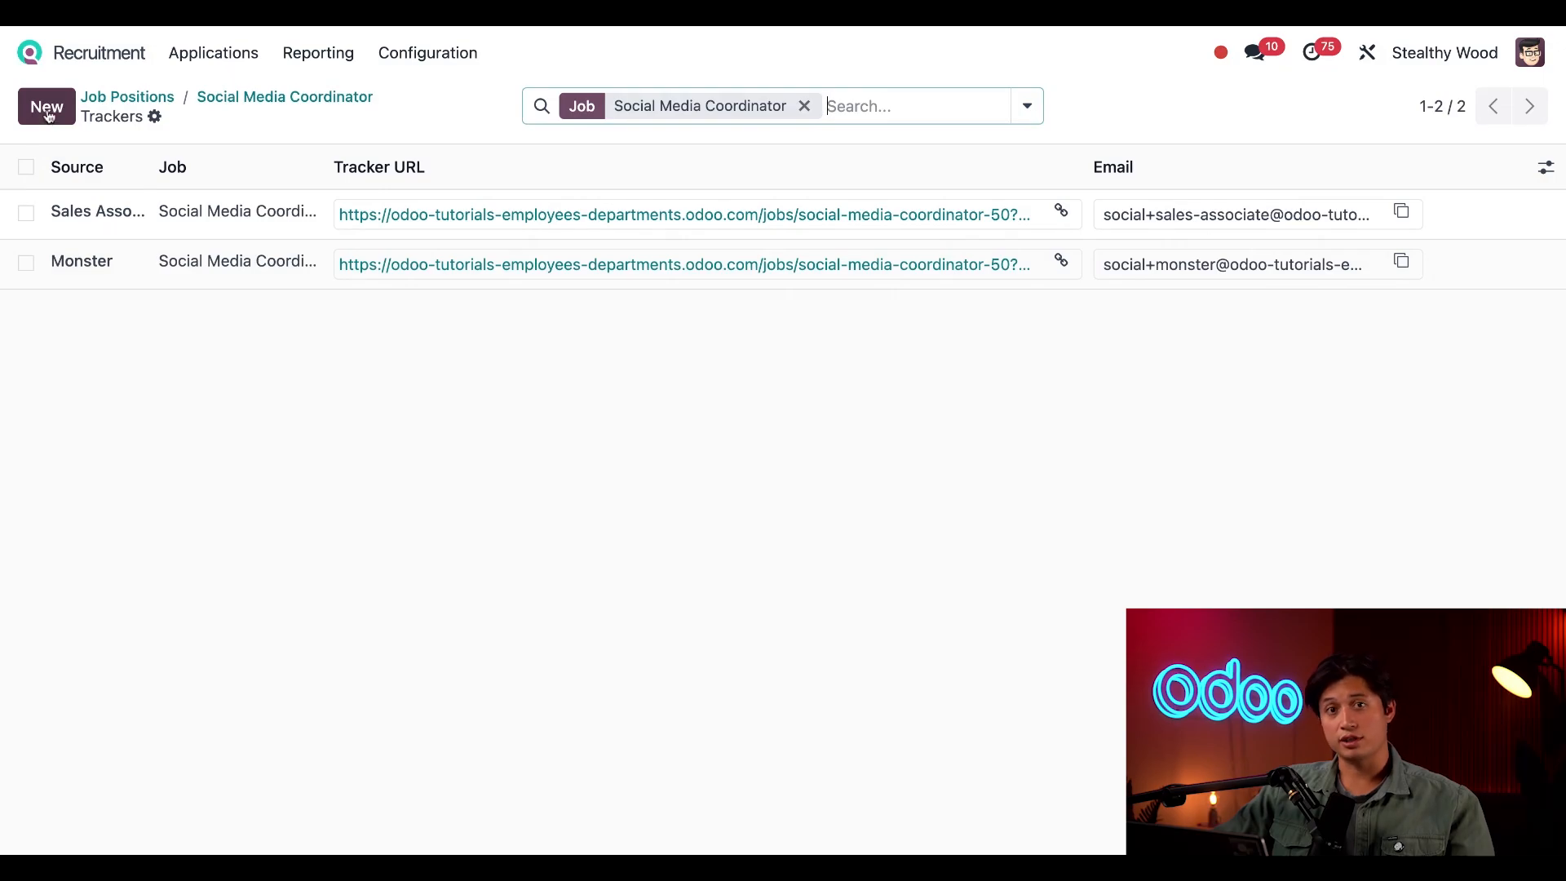
Step: Create a new Facebook-sourced tracker and generate its email address
left_click(46, 108)
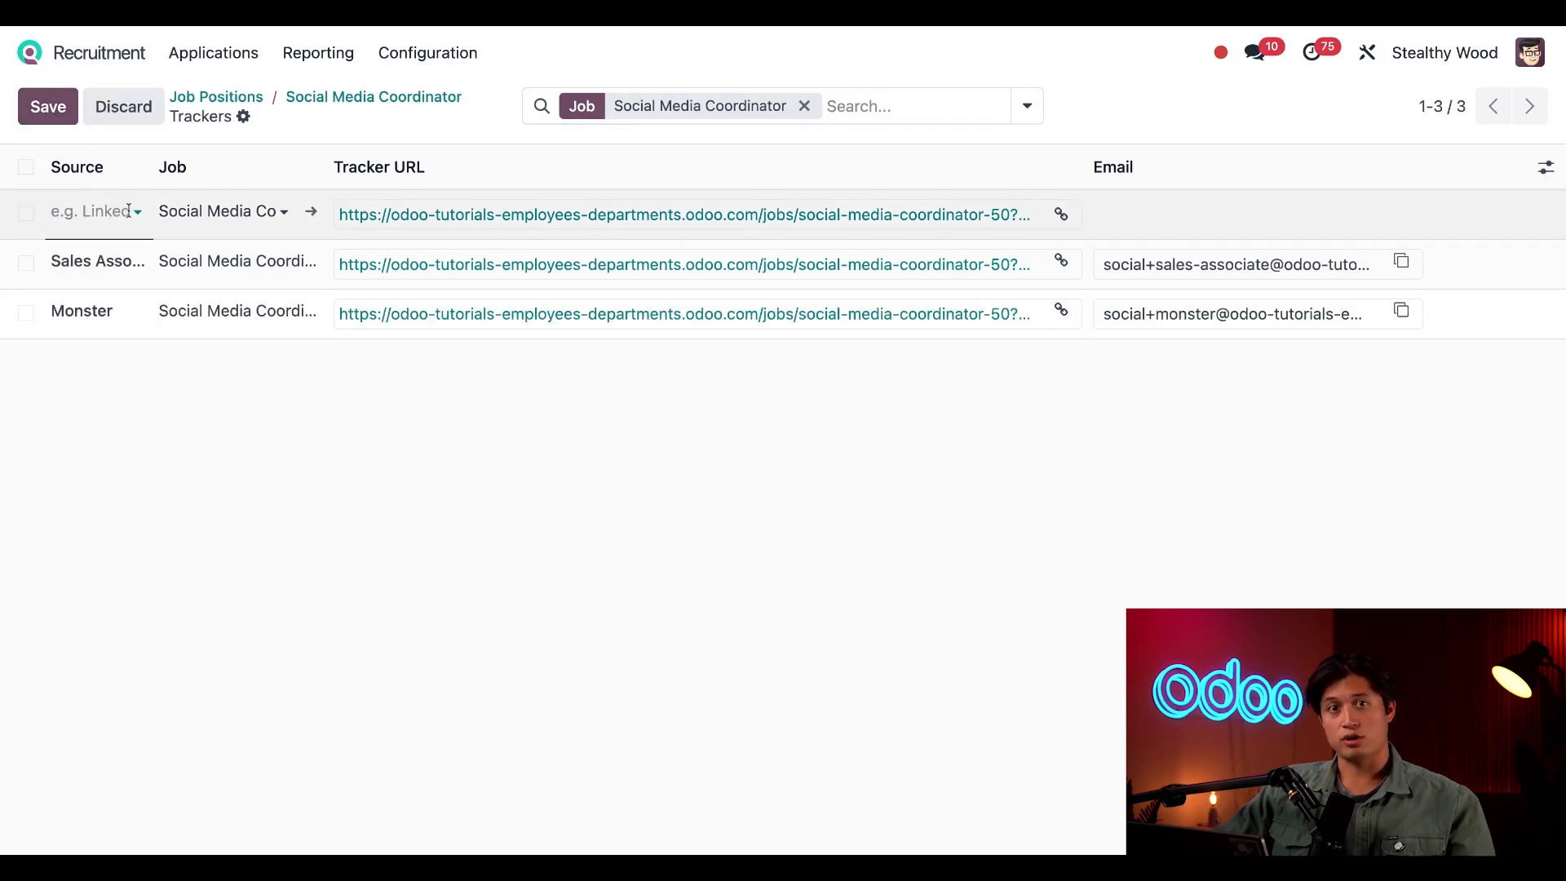
left_click(90, 210)
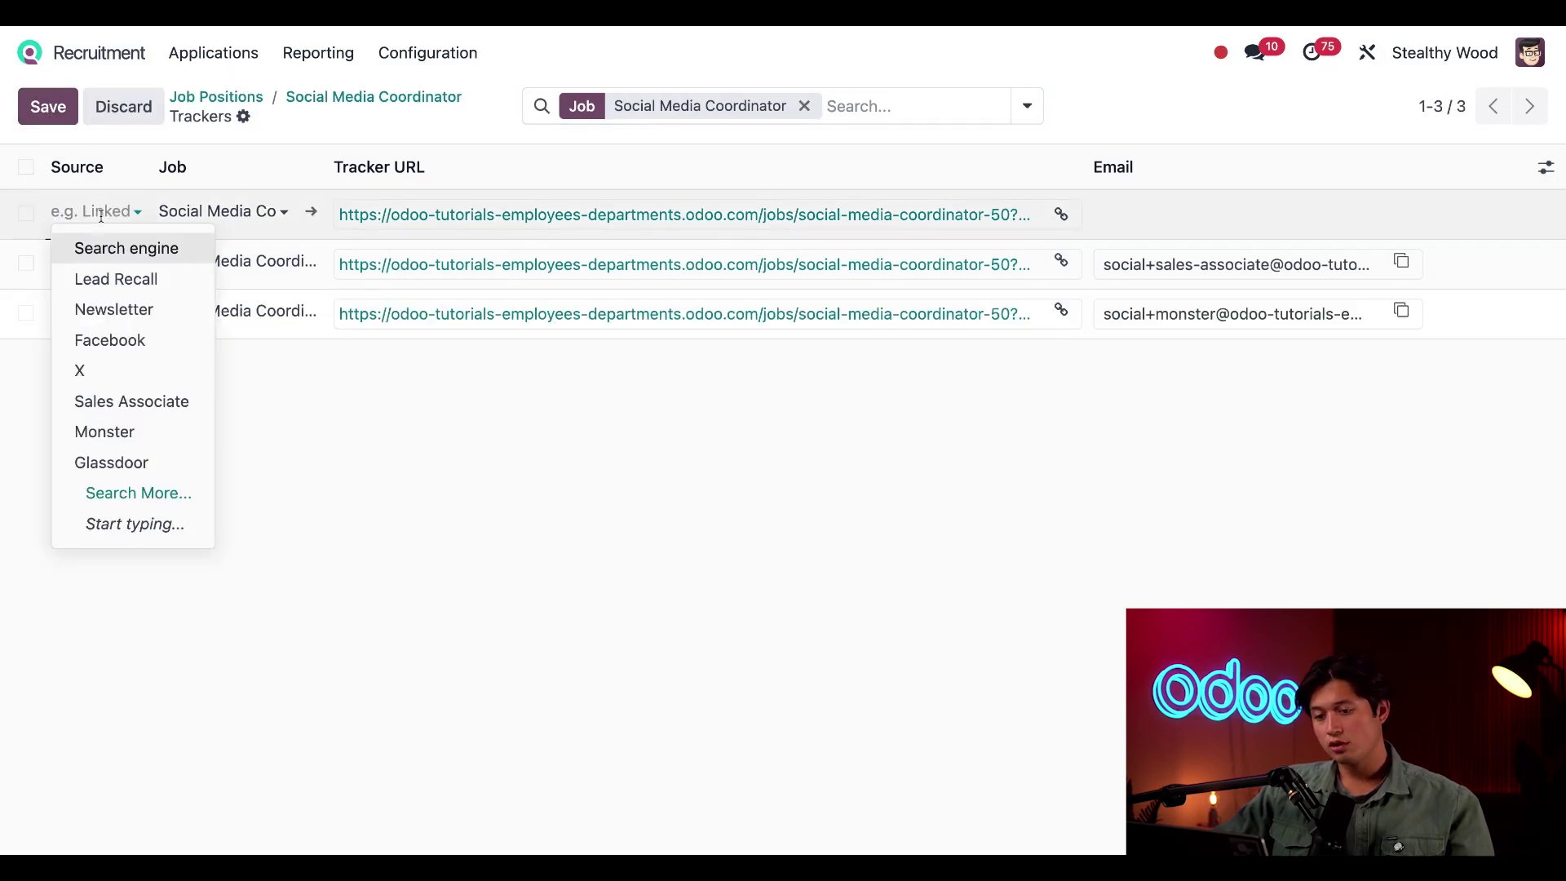
mouse_move(110, 340)
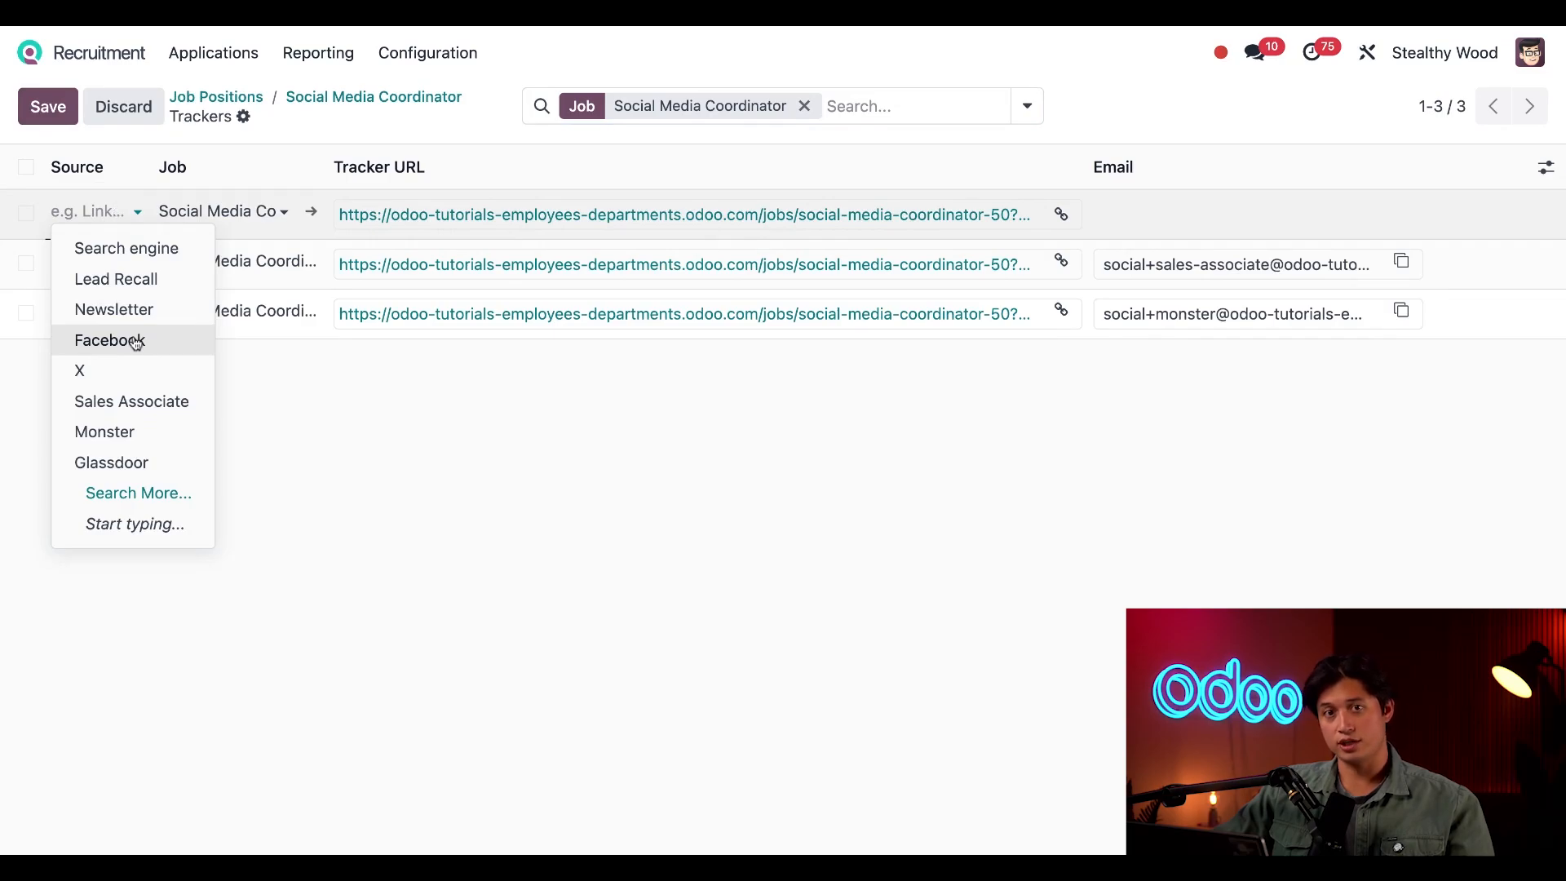
left_click(109, 340)
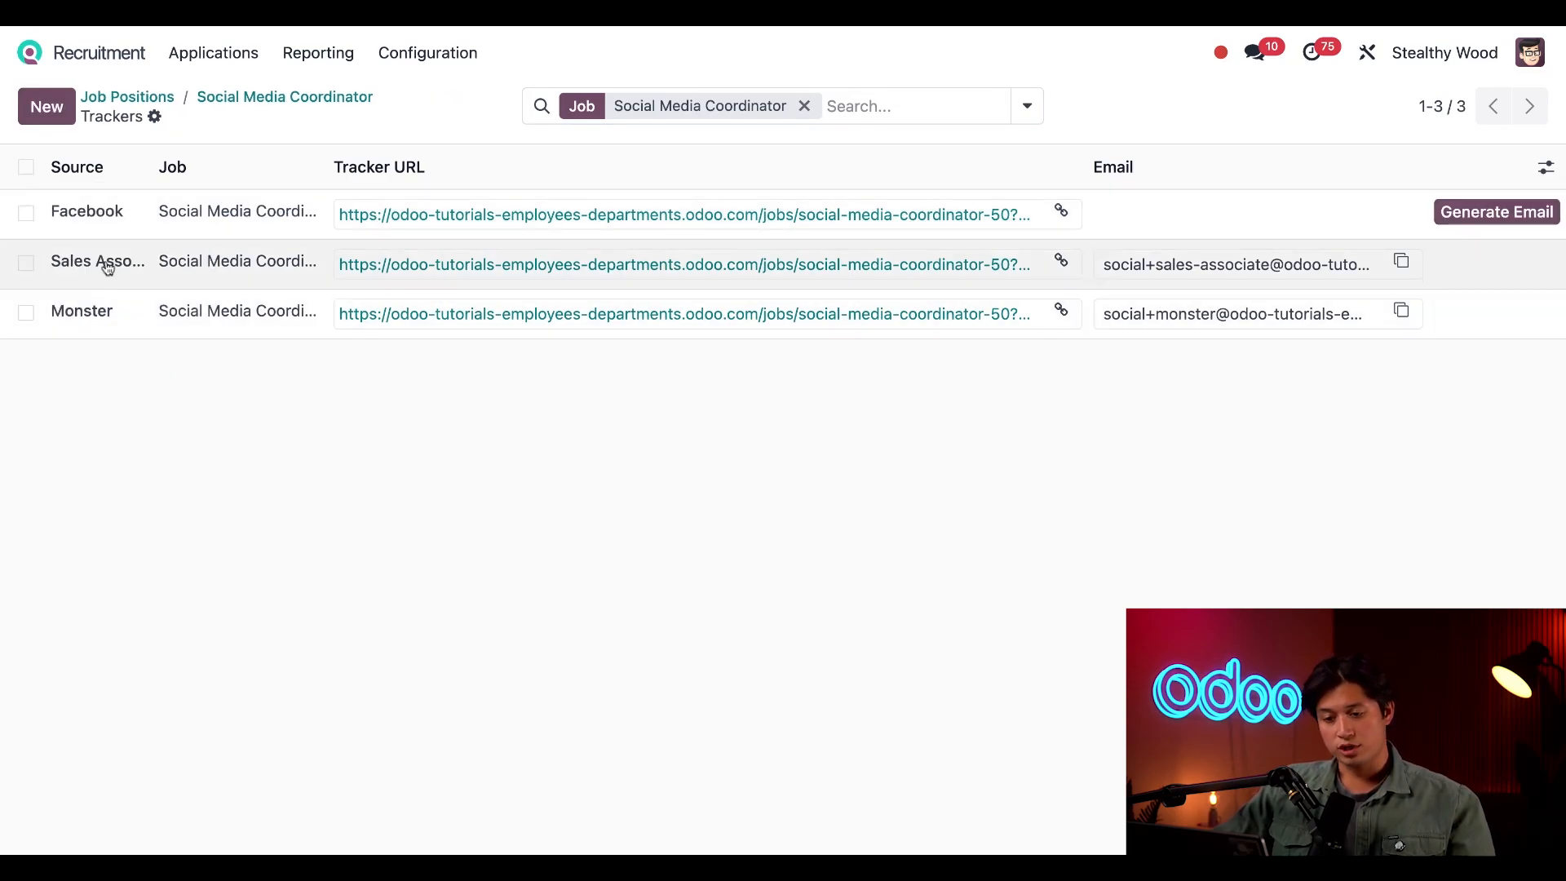
mouse_move(202, 221)
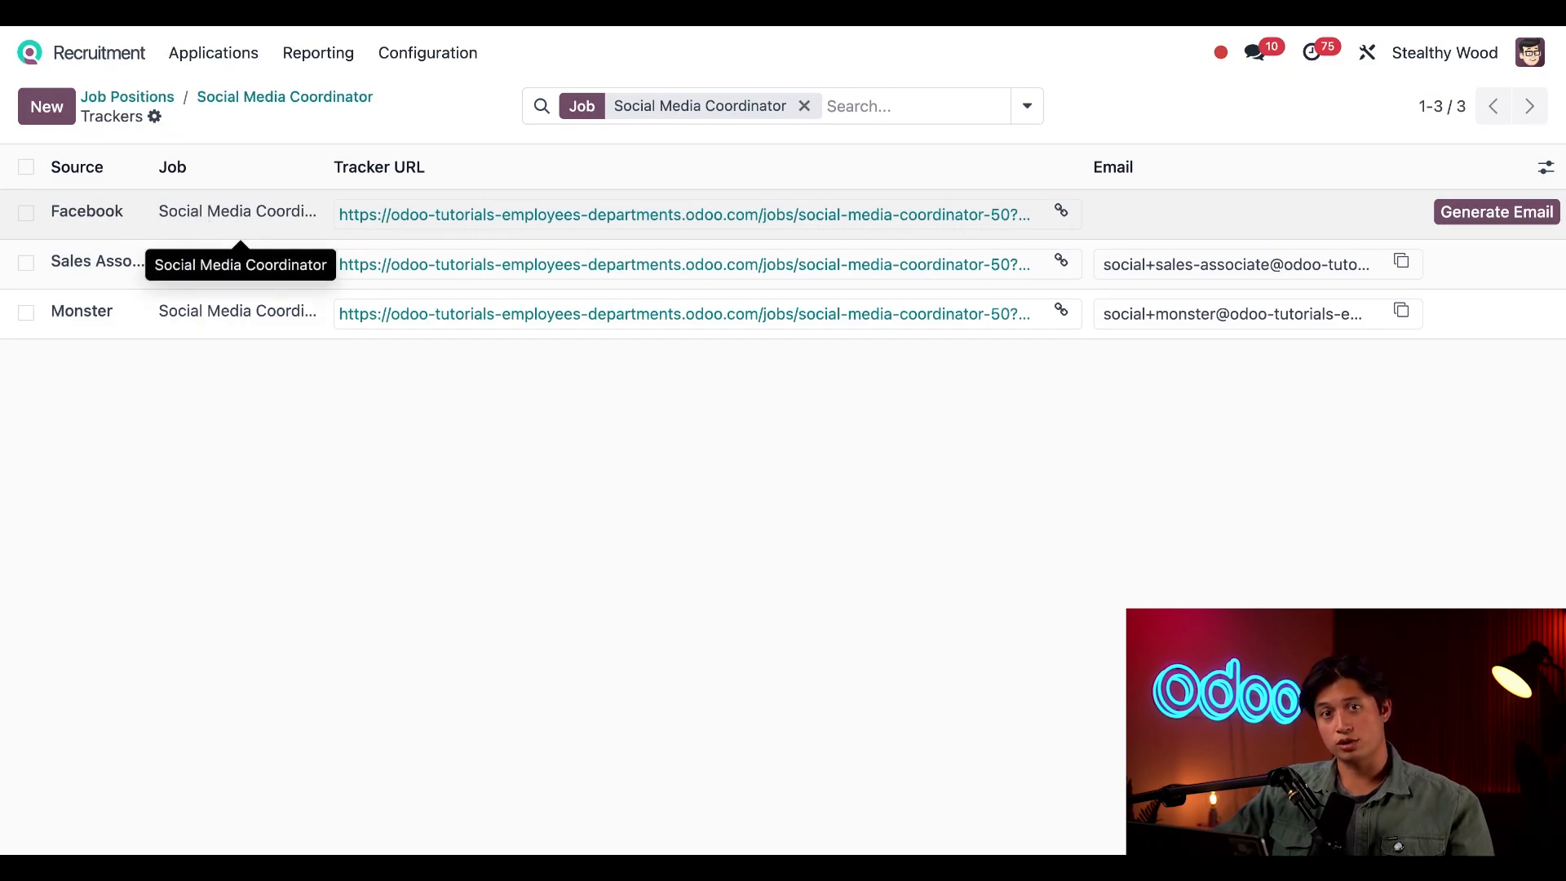
mouse_move(544, 218)
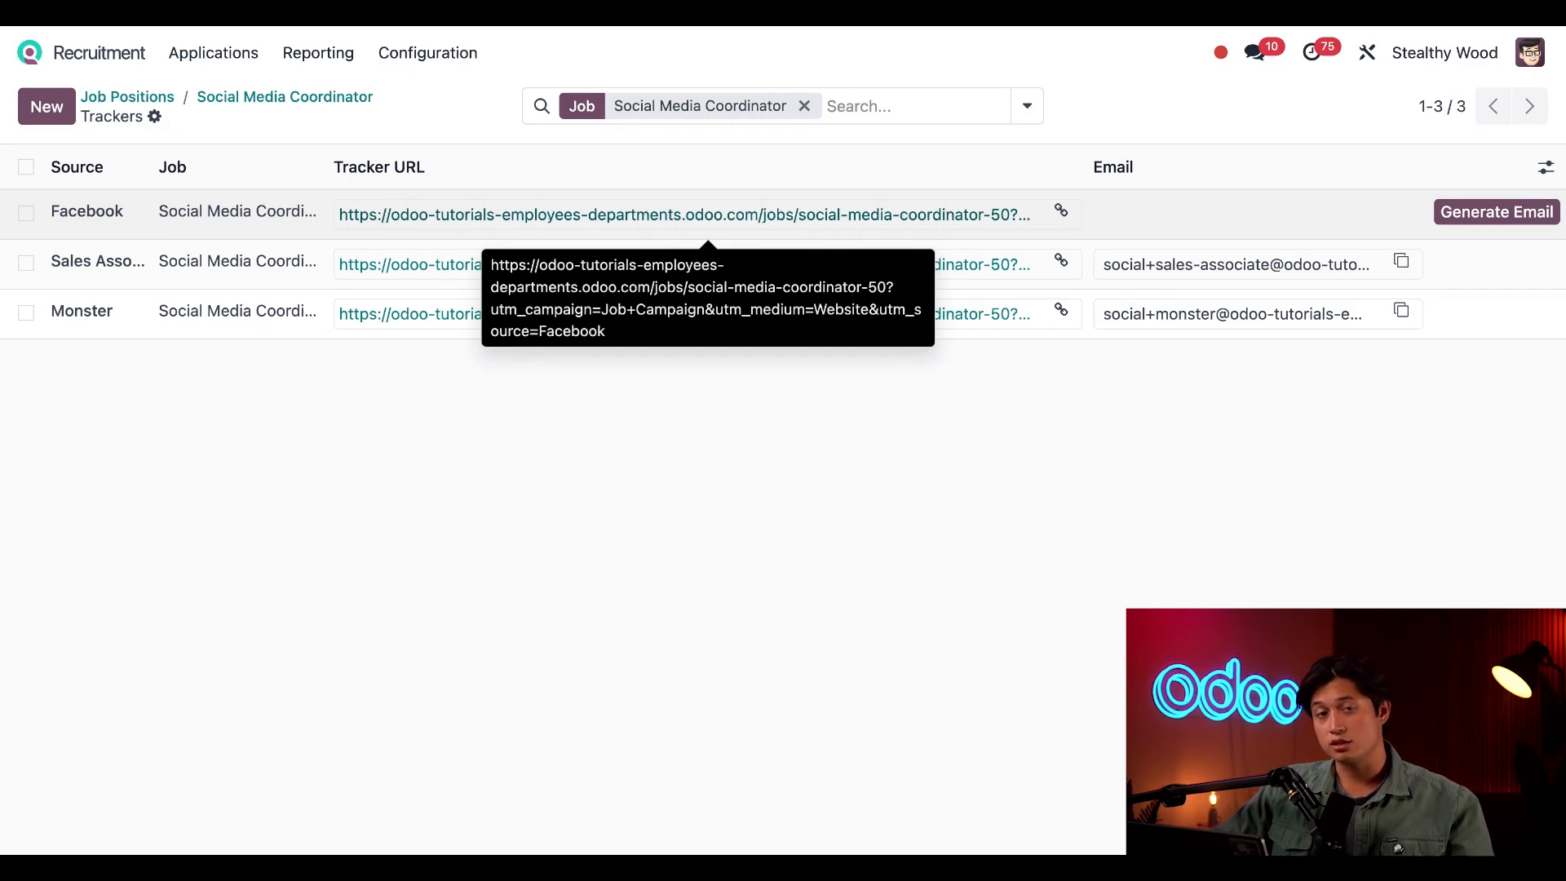
mouse_move(816, 551)
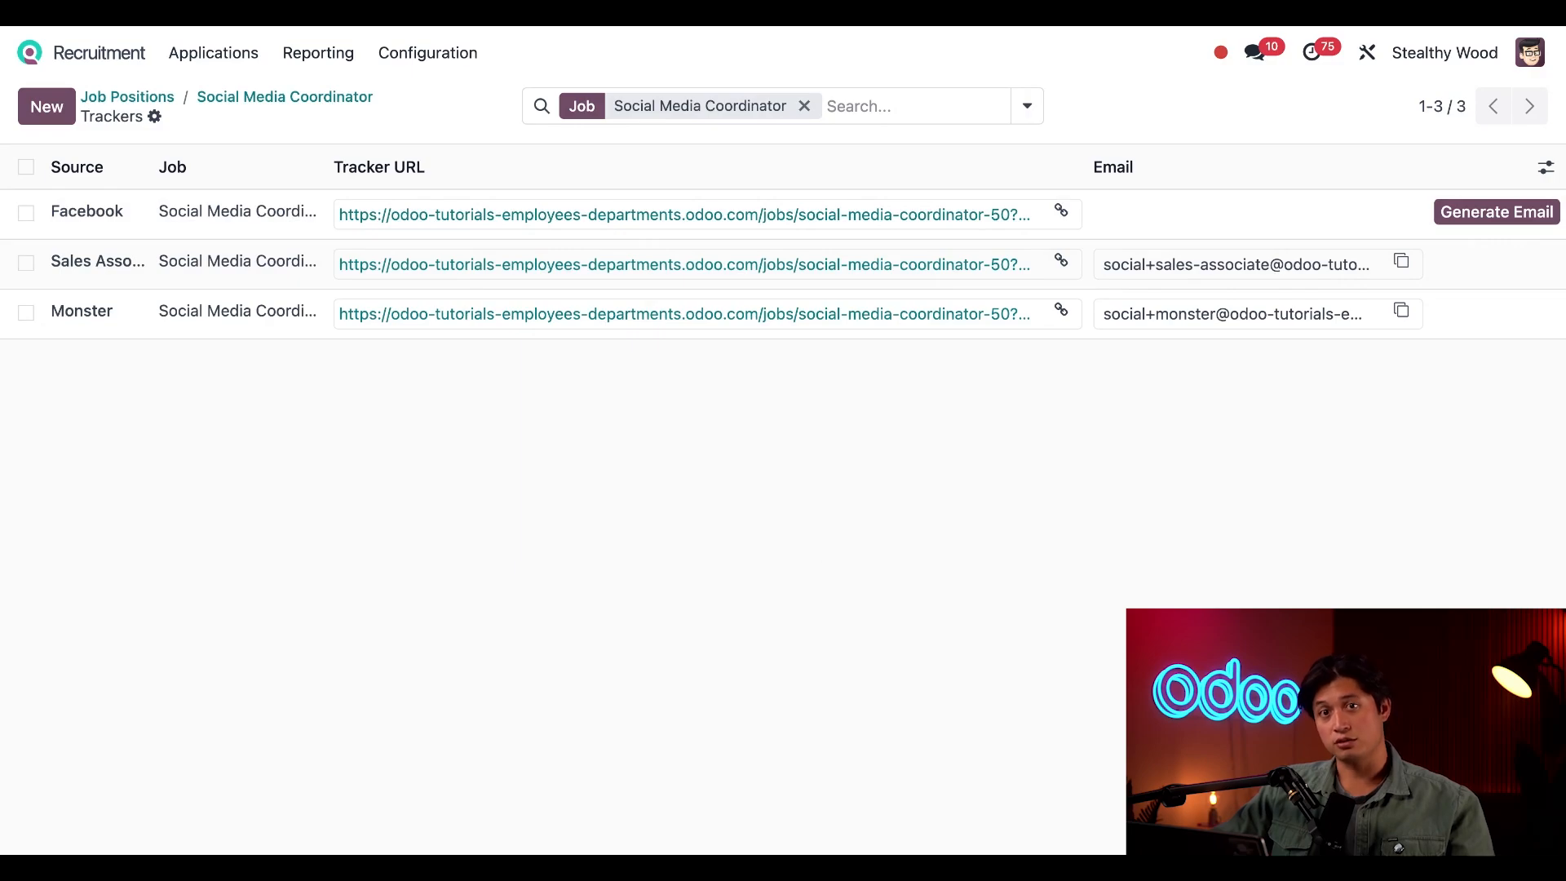
mouse_move(876, 528)
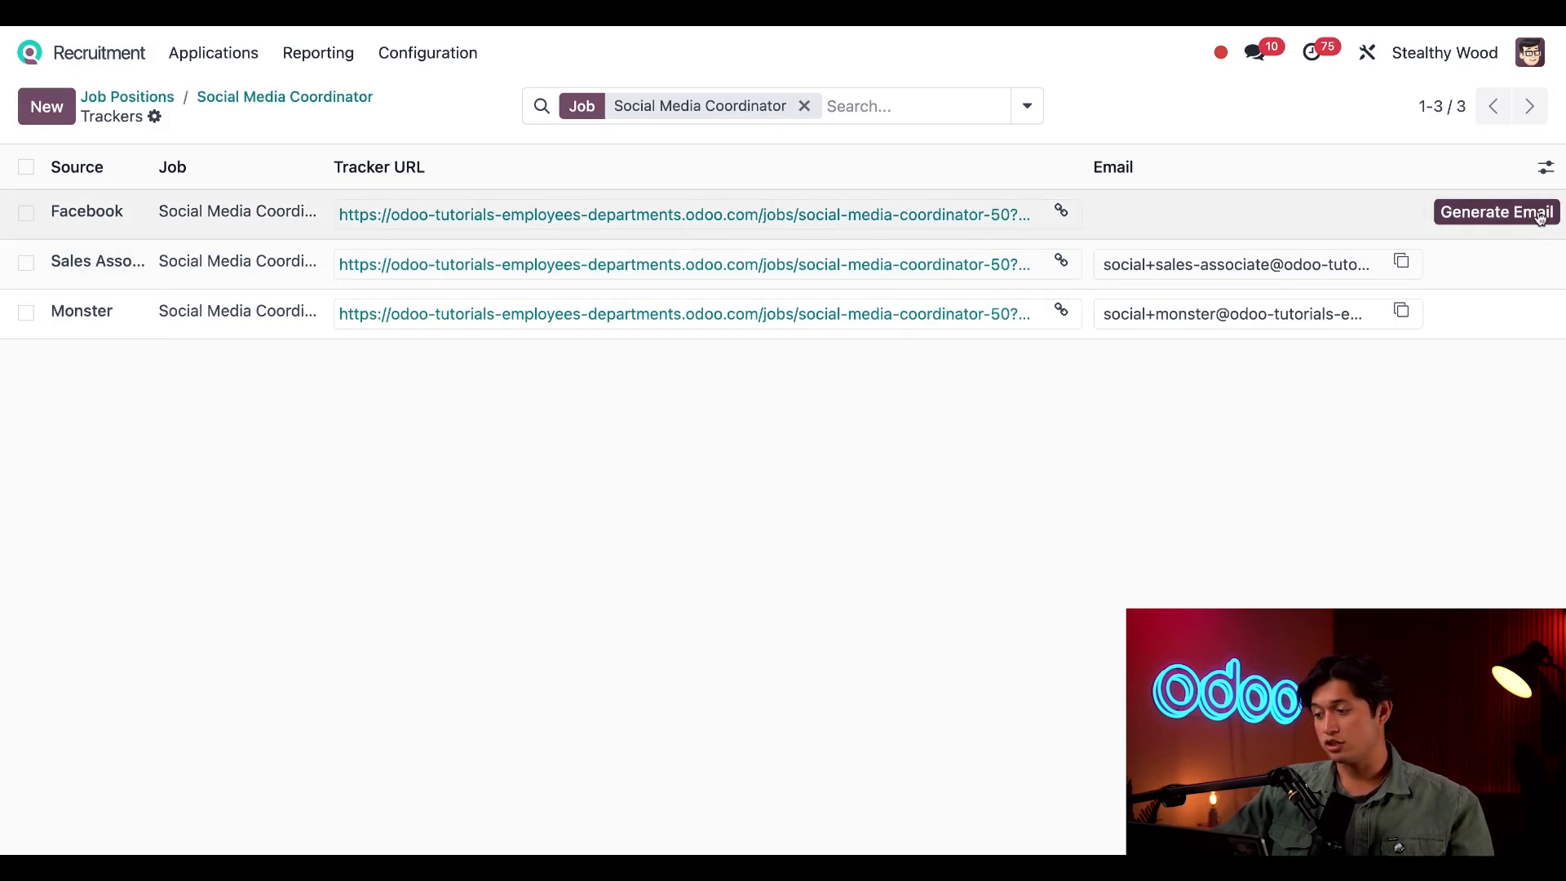
left_click(1493, 212)
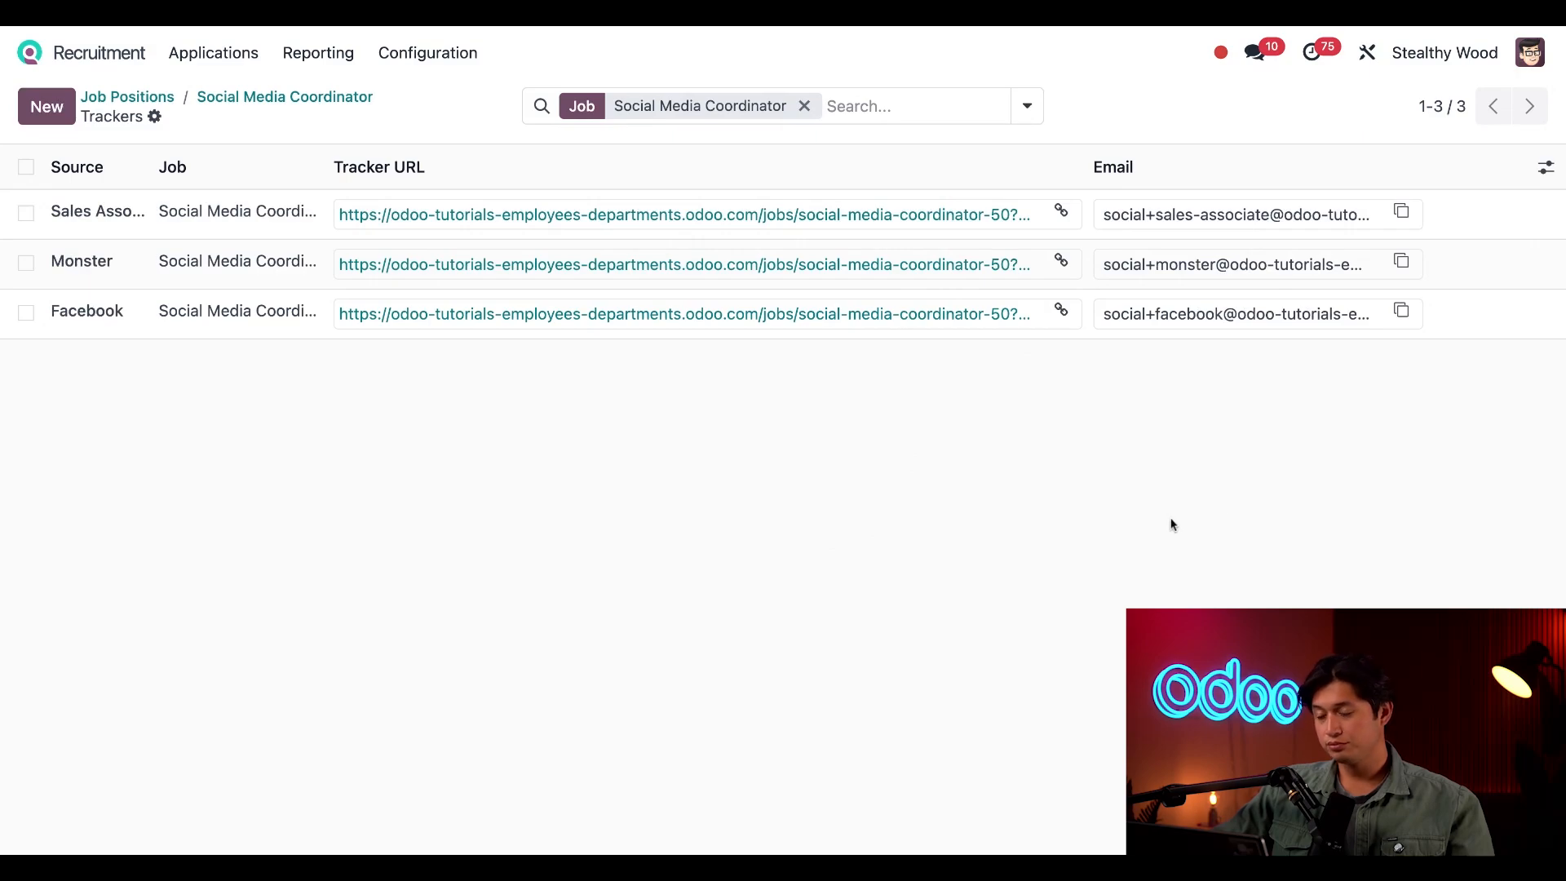
mouse_move(1151, 169)
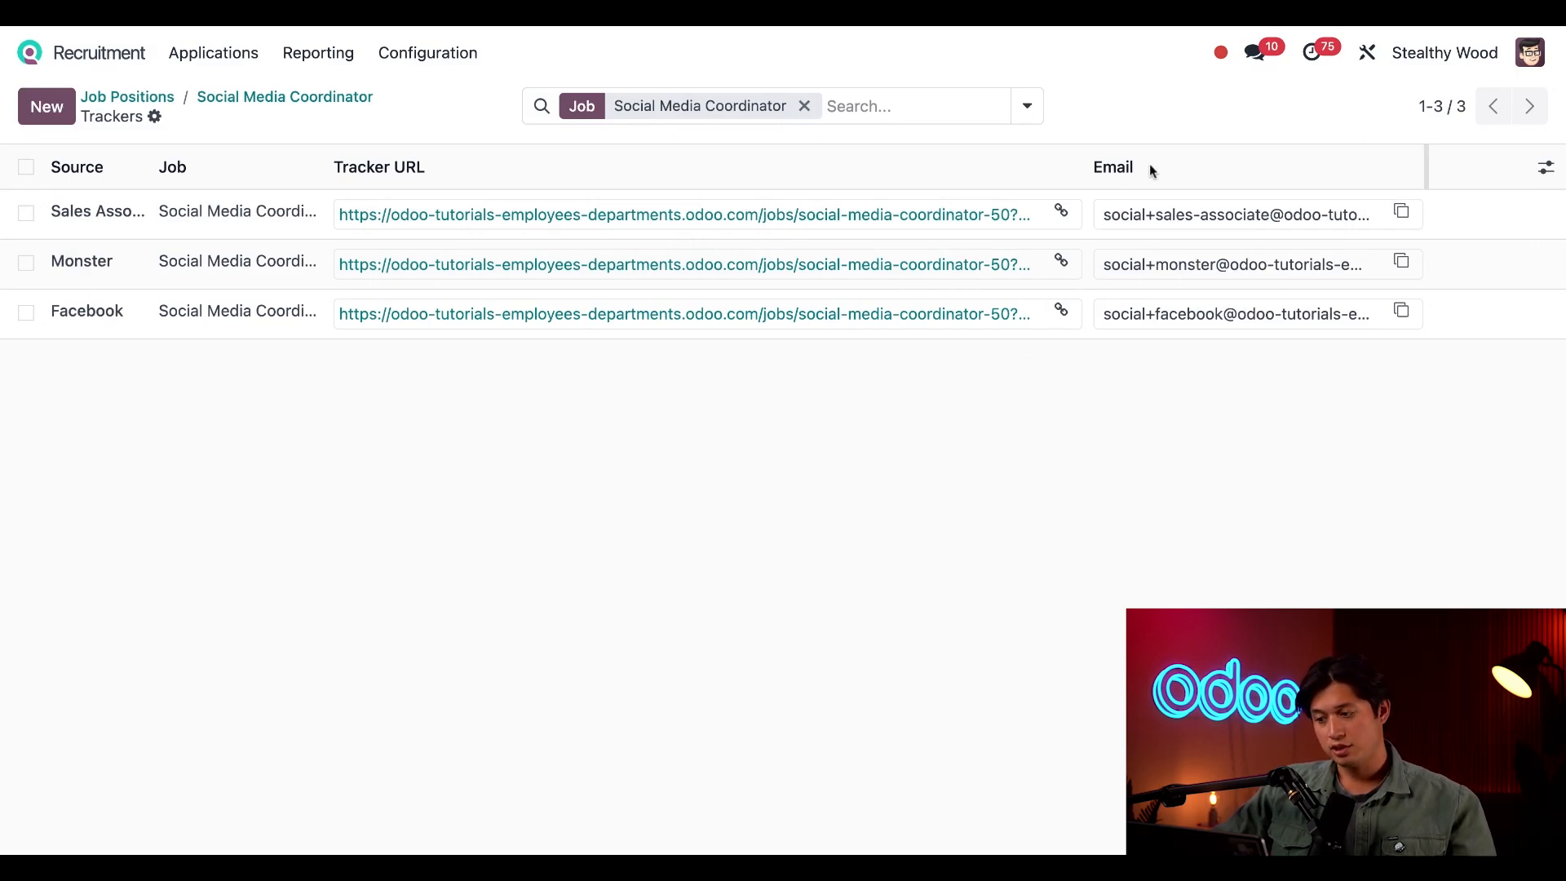
mouse_move(1091, 551)
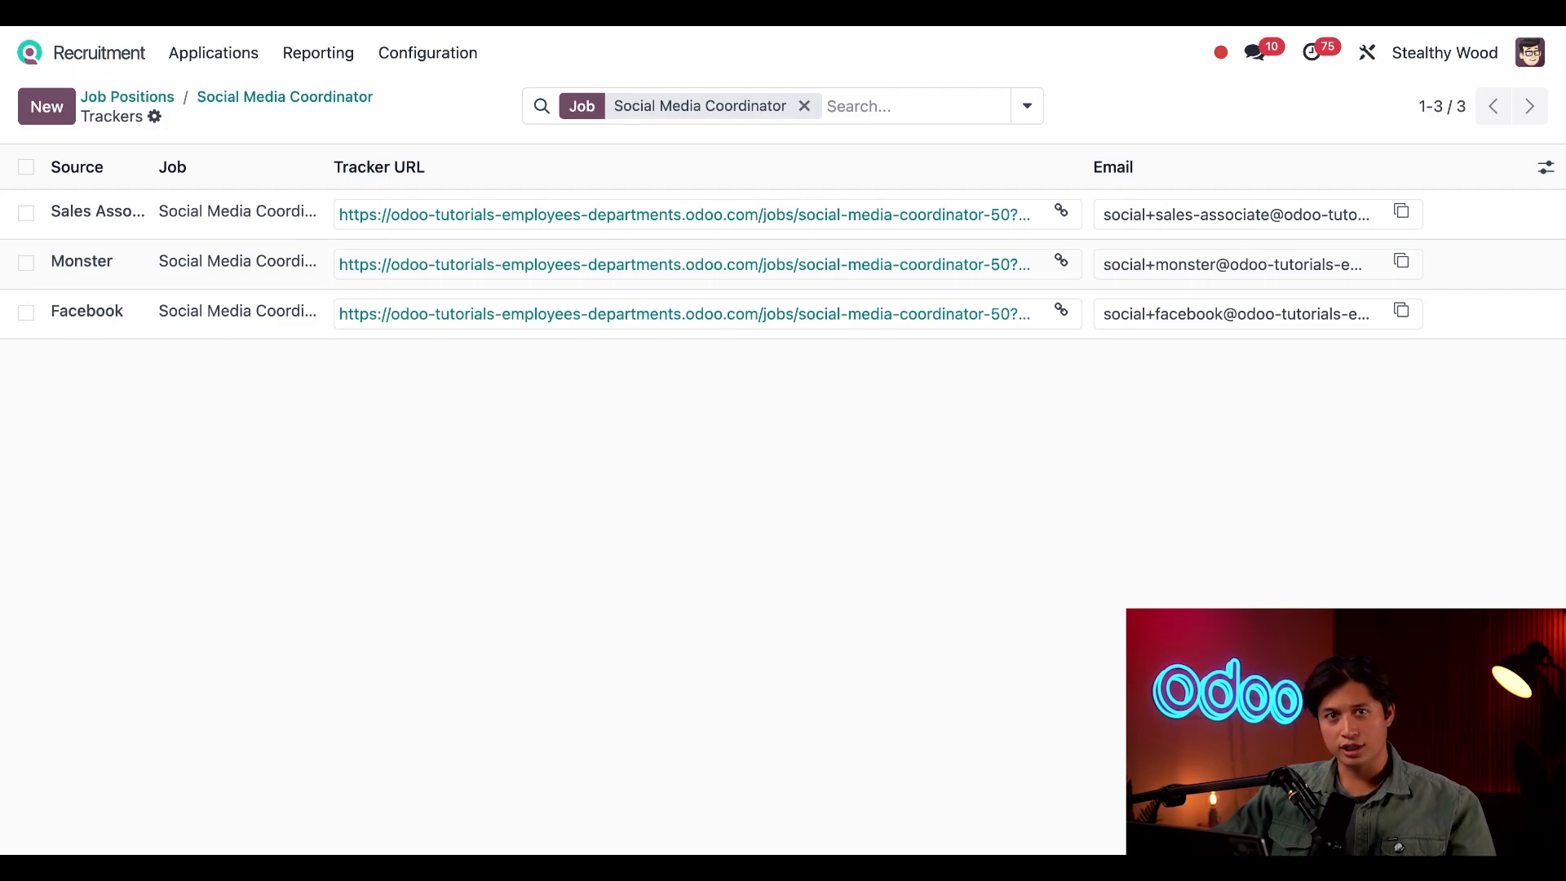
mouse_move(307, 383)
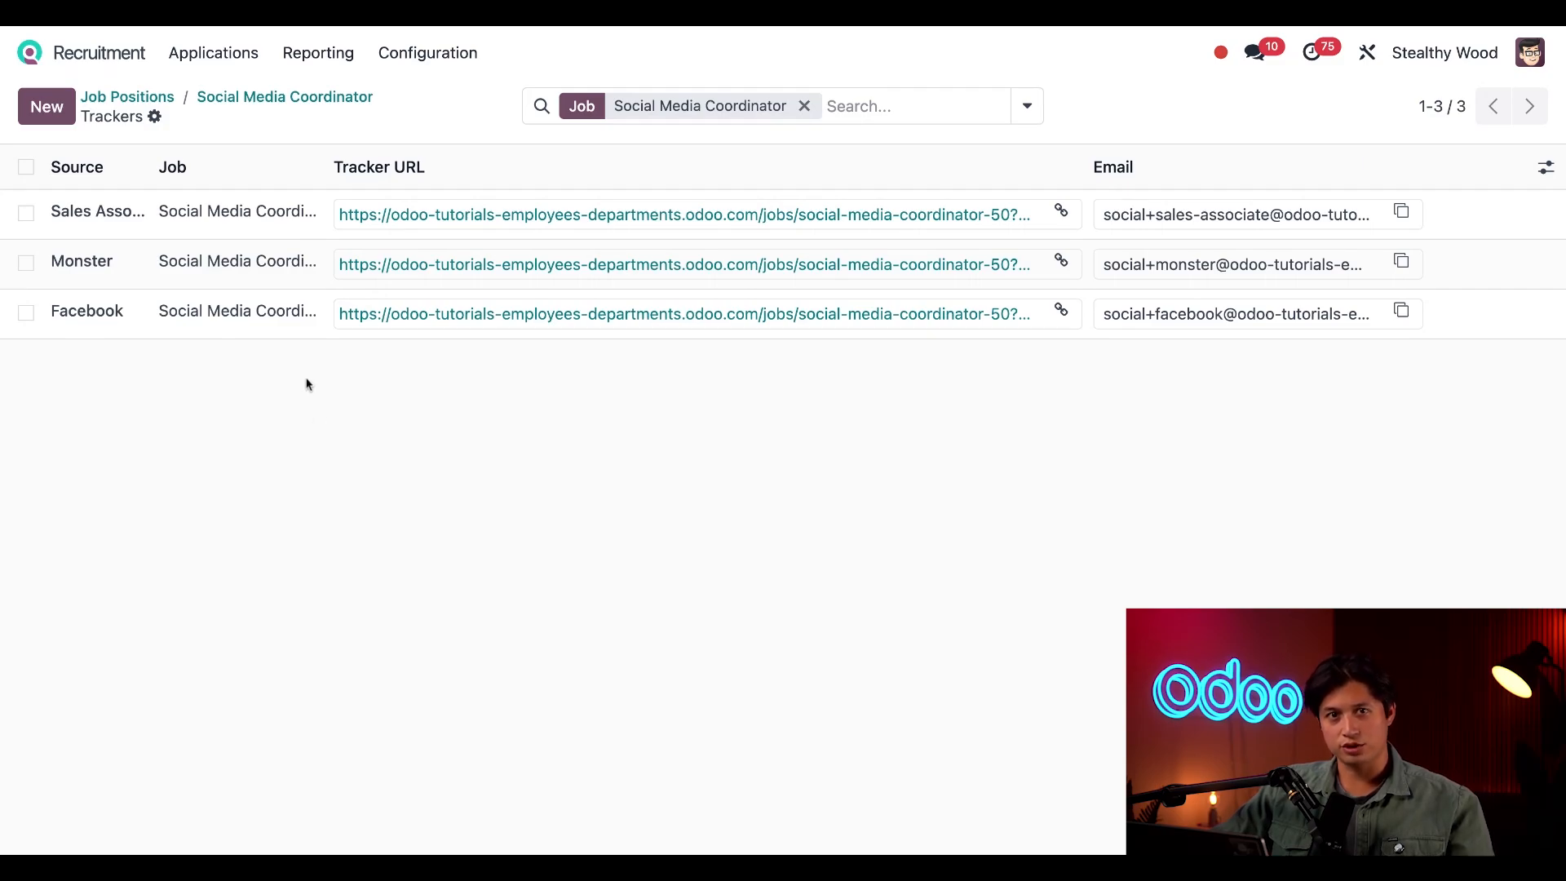
Step: Add a new tracker with Glassdoor as source, save it, and generate its email address
left_click(89, 212)
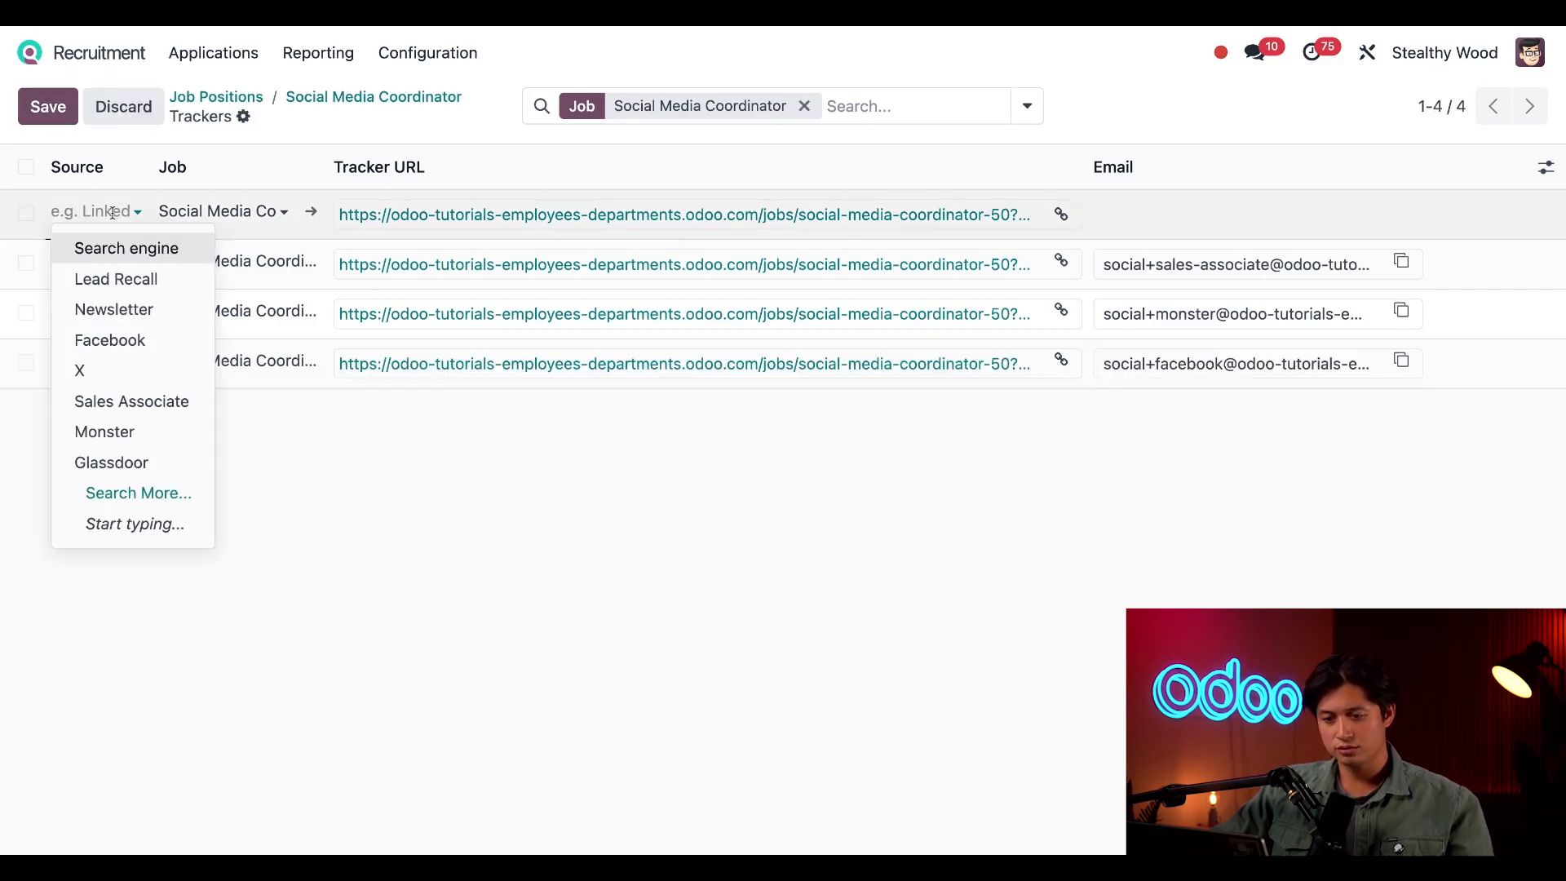
left_click(111, 463)
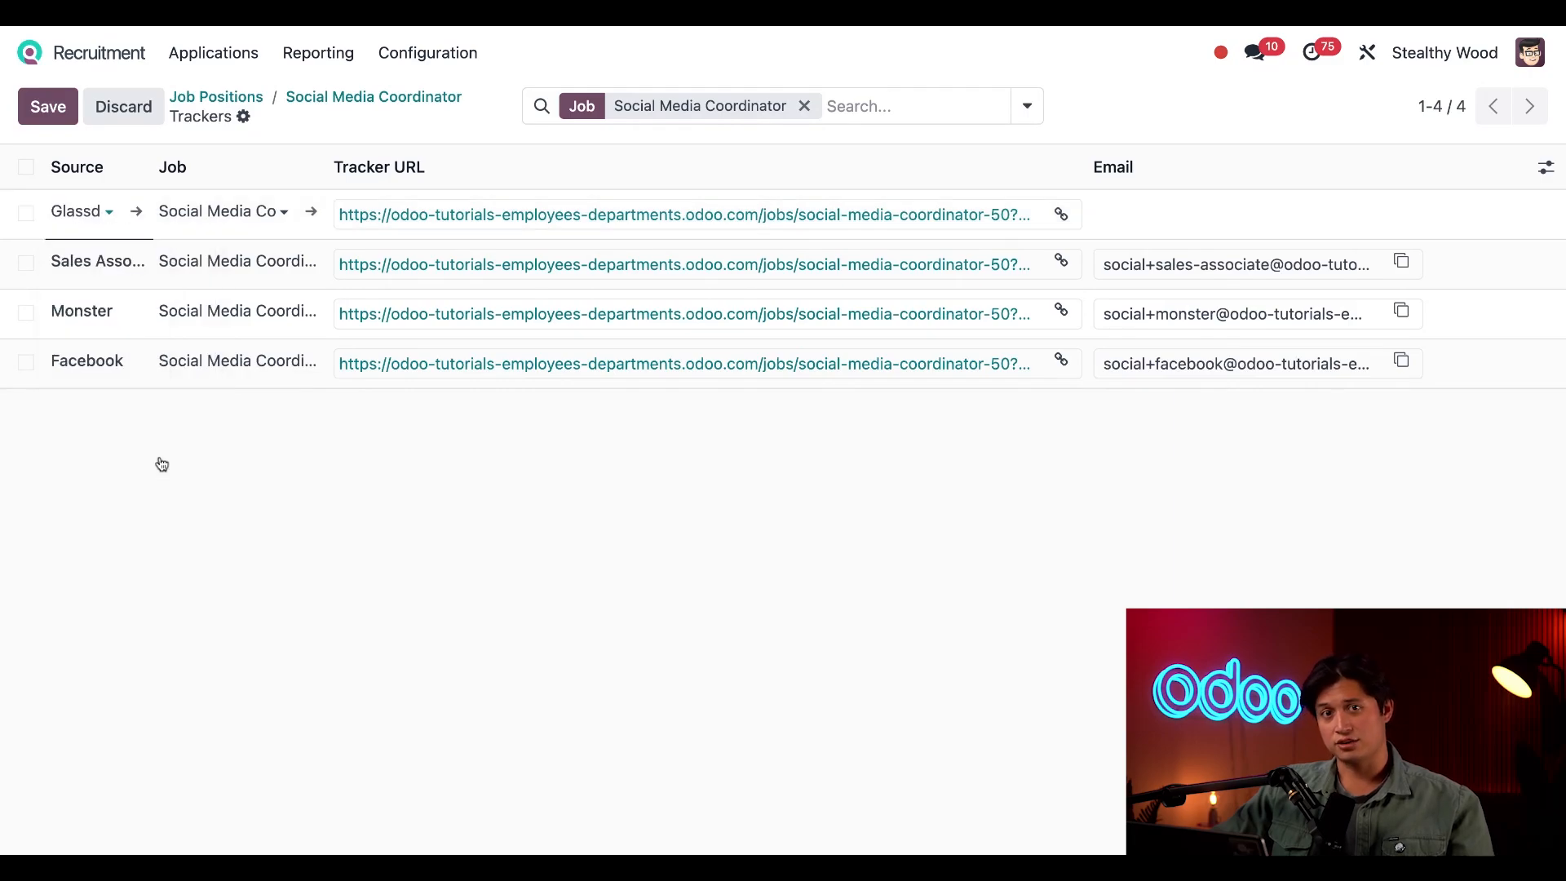
left_click(48, 107)
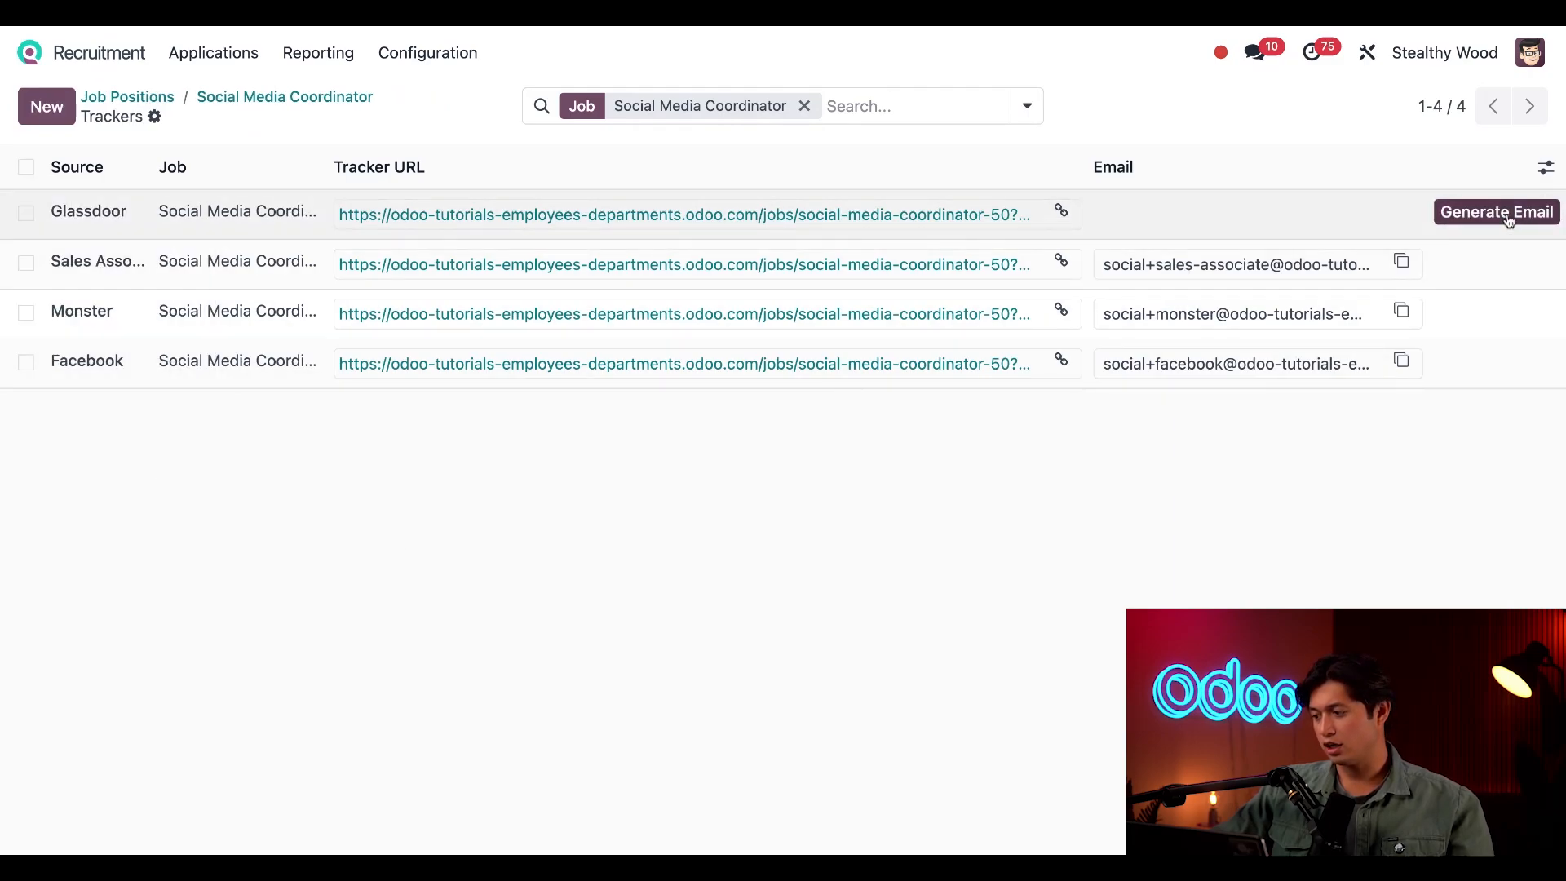
left_click(1496, 211)
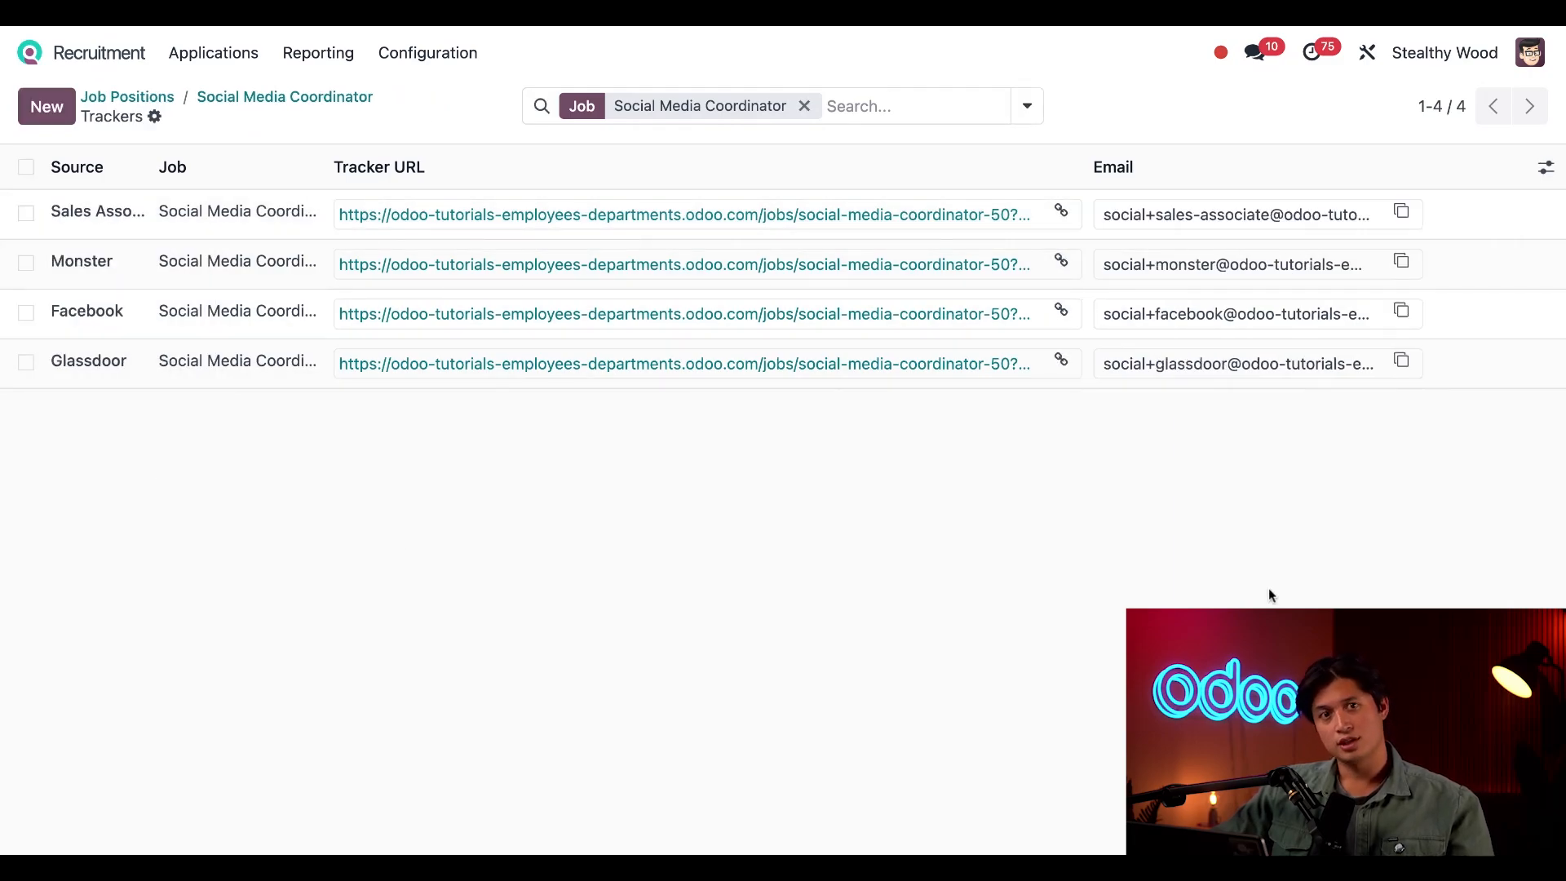